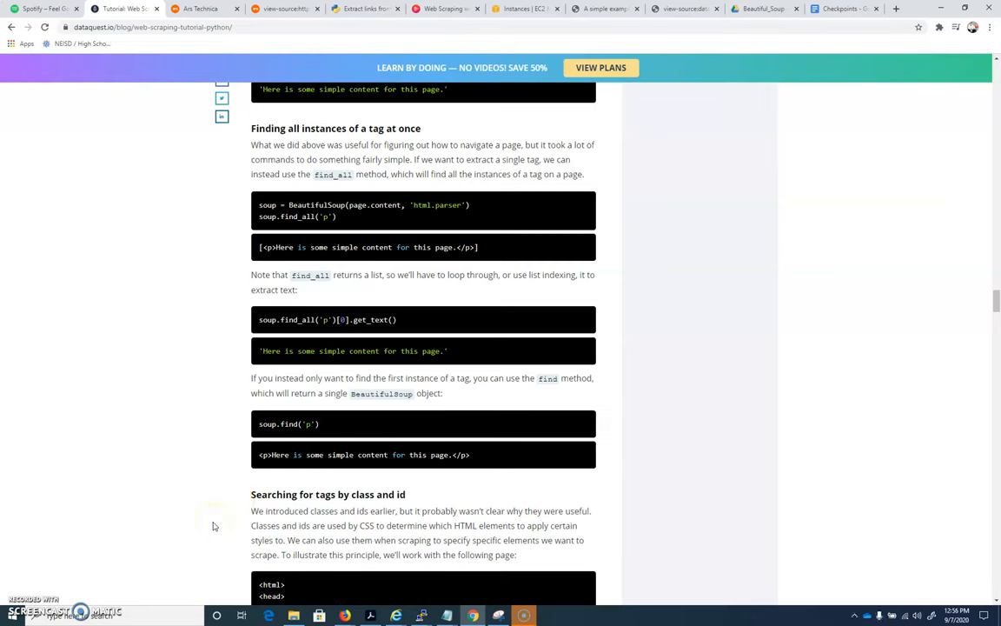
pyautogui.moveTo(183, 472)
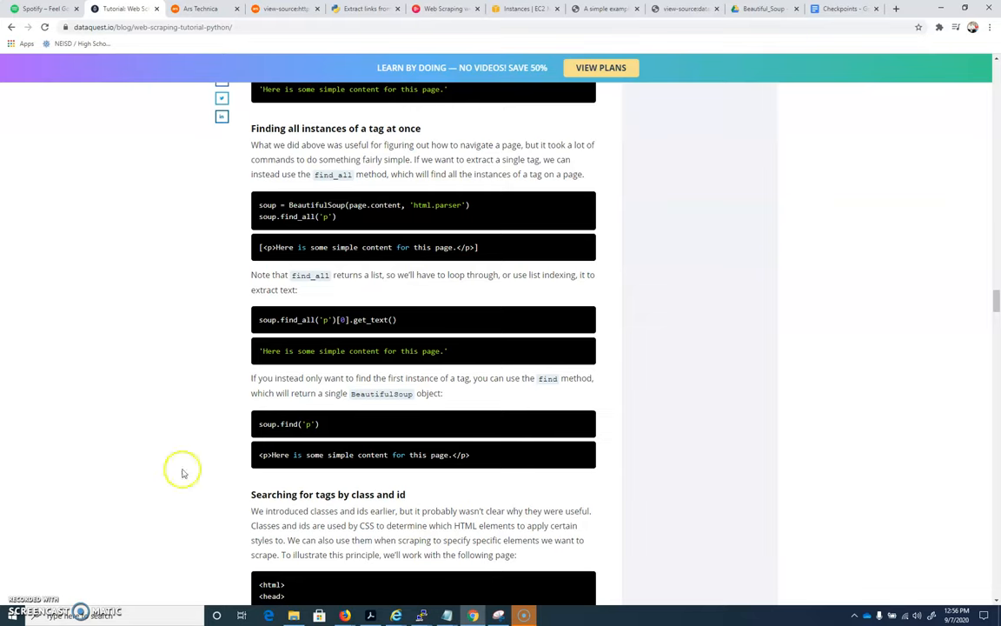
pyautogui.moveTo(298, 249)
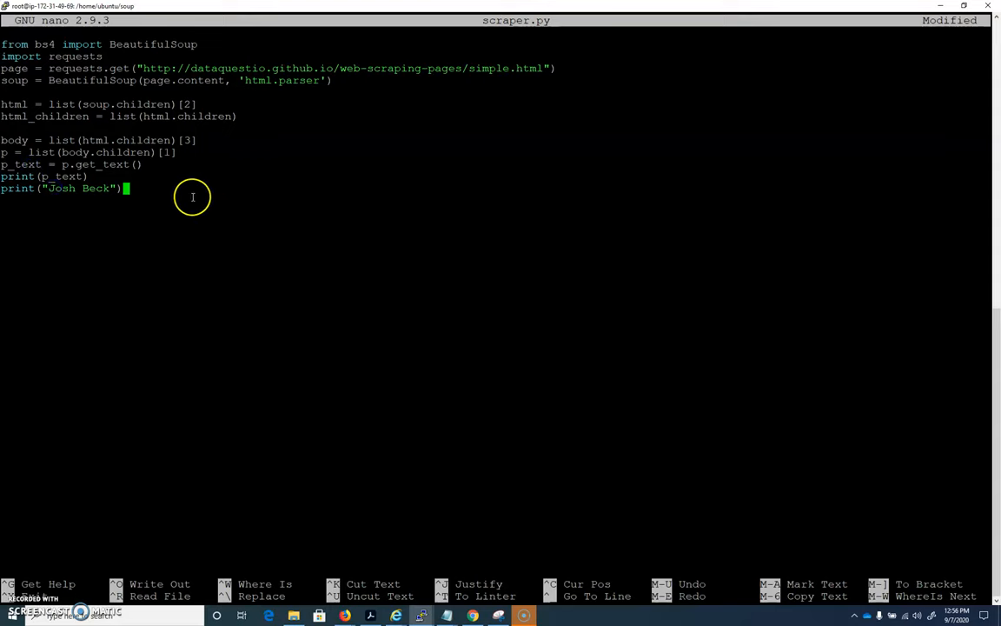
# Step: Delete the trailing extra print line from scraper.py so it ends printing the paragraph text
pyautogui.press('BackSpace')
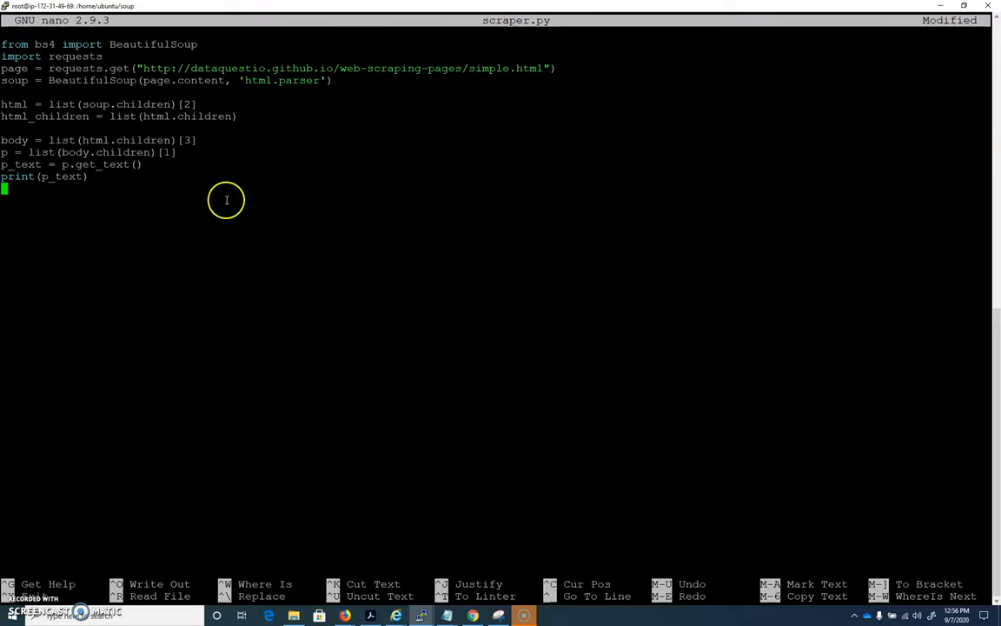
pyautogui.moveTo(504, 603)
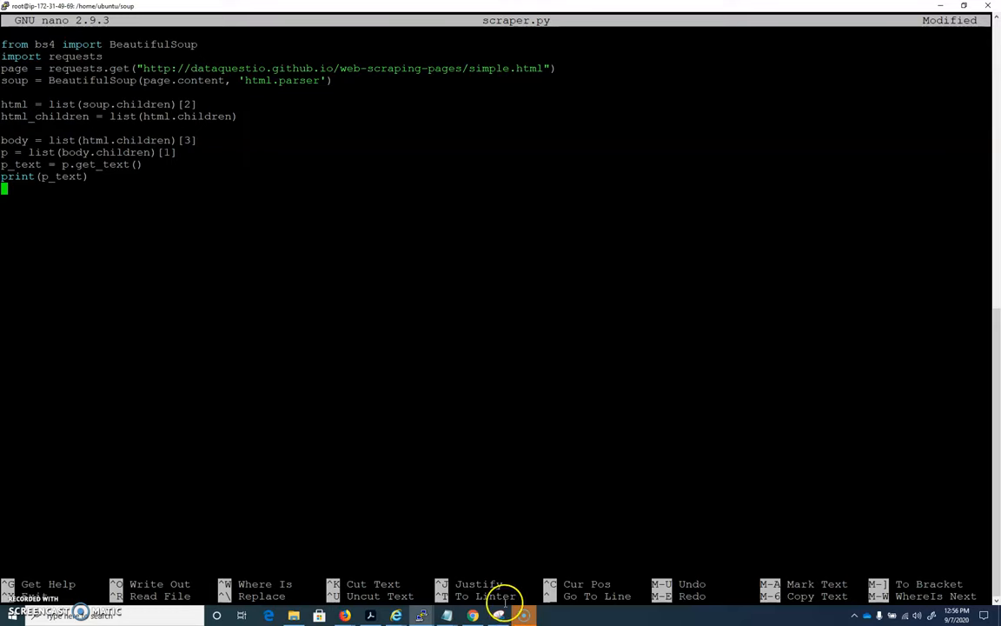
# Step: Return to the Dataquest tutorial and read through the find_all and find examples, marking find_all and index 0
pyautogui.click(471, 615)
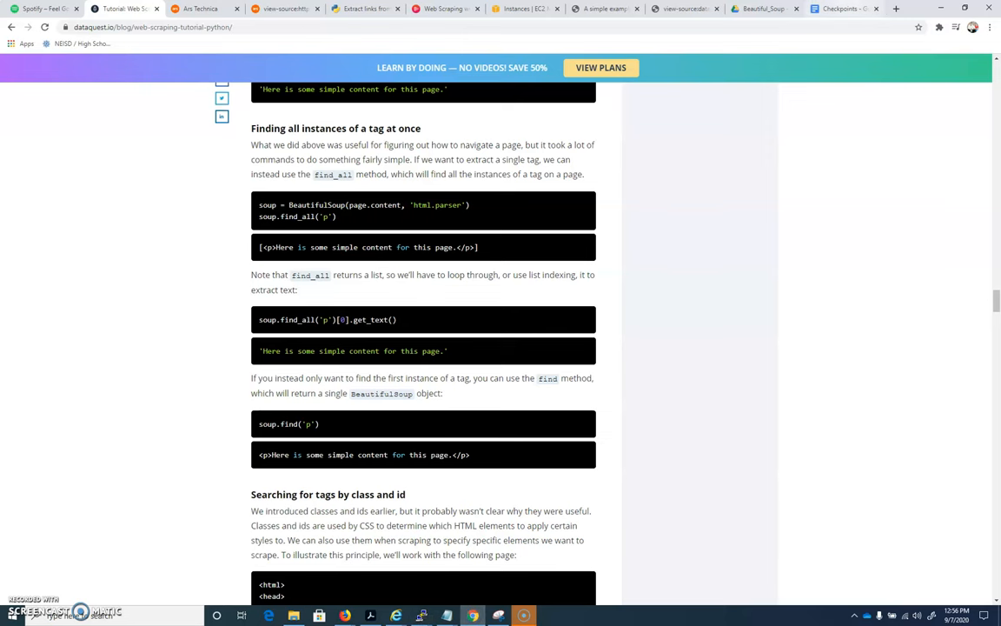
pyautogui.moveTo(710, 311)
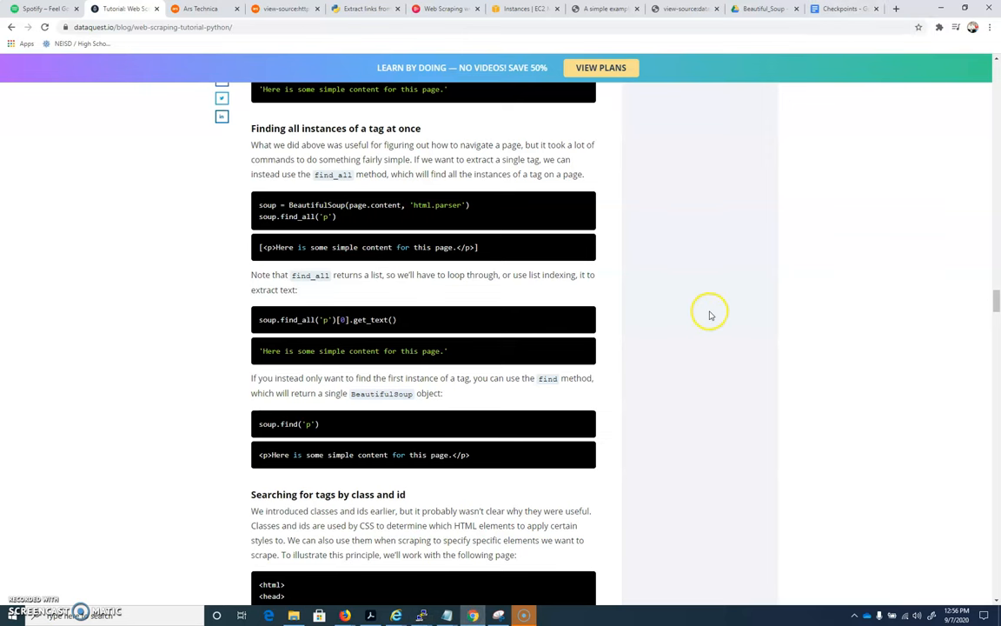
pyautogui.scroll(-3)
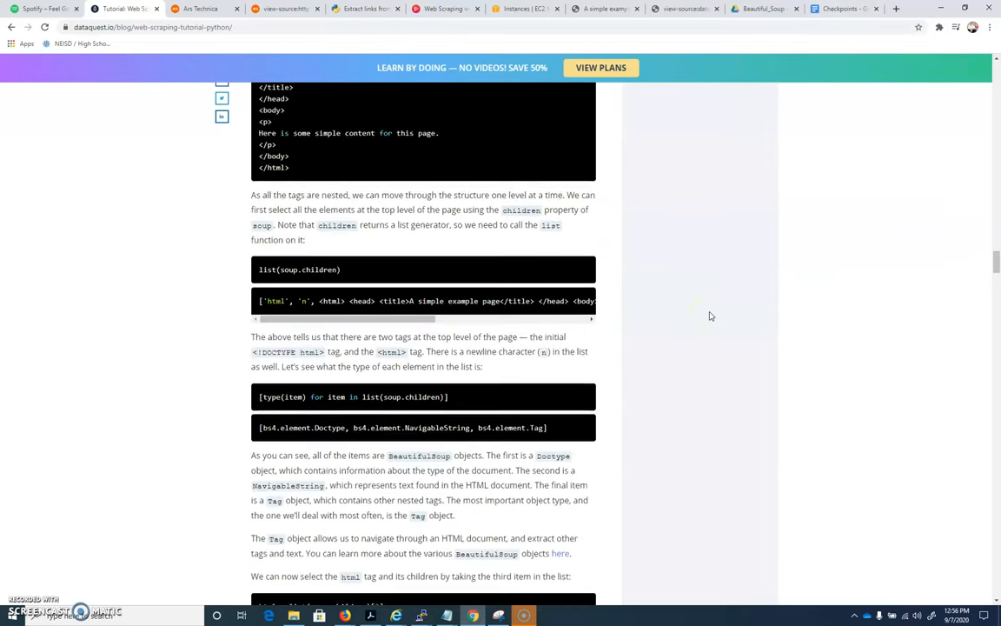
pyautogui.scroll(3)
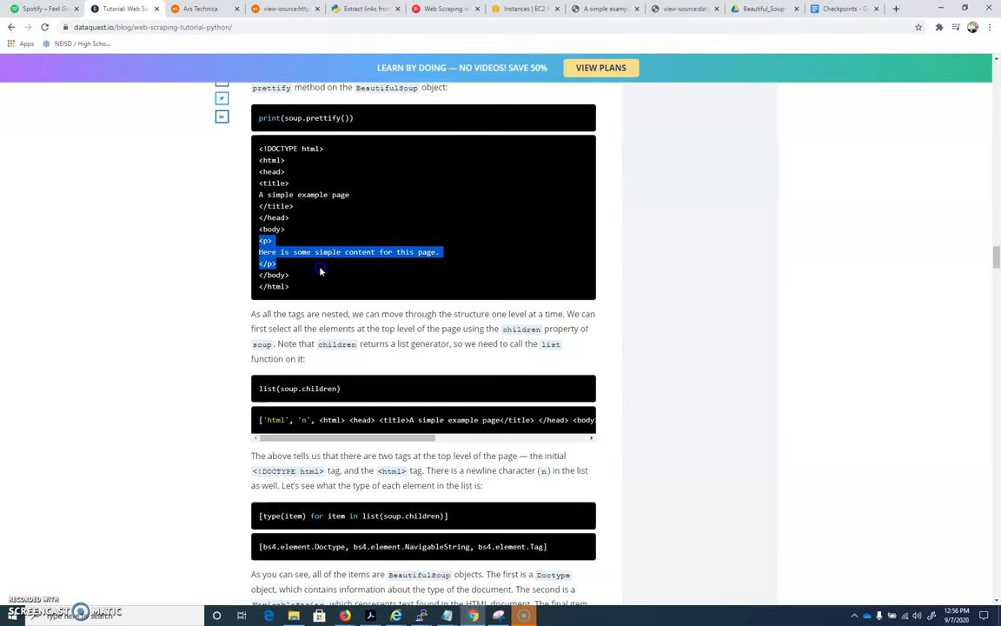
pyautogui.moveTo(538, 297)
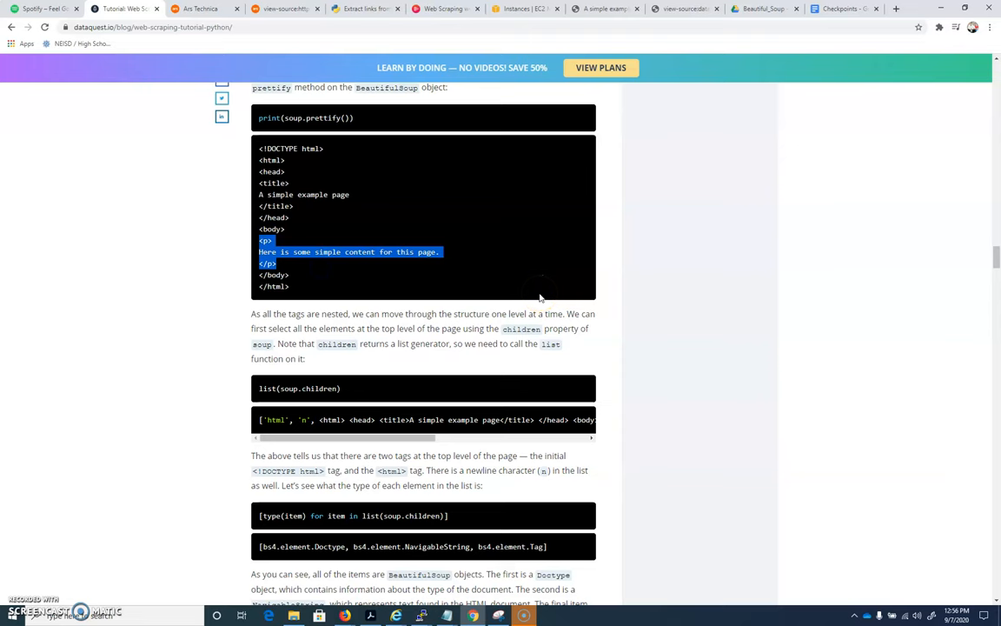
pyautogui.scroll(-3)
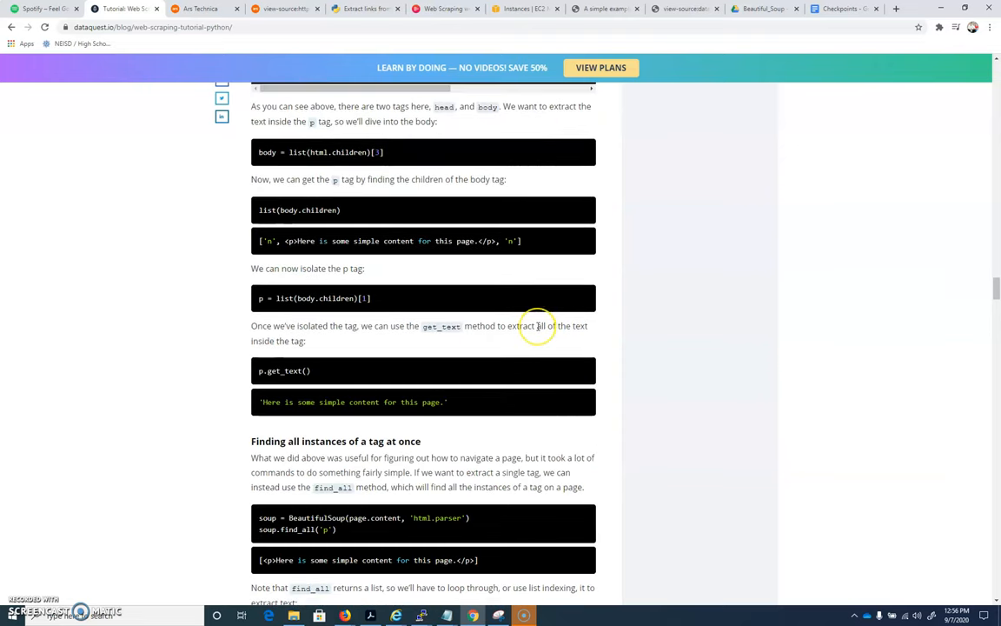
pyautogui.scroll(-3)
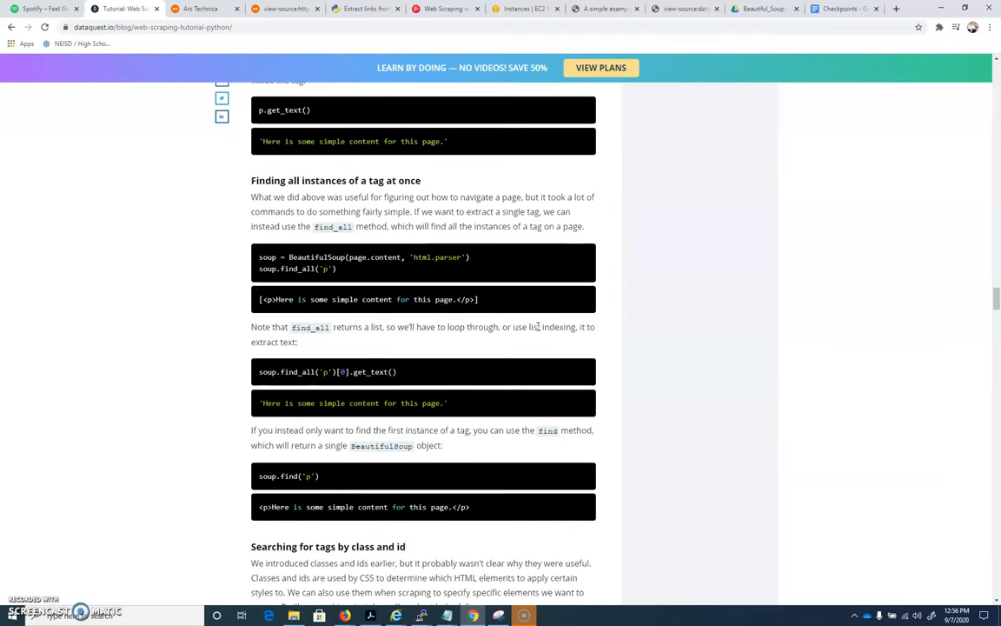
pyautogui.moveTo(345, 270)
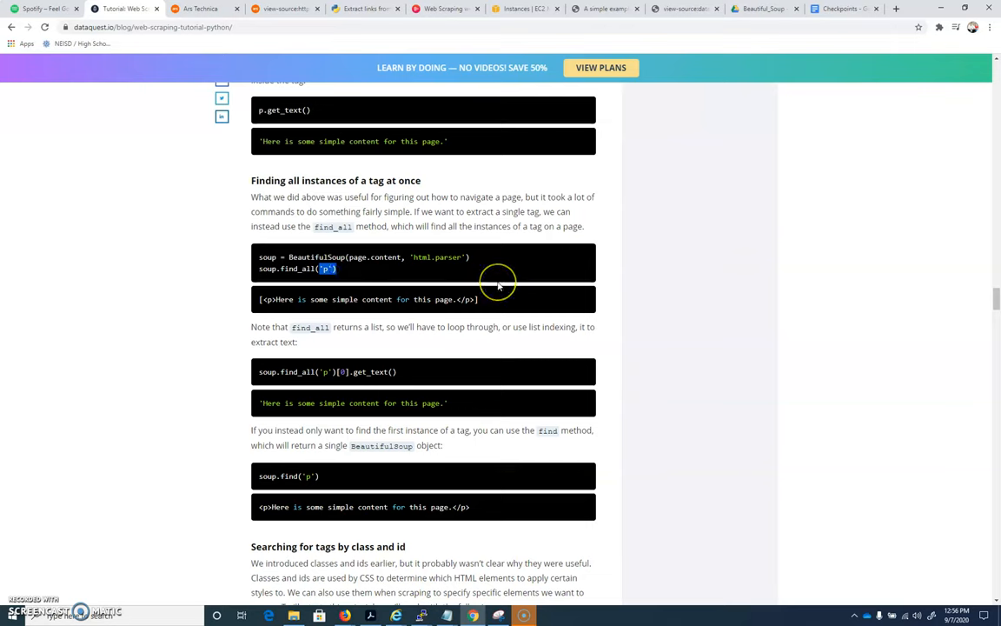
pyautogui.moveTo(498, 287)
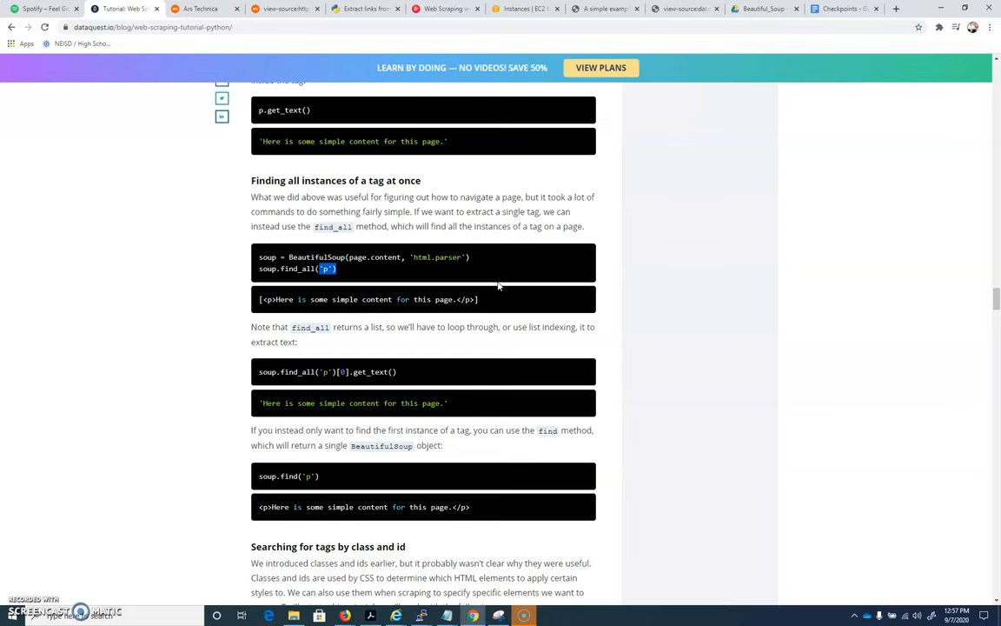
pyautogui.moveTo(288, 475)
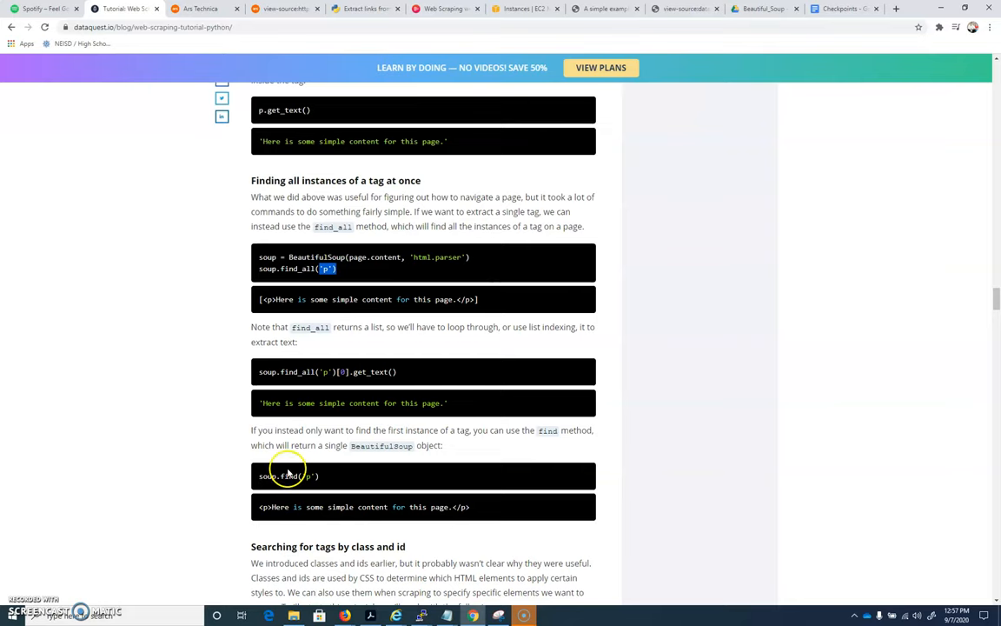
pyautogui.doubleClick(290, 475)
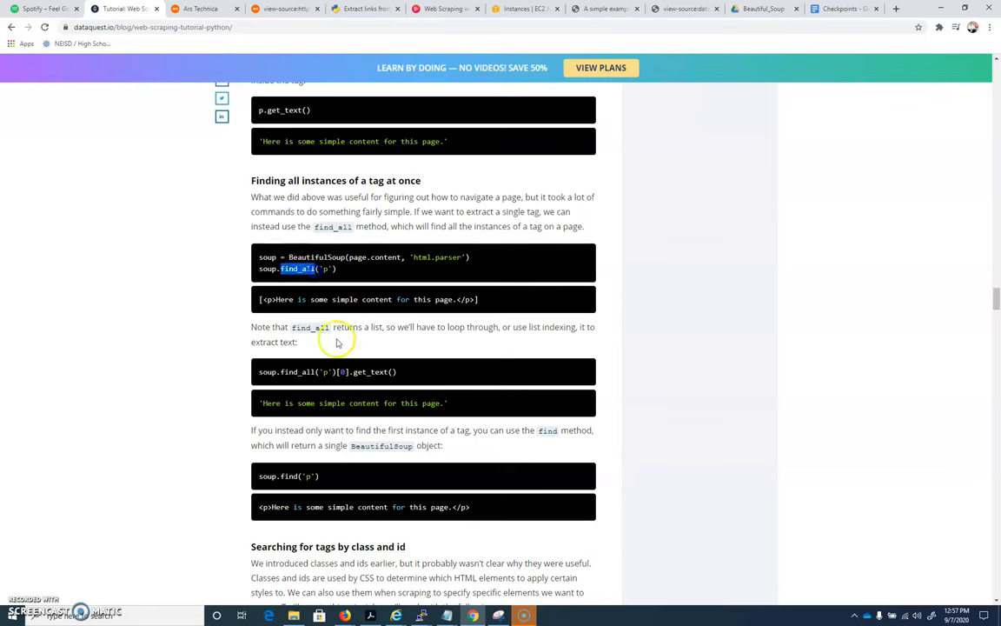
pyautogui.moveTo(319, 497)
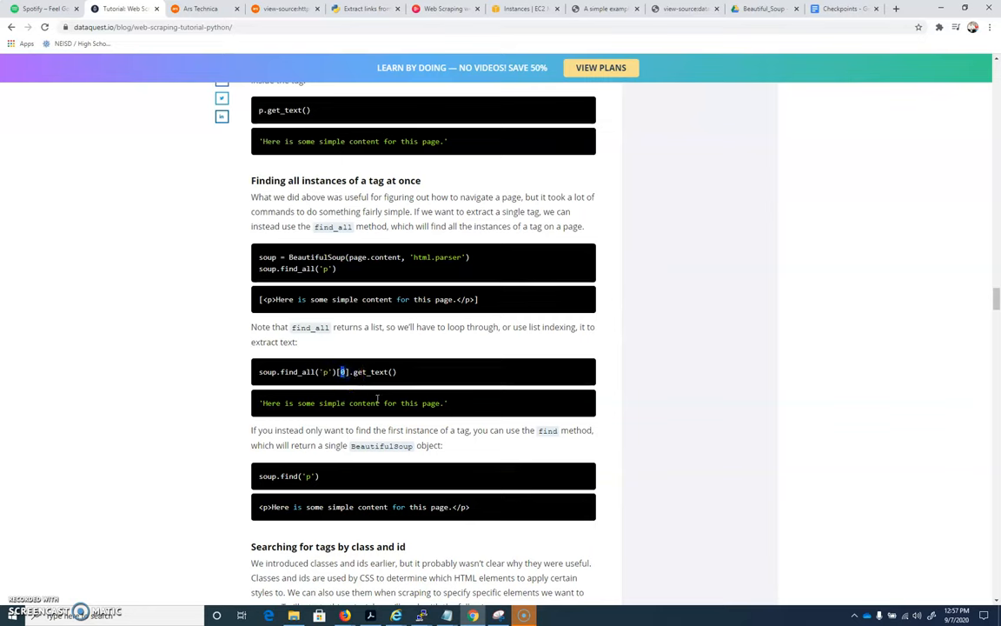
pyautogui.doubleClick(373, 371)
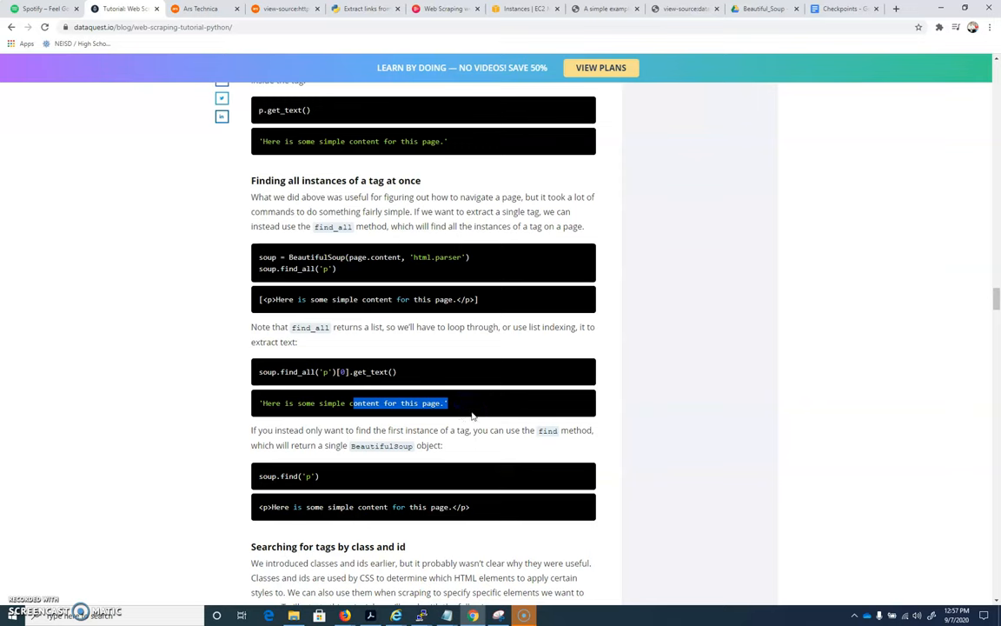
pyautogui.scroll(-3)
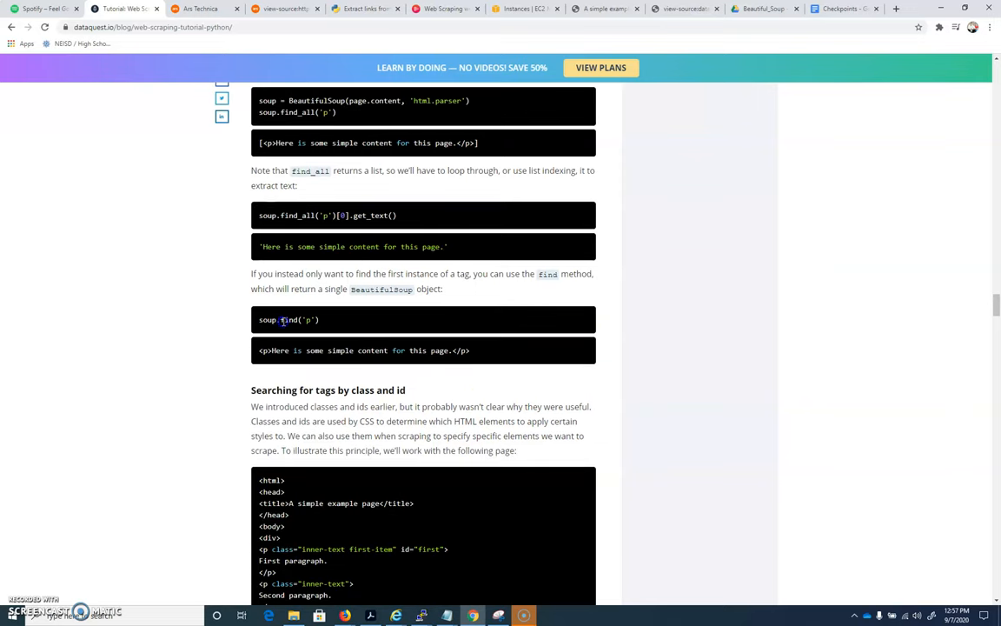
pyautogui.moveTo(372, 361)
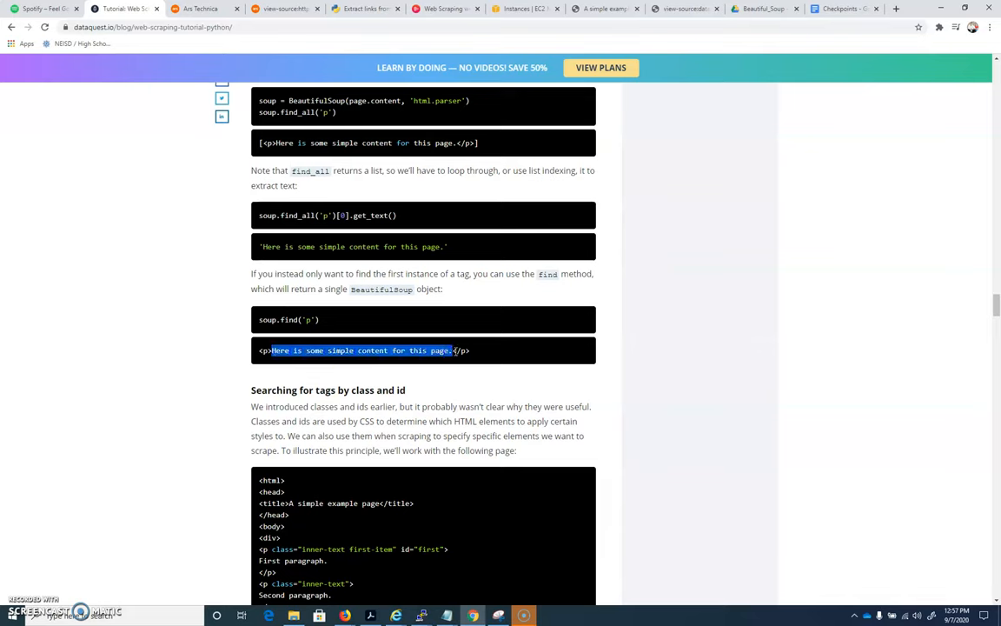
pyautogui.moveTo(498, 408)
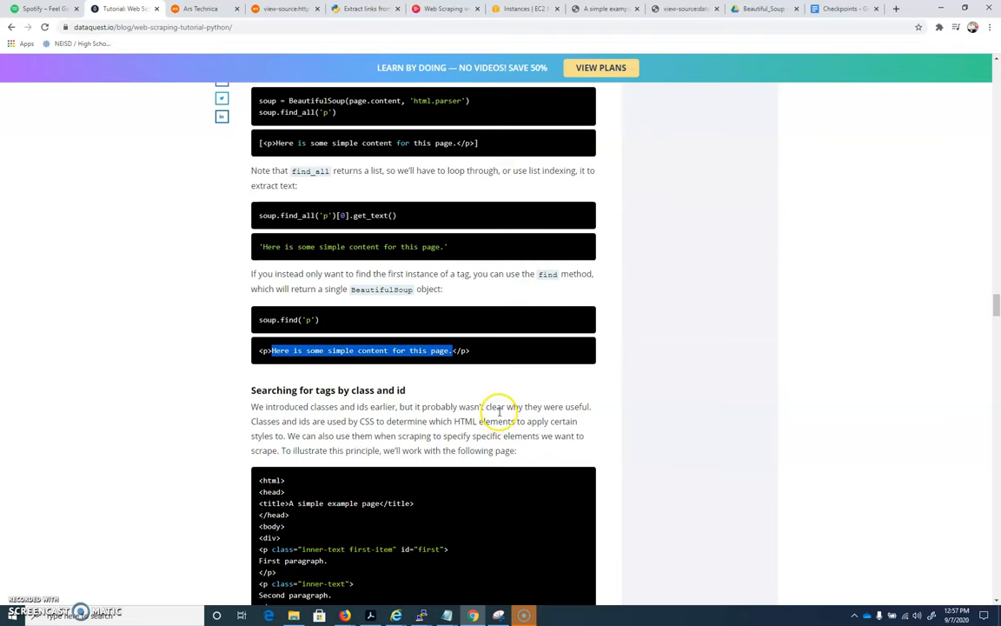
# Step: Scroll the tutorial down to the 'Searching for tags by class and id' example HTML
pyautogui.scroll(-3)
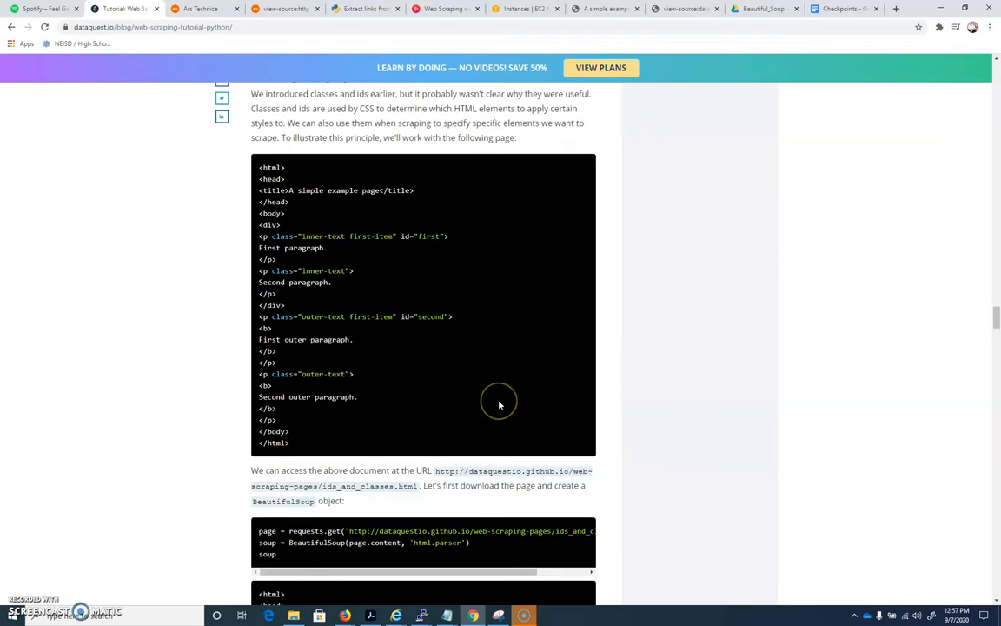
pyautogui.moveTo(437, 392)
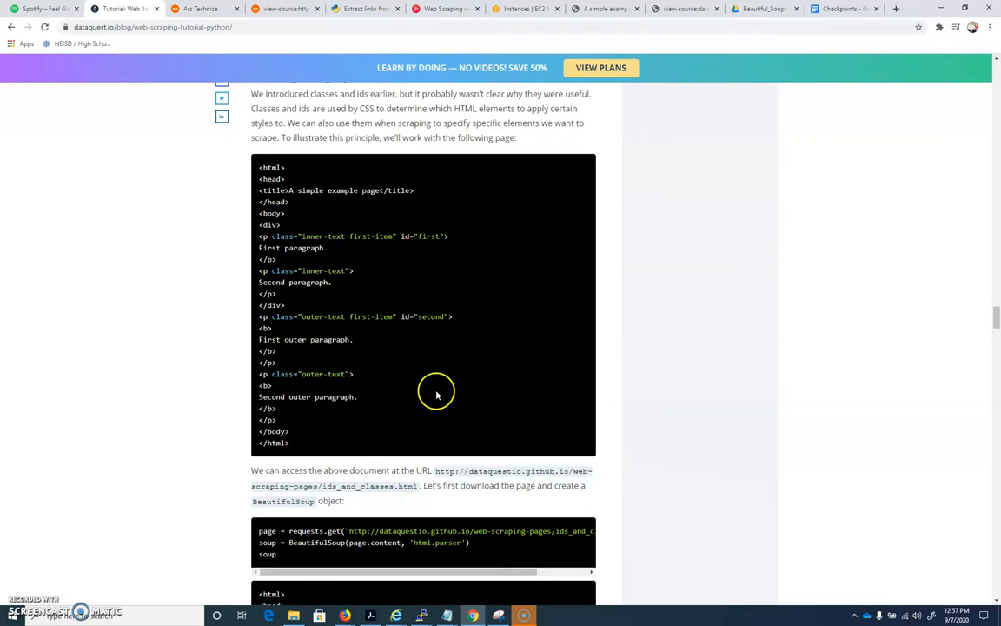
pyautogui.moveTo(437, 396)
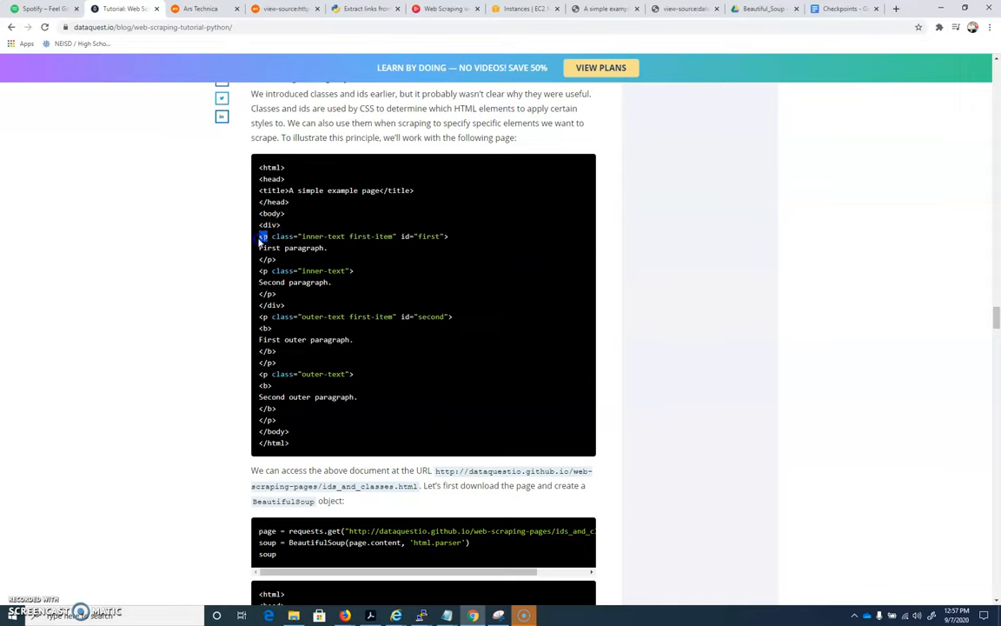
pyautogui.moveTo(253, 316)
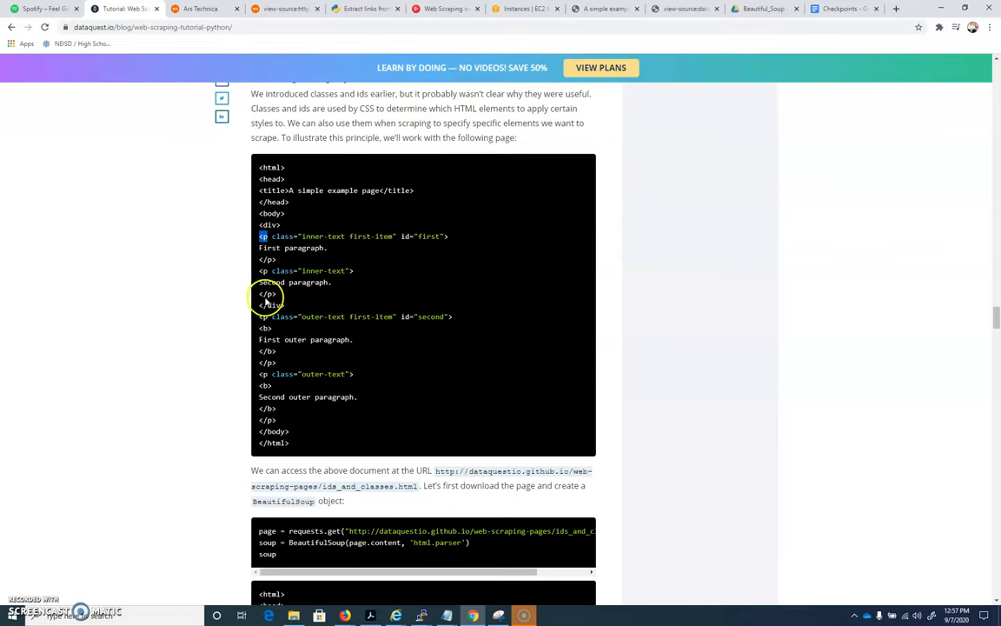
pyautogui.moveTo(420, 245)
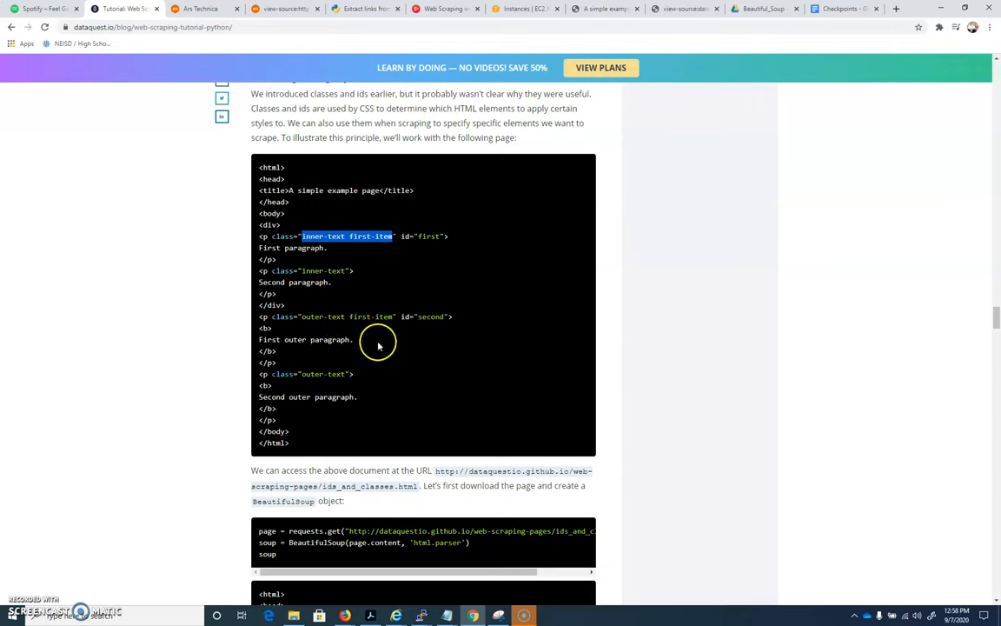
pyautogui.moveTo(374, 348)
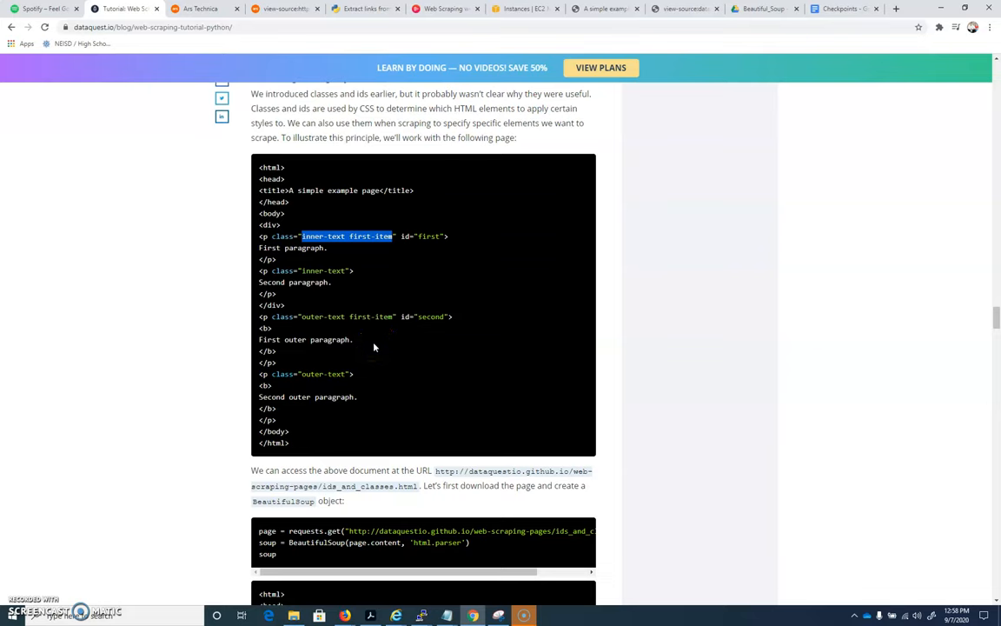
pyautogui.moveTo(341, 235)
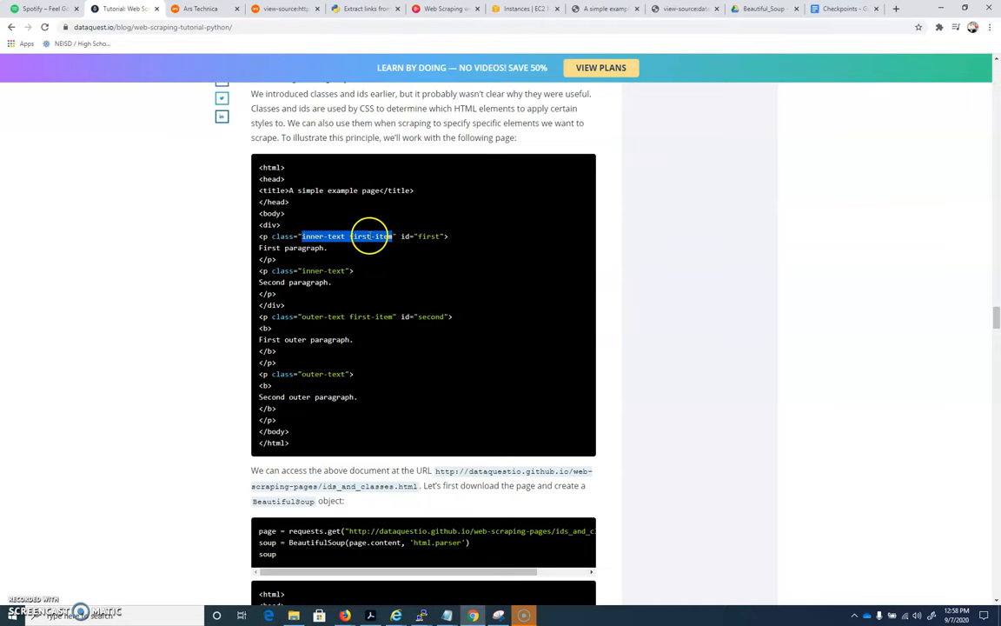
pyautogui.scroll(-3)
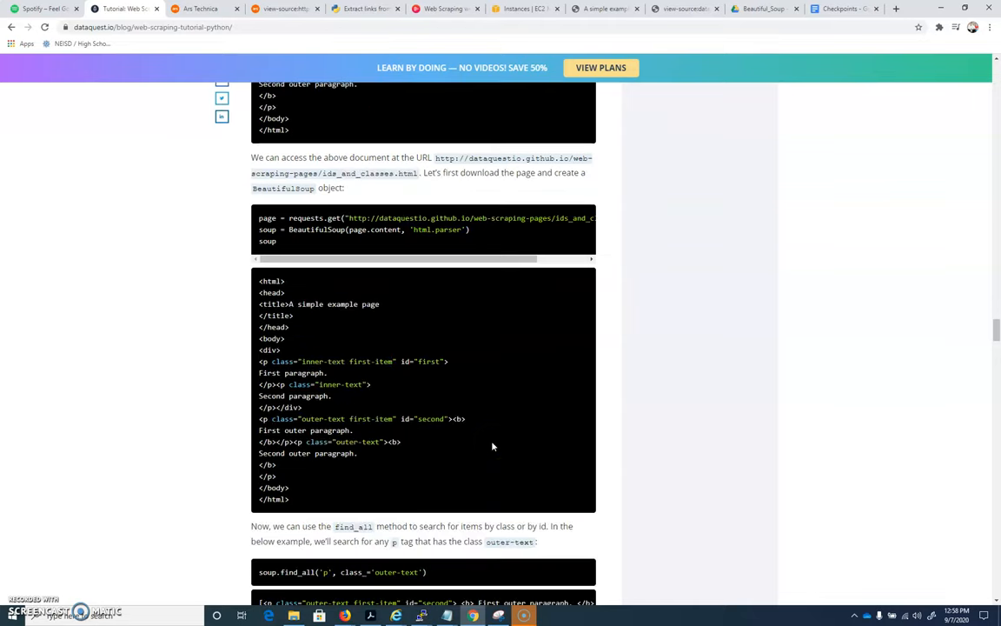
pyautogui.scroll(-3)
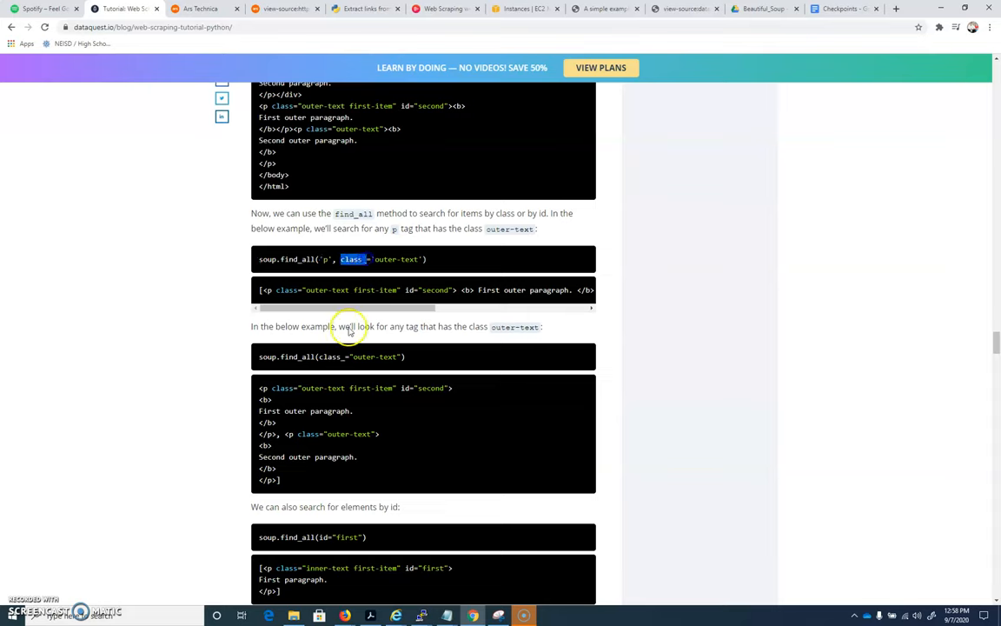
pyautogui.moveTo(337, 293)
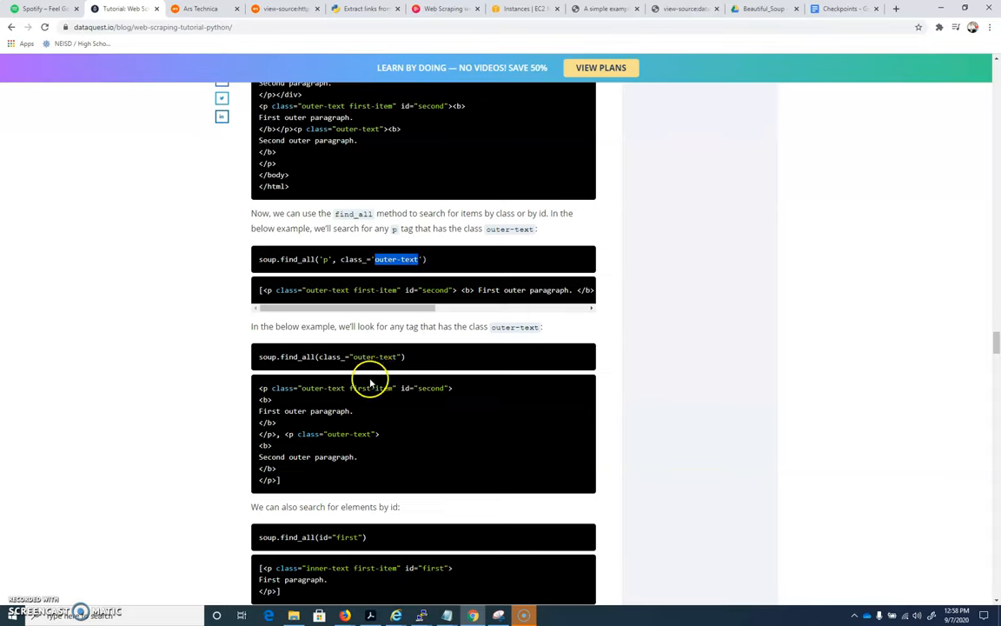
pyautogui.moveTo(372, 383)
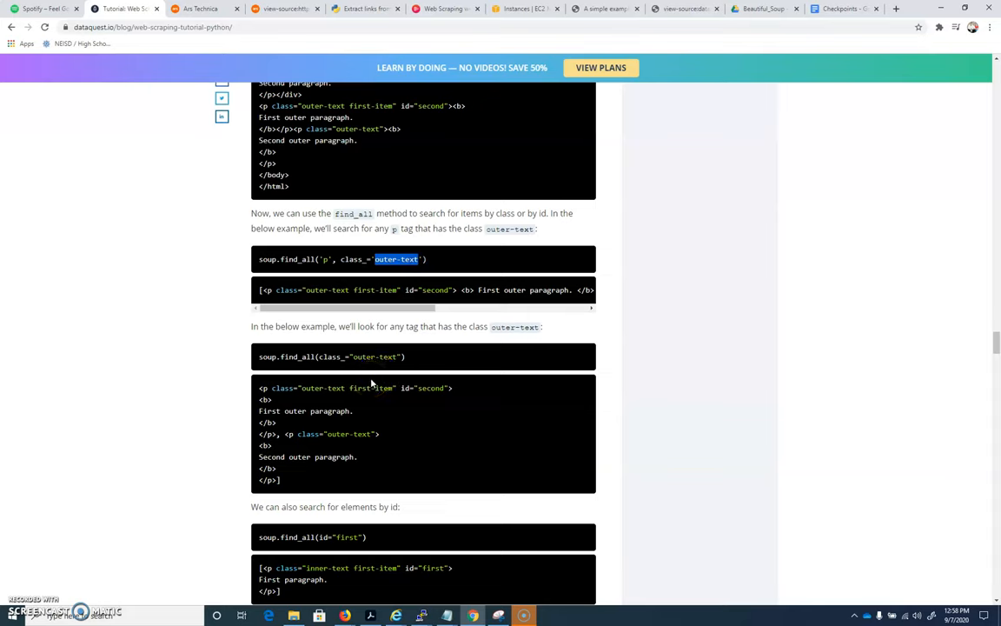
pyautogui.moveTo(431, 433)
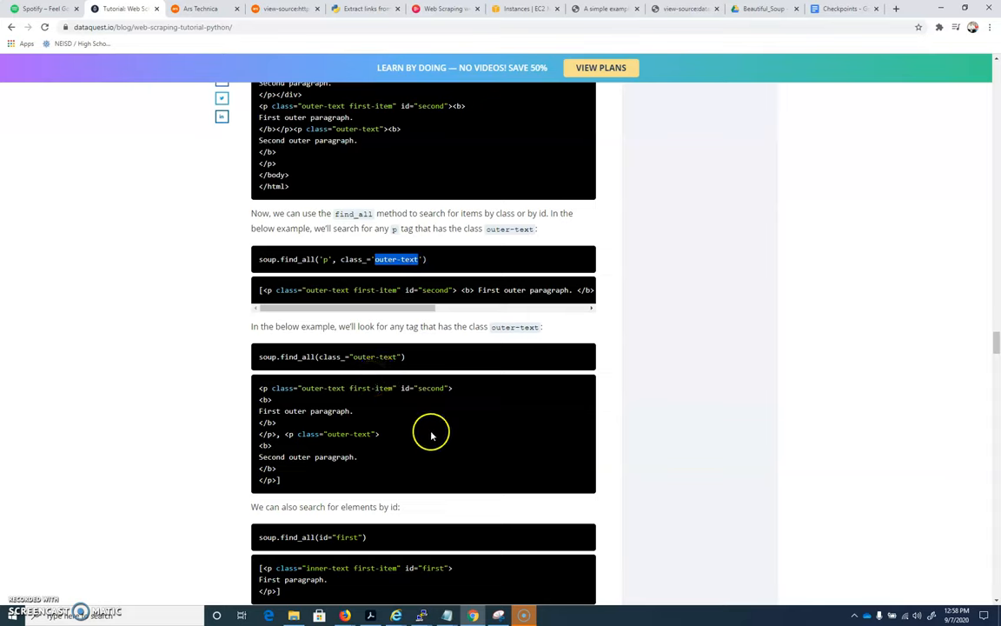
pyautogui.scroll(-3)
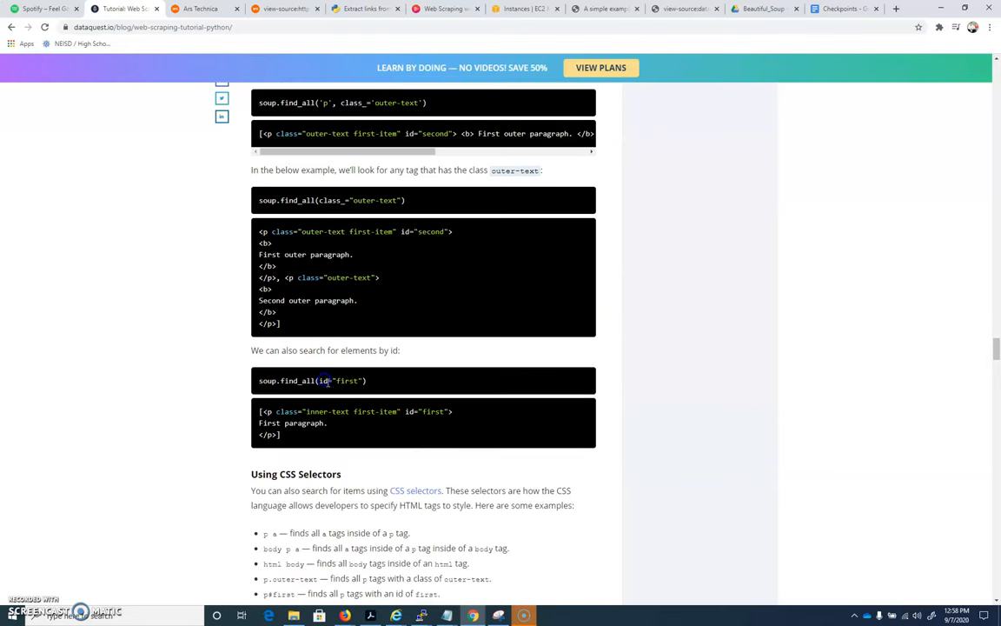
pyautogui.doubleClick(346, 381)
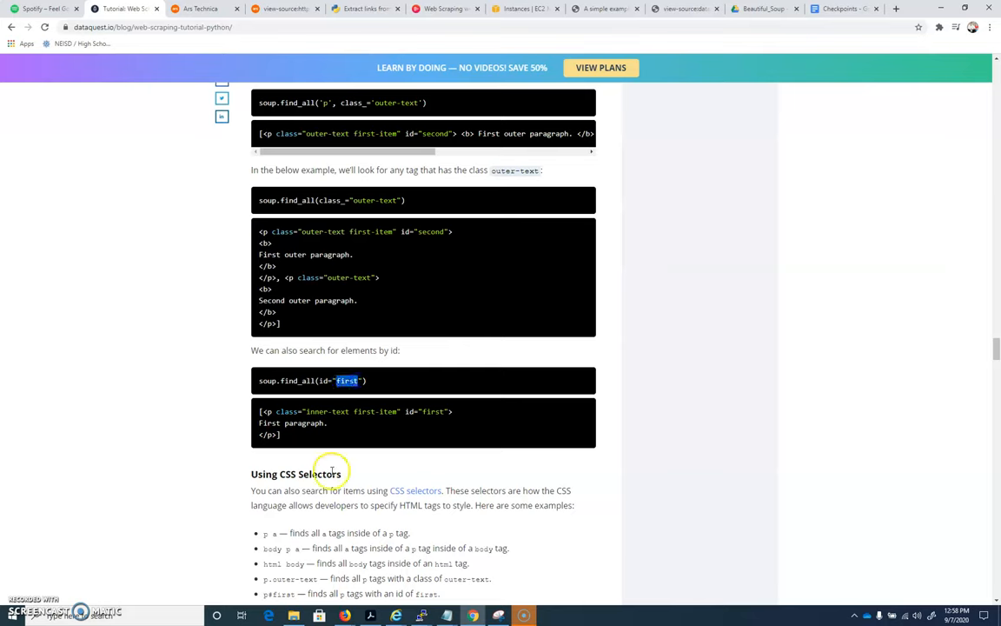
pyautogui.moveTo(291, 465)
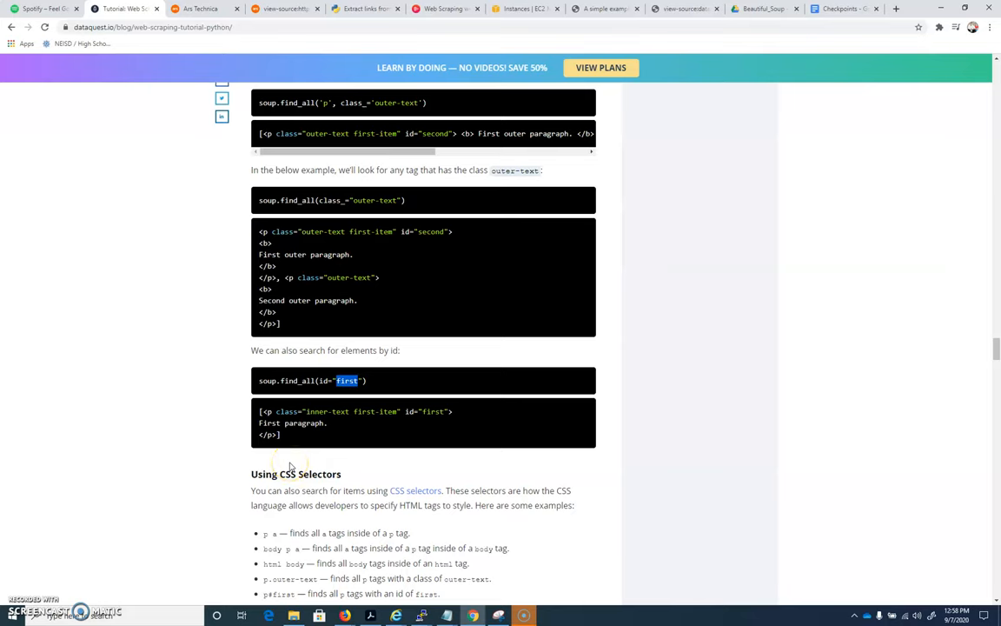
pyautogui.moveTo(291, 460)
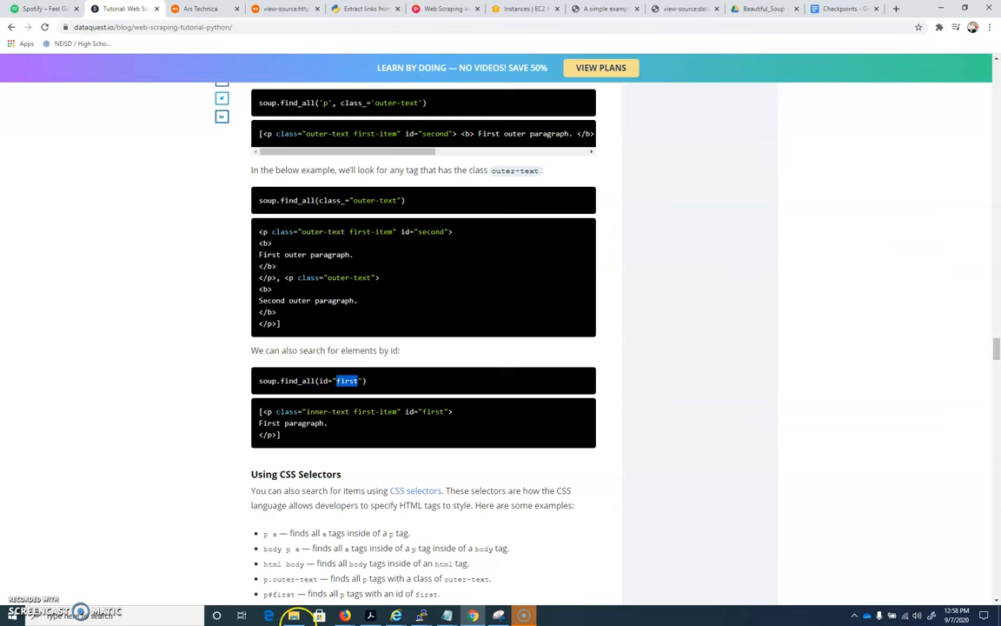
pyautogui.moveTo(421, 615)
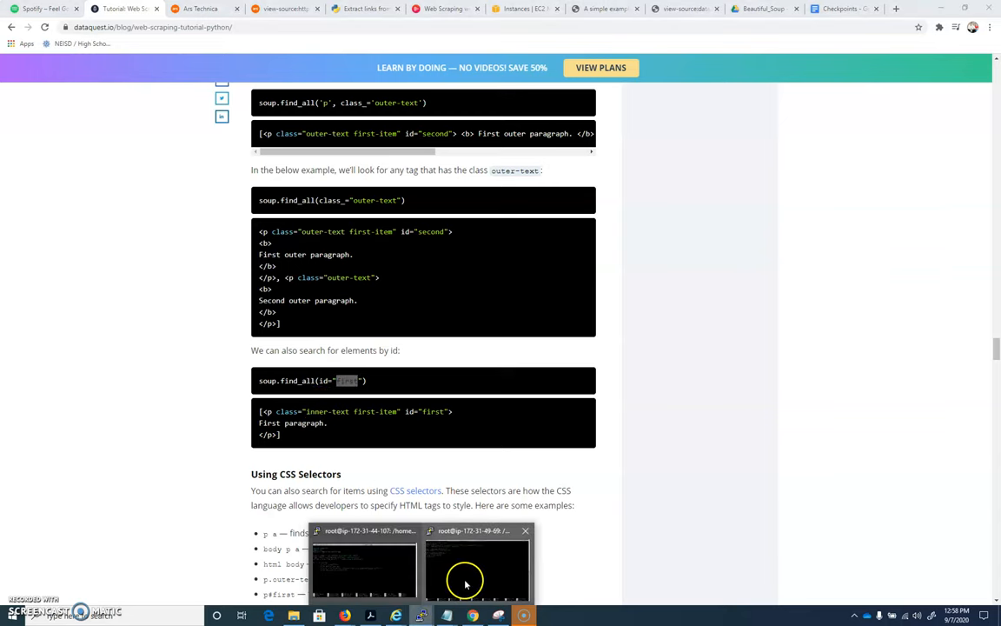
# Step: Switch to PuTTY, exit nano and save the changes under the name scraper.py
pyautogui.click(477, 569)
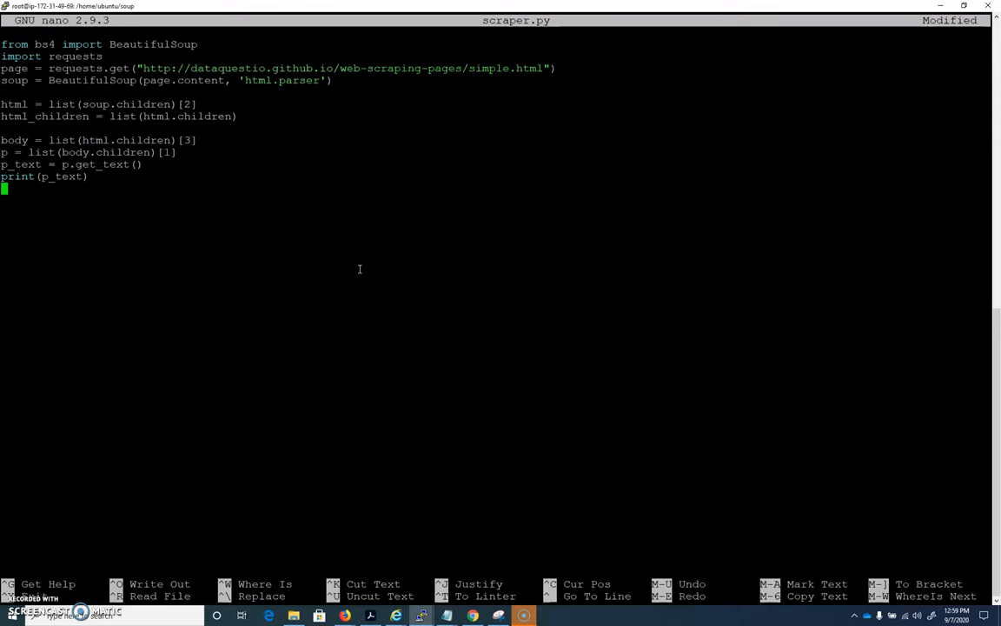
pyautogui.press('ctrl+x')
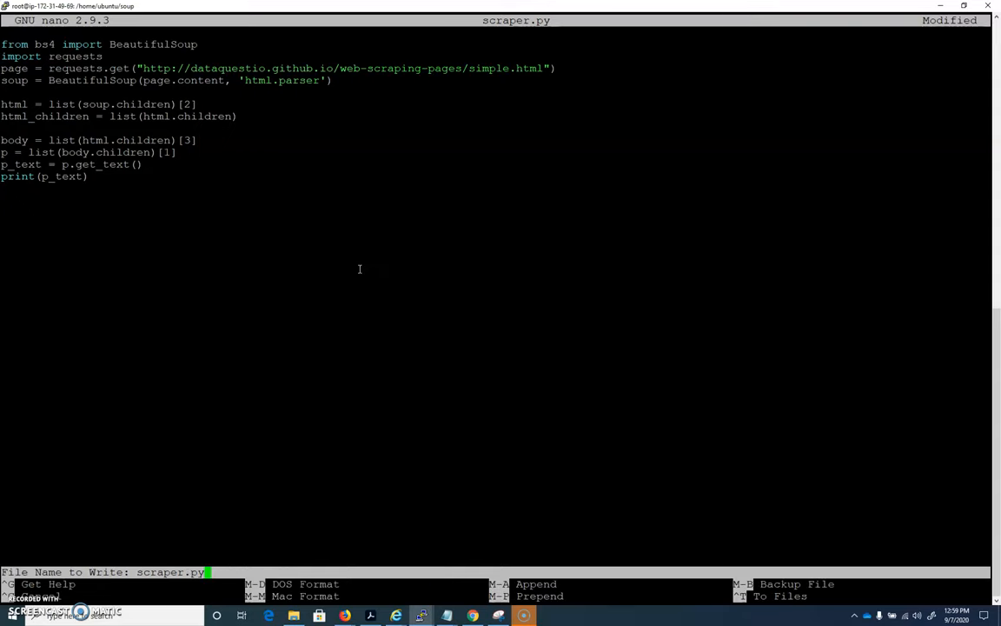
pyautogui.press('Return')
pyautogui.write('mk')
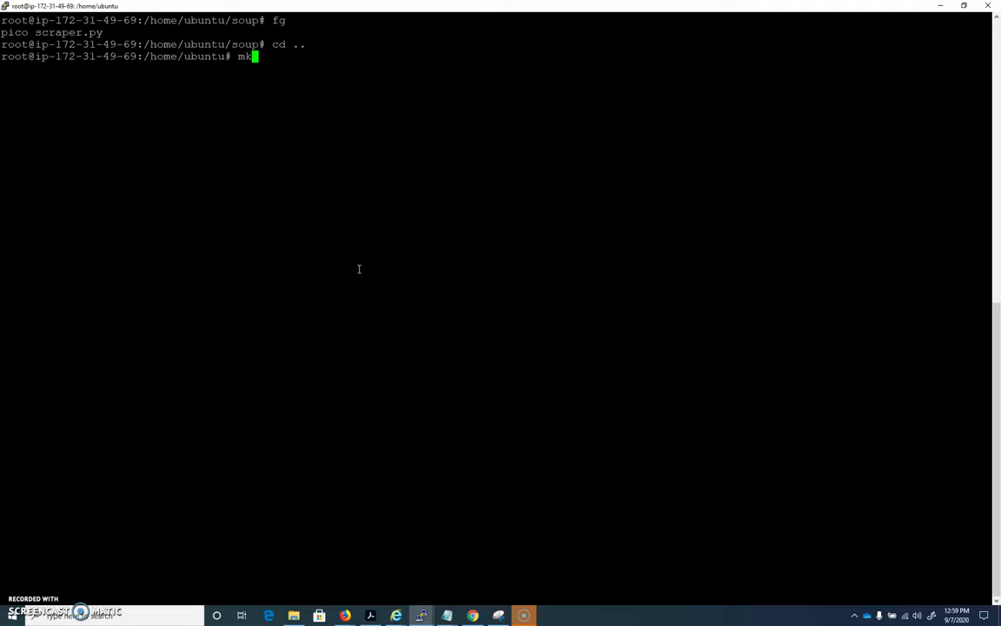
# Step: Create and enter the soup2 directory, then start a new scraper.py with pico
pyautogui.write('dir')
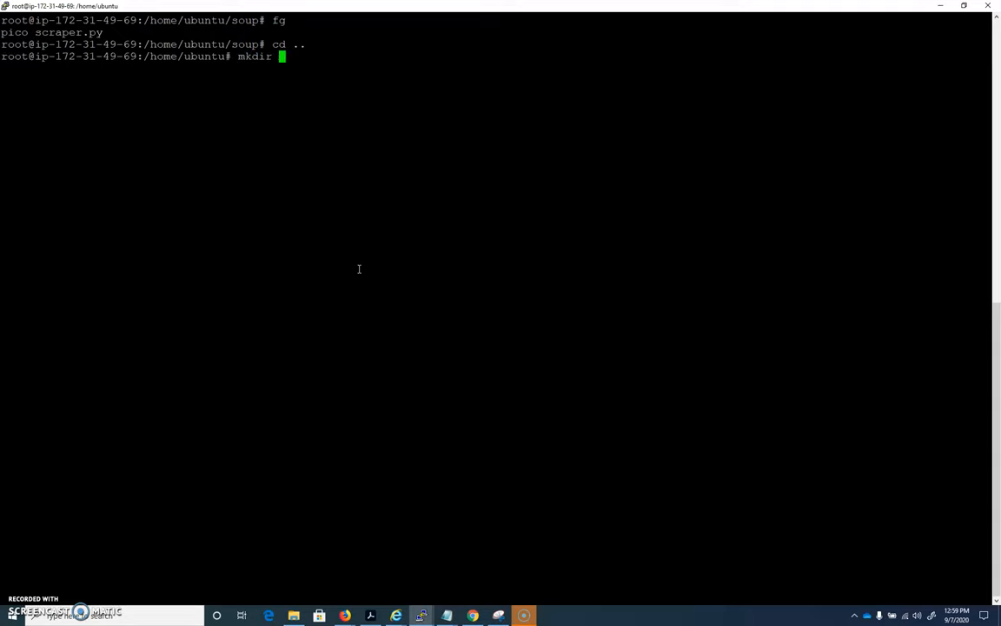
pyautogui.write('so')
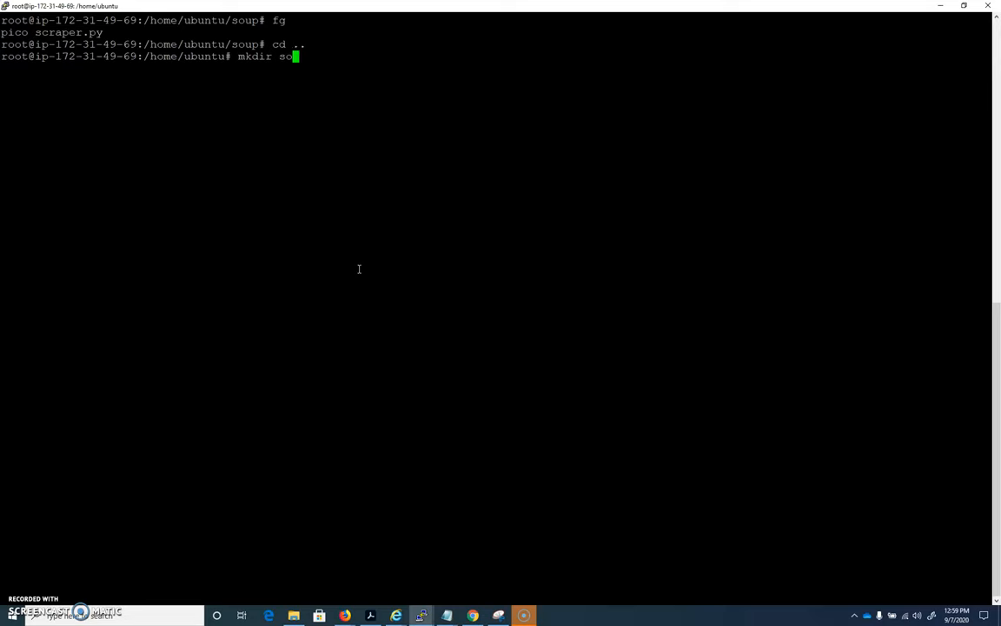
pyautogui.press('Return')
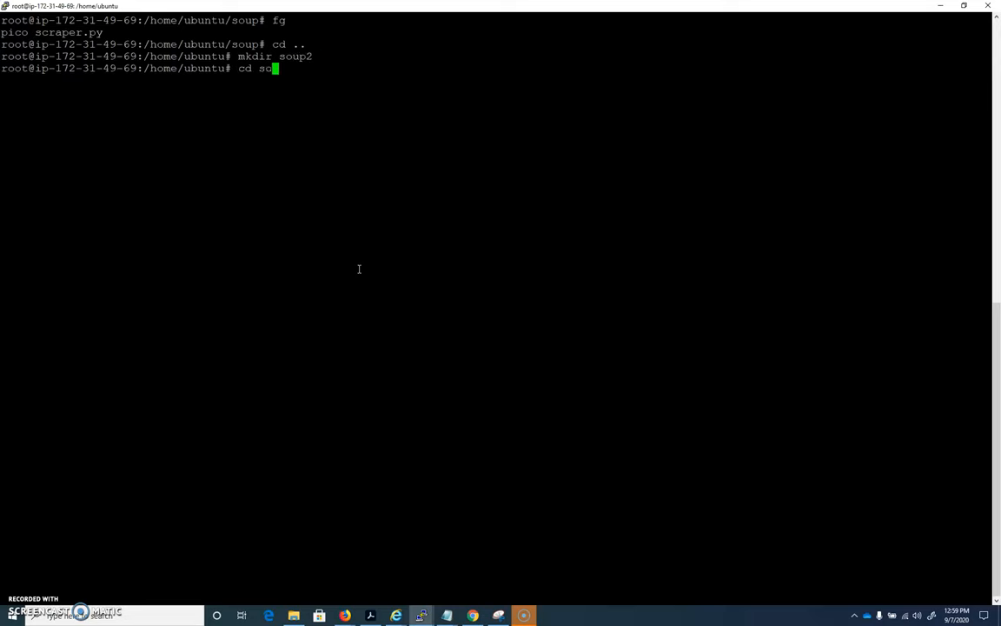
pyautogui.press('Return')
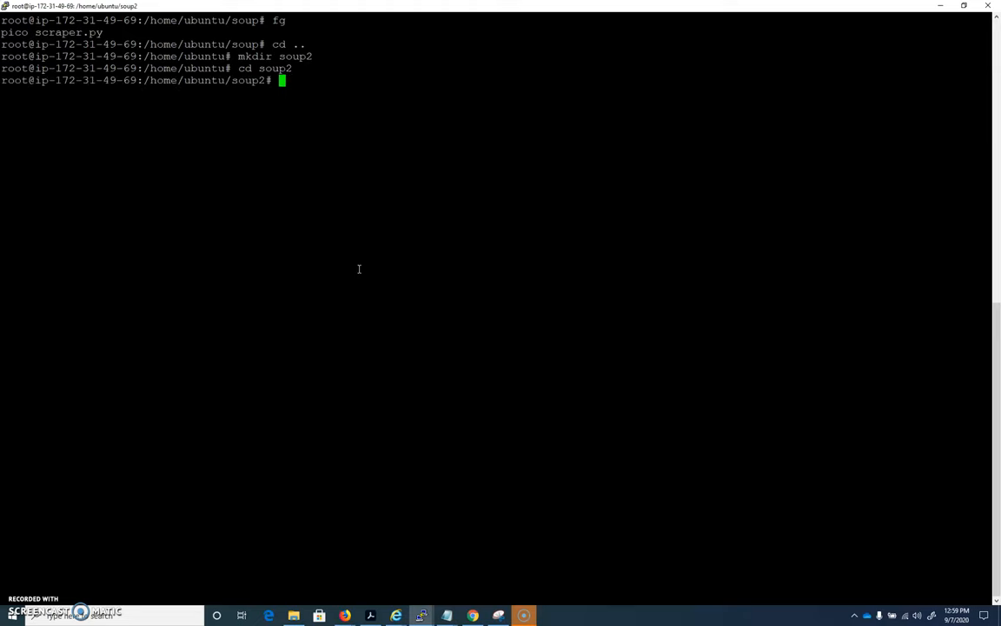
pyautogui.write('pico scrap')
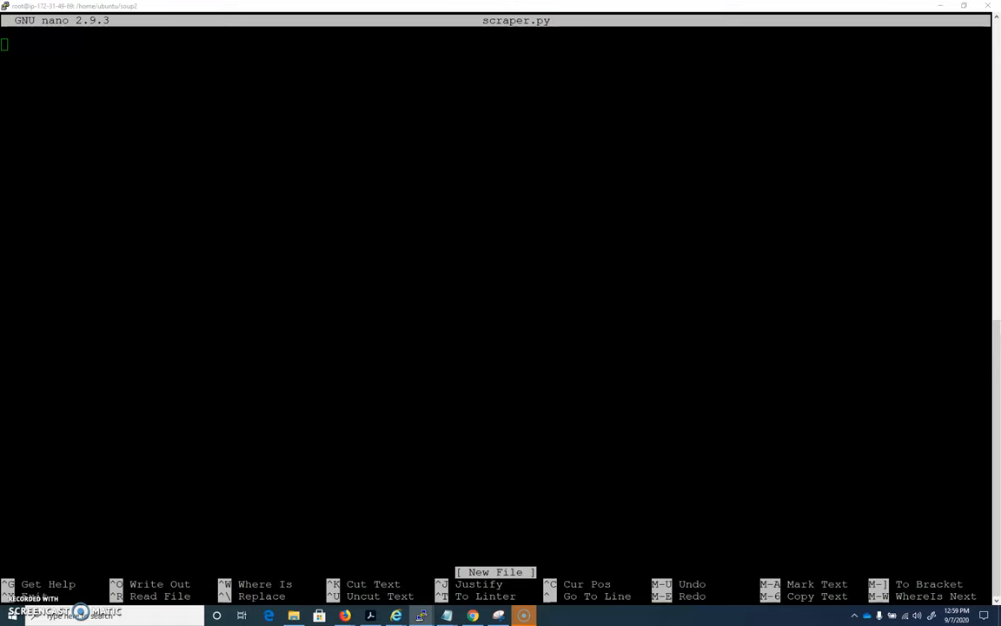
pyautogui.moveTo(186, 578)
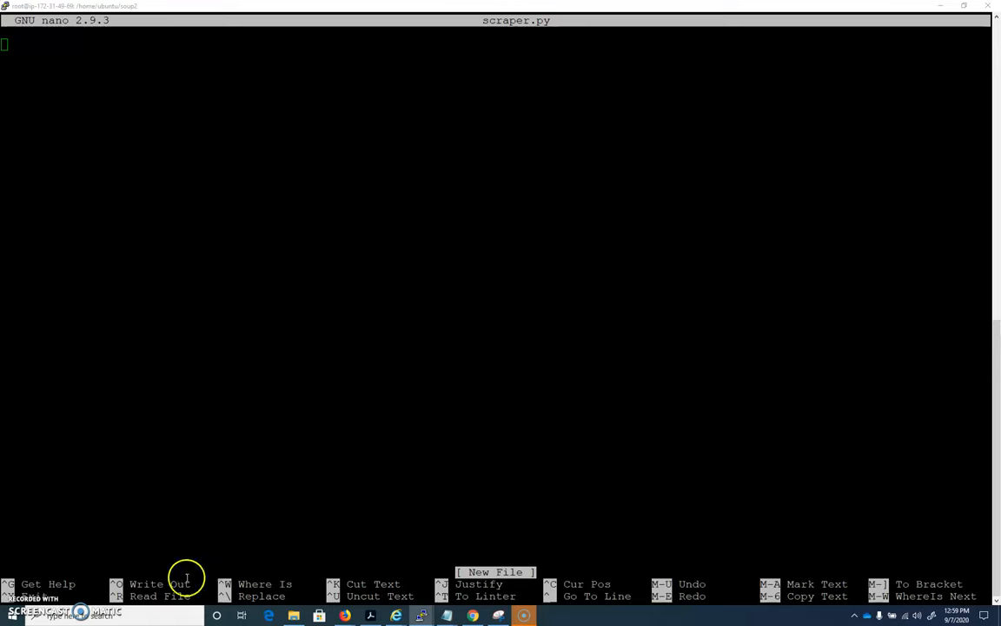
pyautogui.moveTo(406, 198)
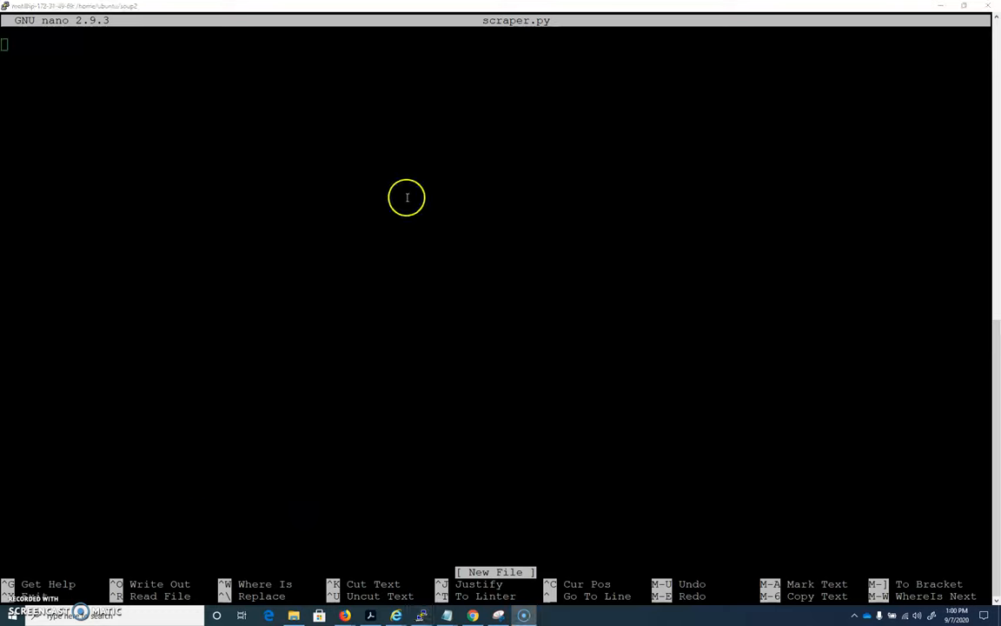
# Step: Add the imports: import requests and from bs4 import BeautifulSoup
pyautogui.write('import')
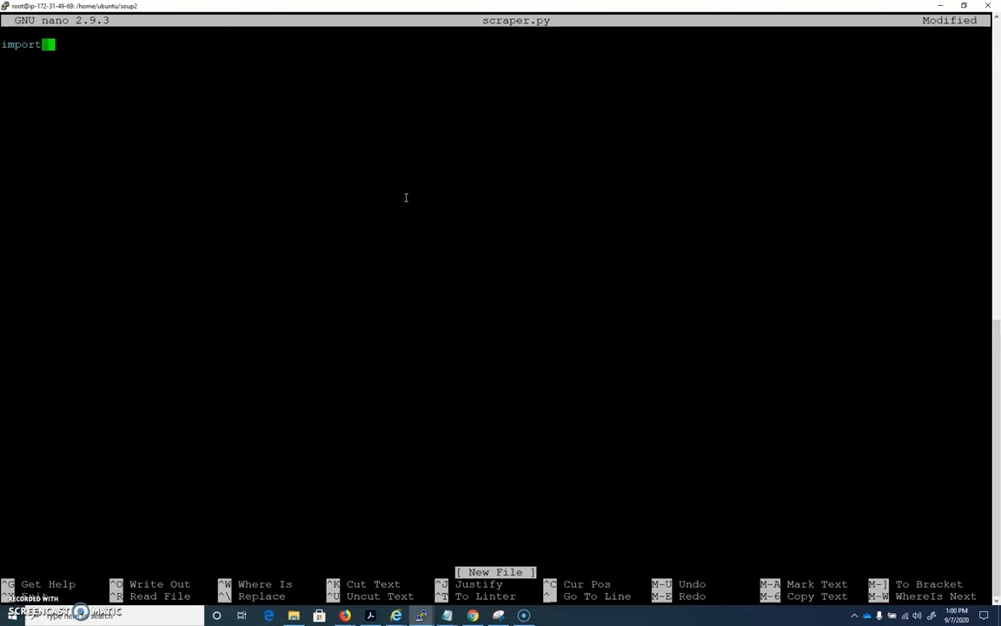
pyautogui.write('requests')
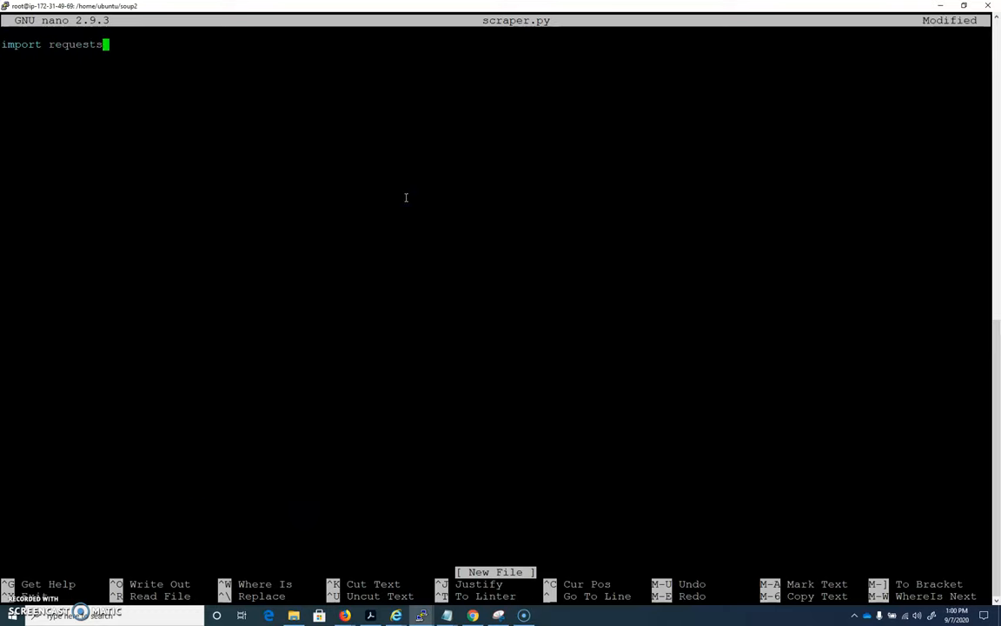
pyautogui.press('Return')
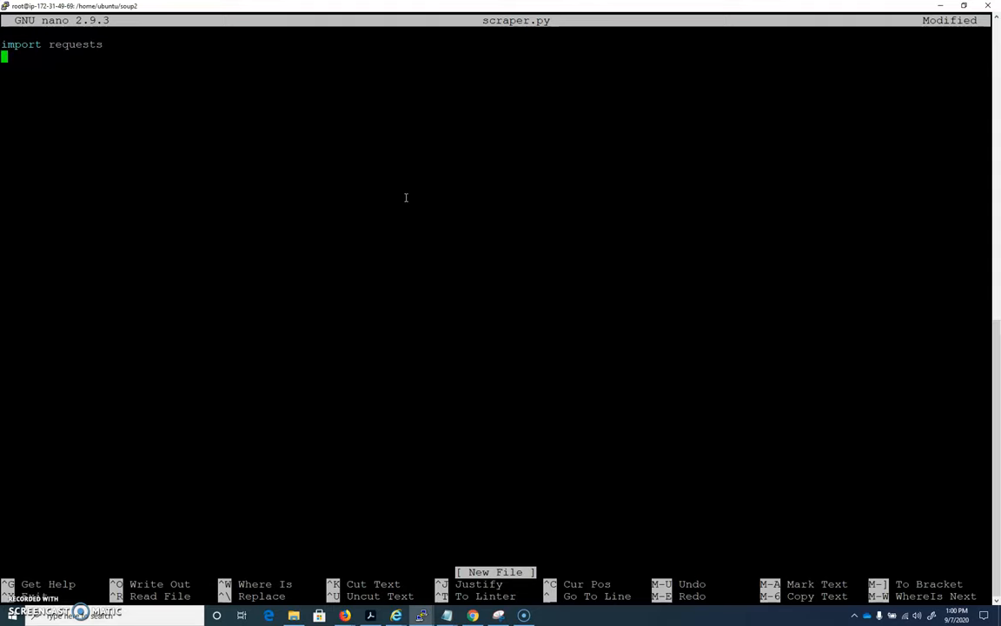
pyautogui.write('from bs4 import B')
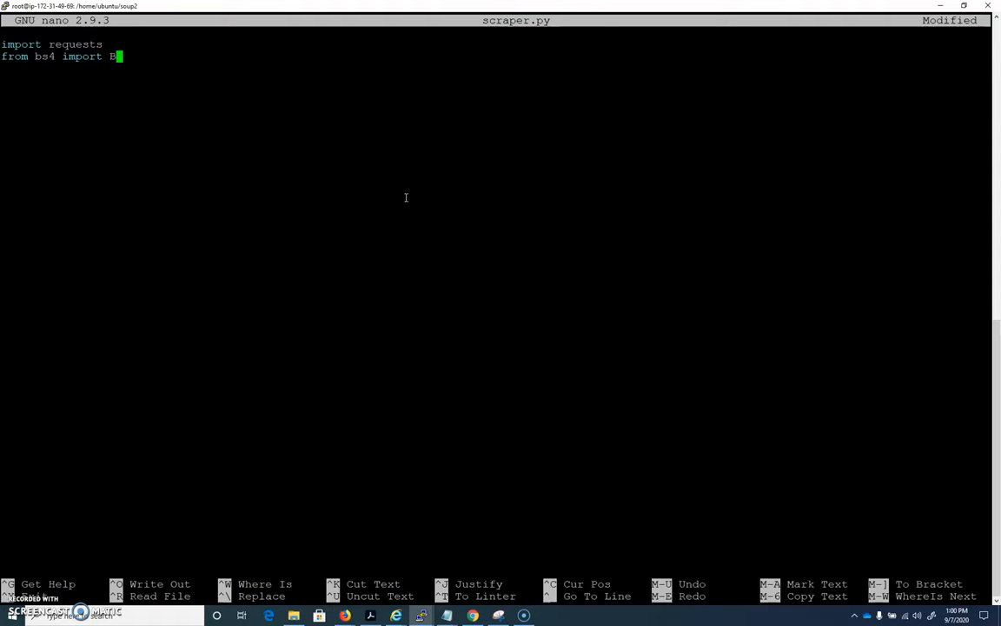
pyautogui.write('eautiful')
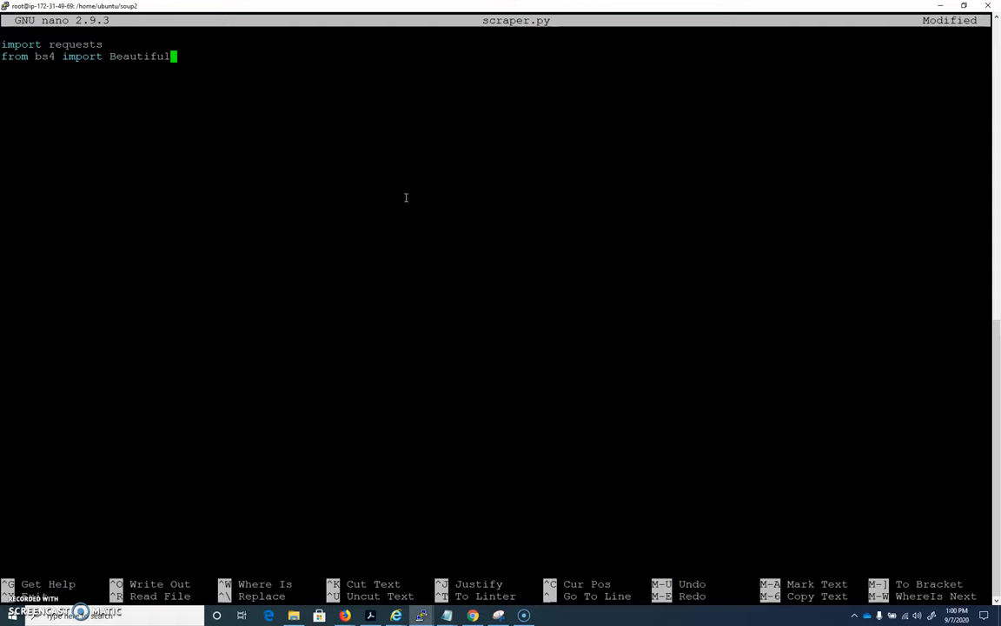
pyautogui.write('Soup')
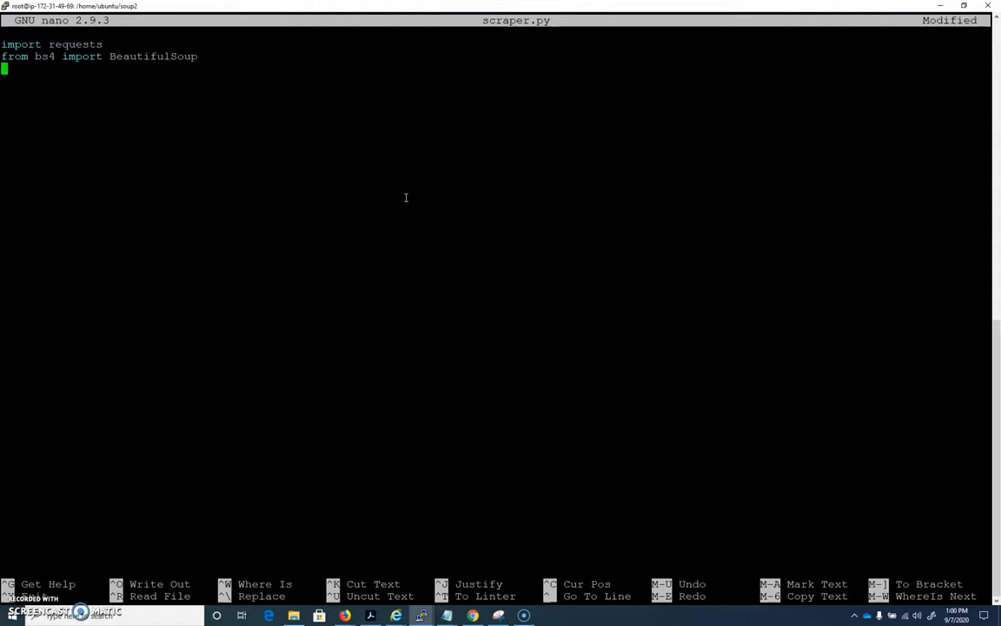
pyautogui.write('page')
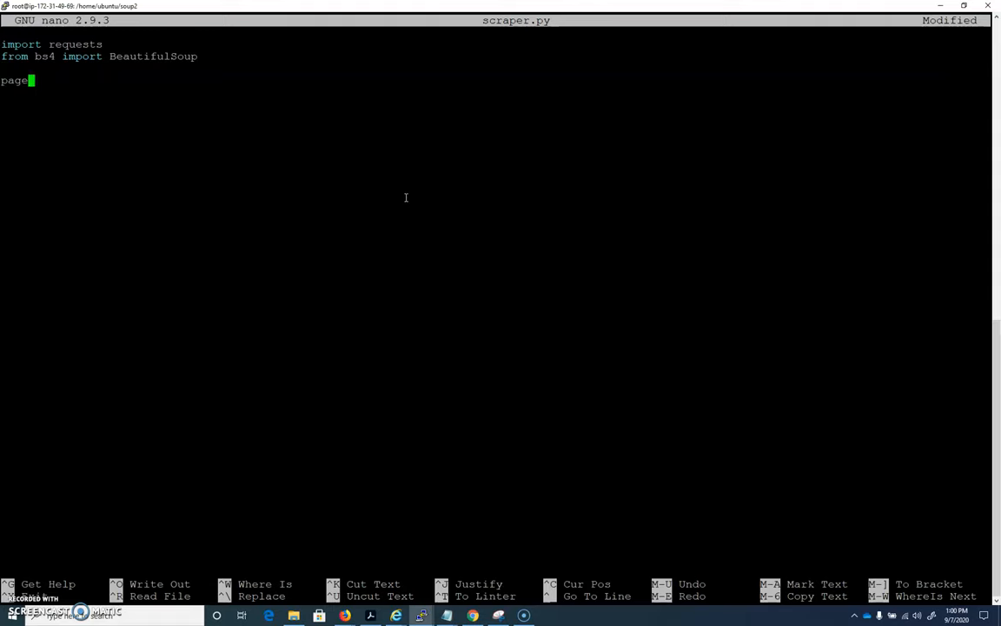
pyautogui.write('= reque')
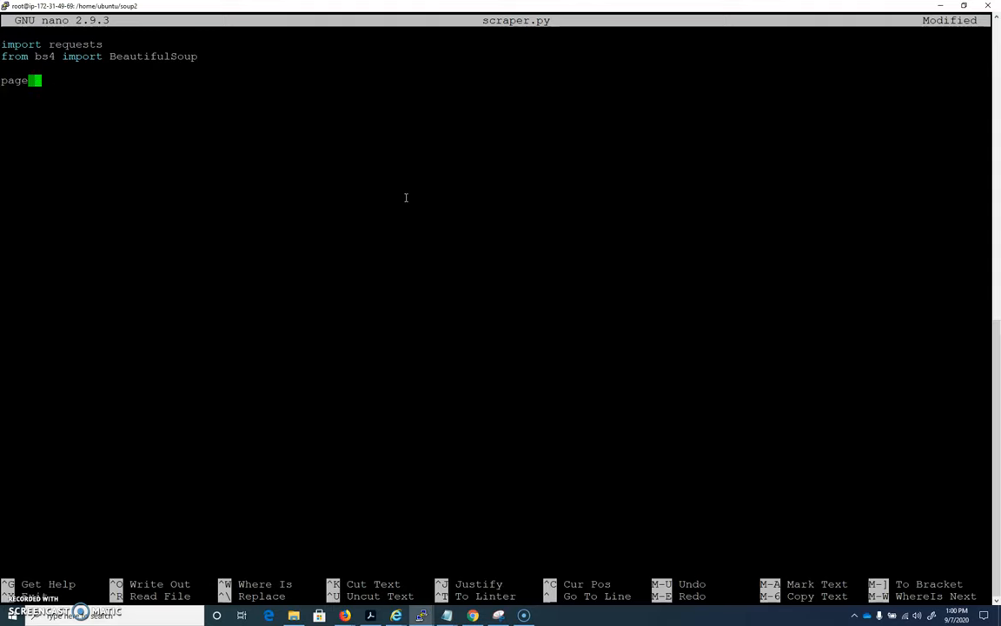
pyautogui.write('= requests.')
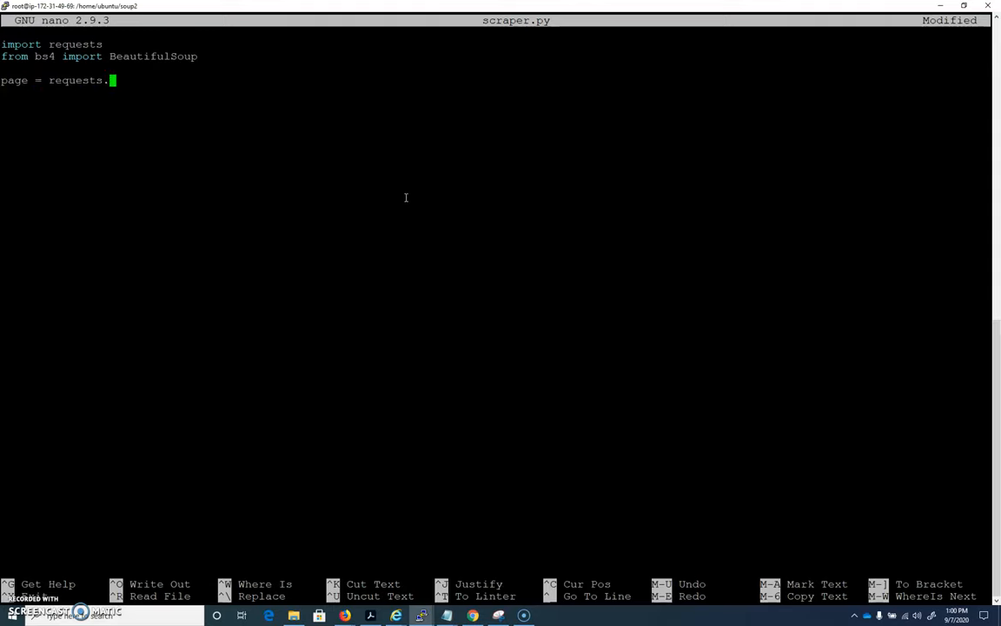
pyautogui.write('get("http')
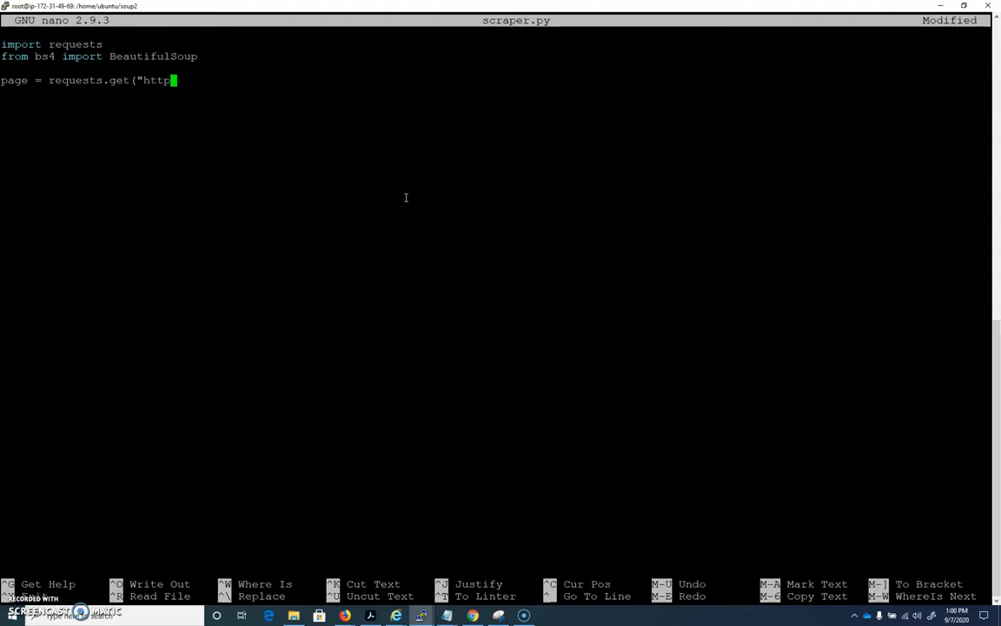
pyautogui.write('s://')
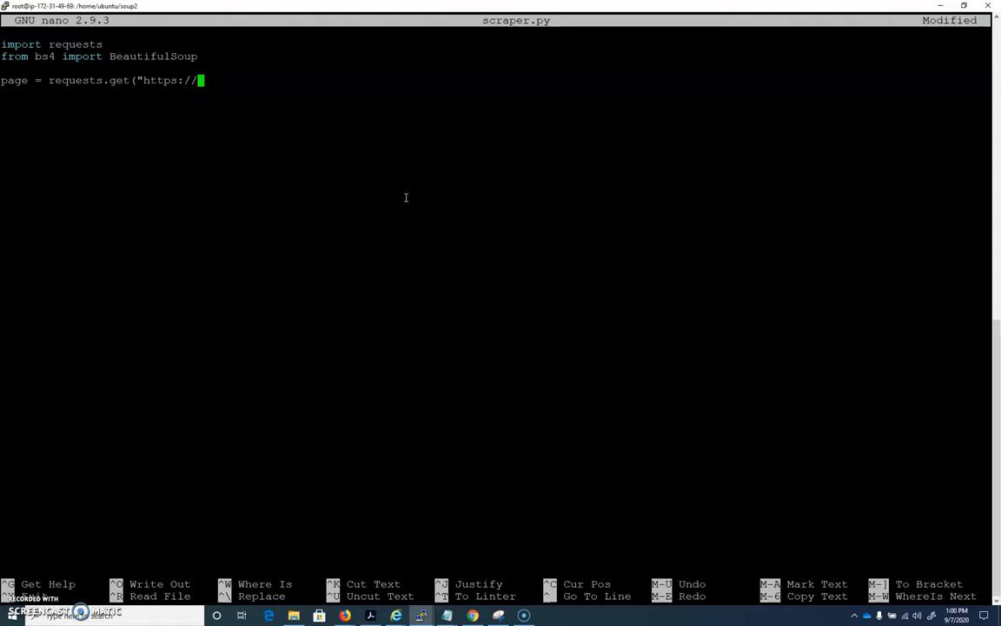
pyautogui.write('arst')
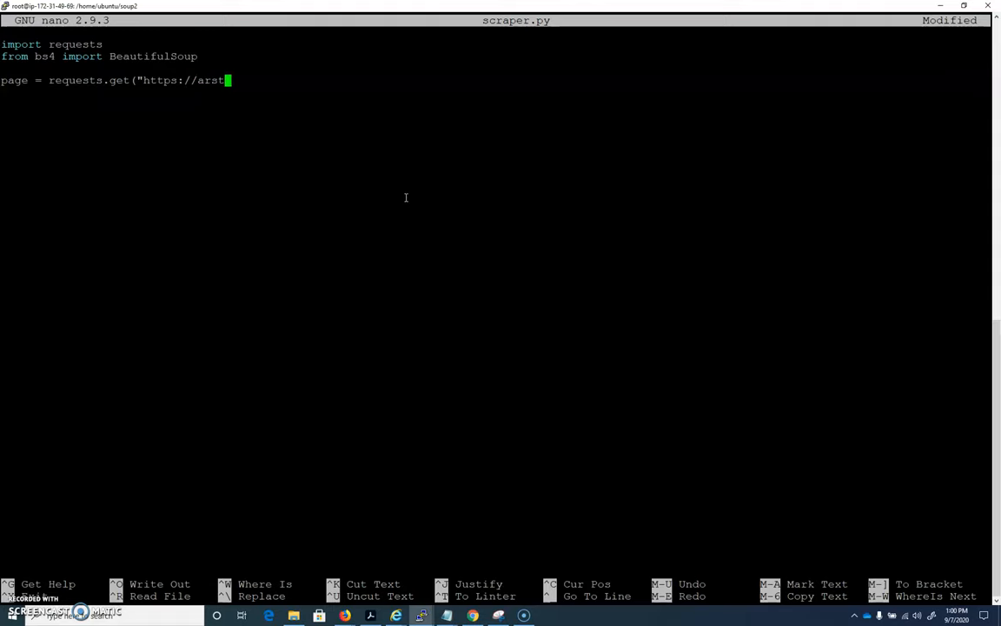
pyautogui.write('echn')
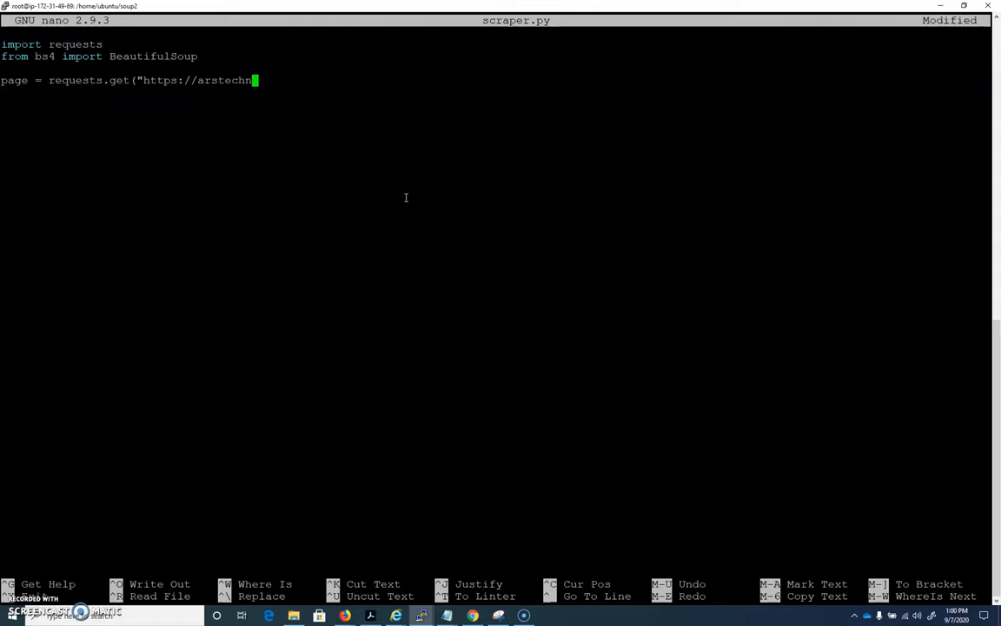
pyautogui.write('ica.com')
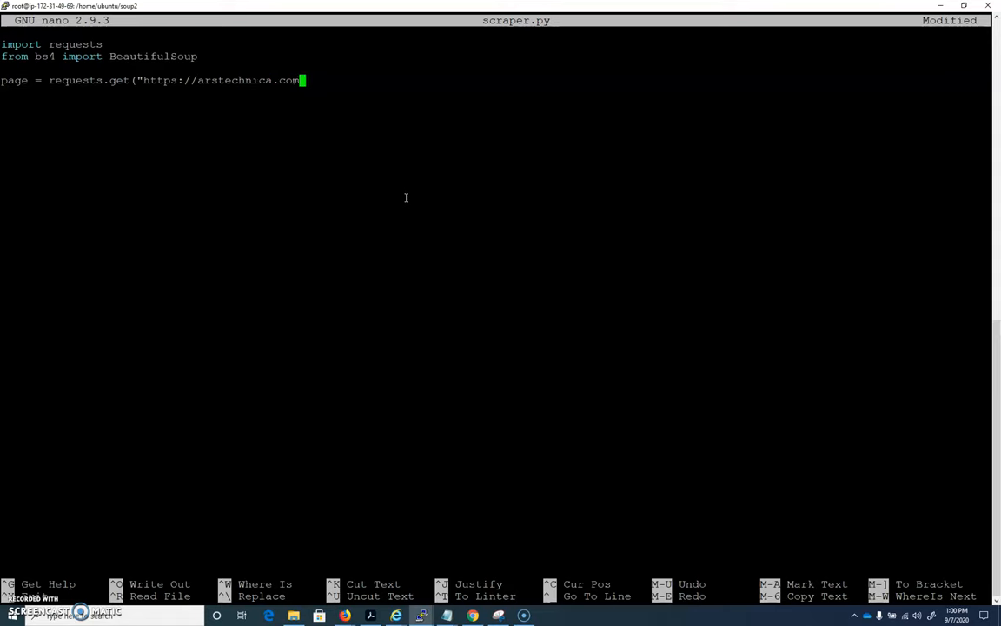
pyautogui.write('/"')
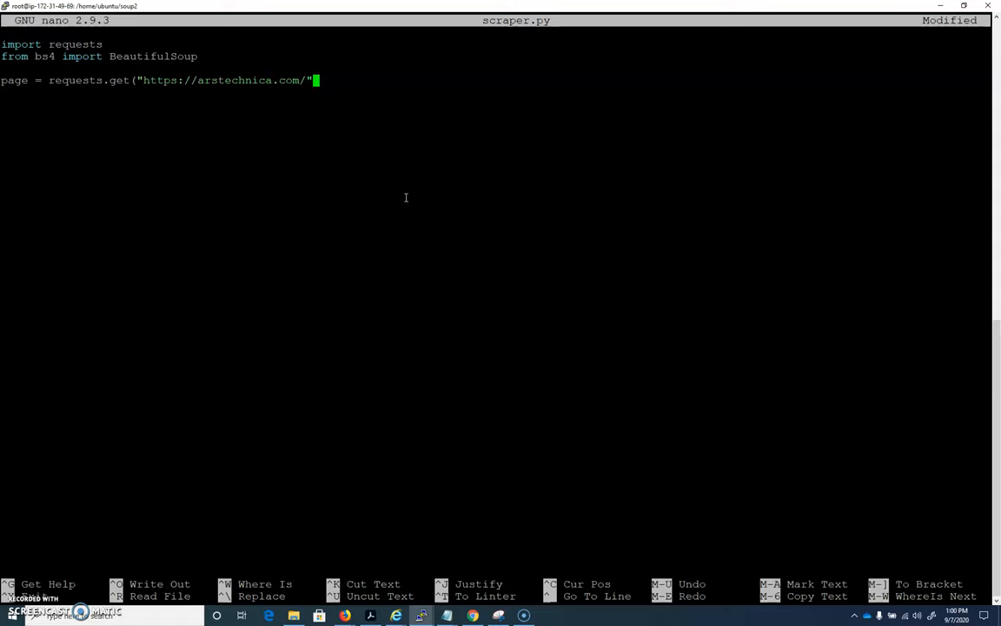
pyautogui.write(')')
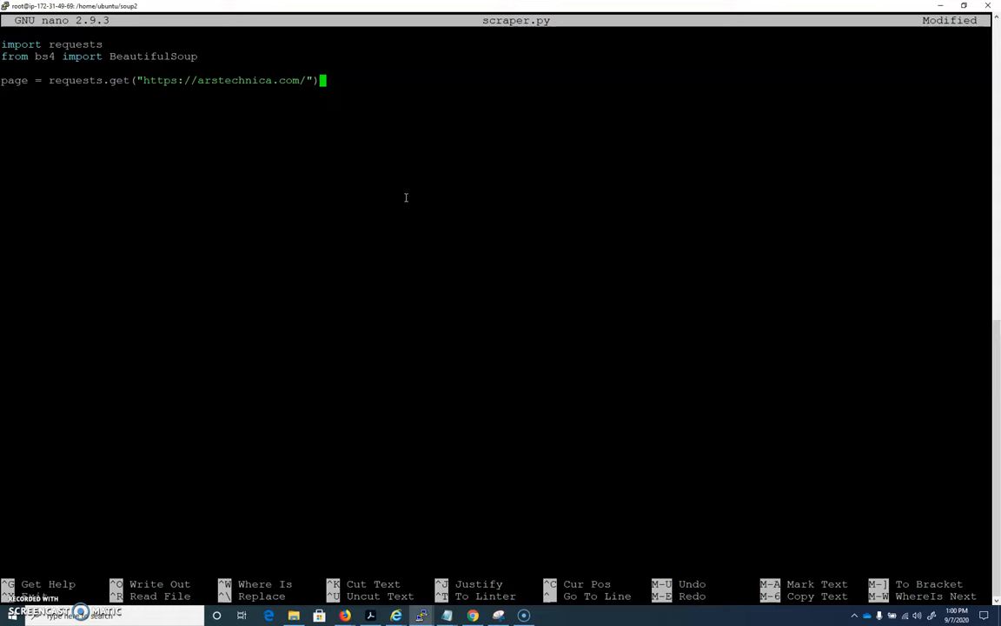
pyautogui.press('Return')
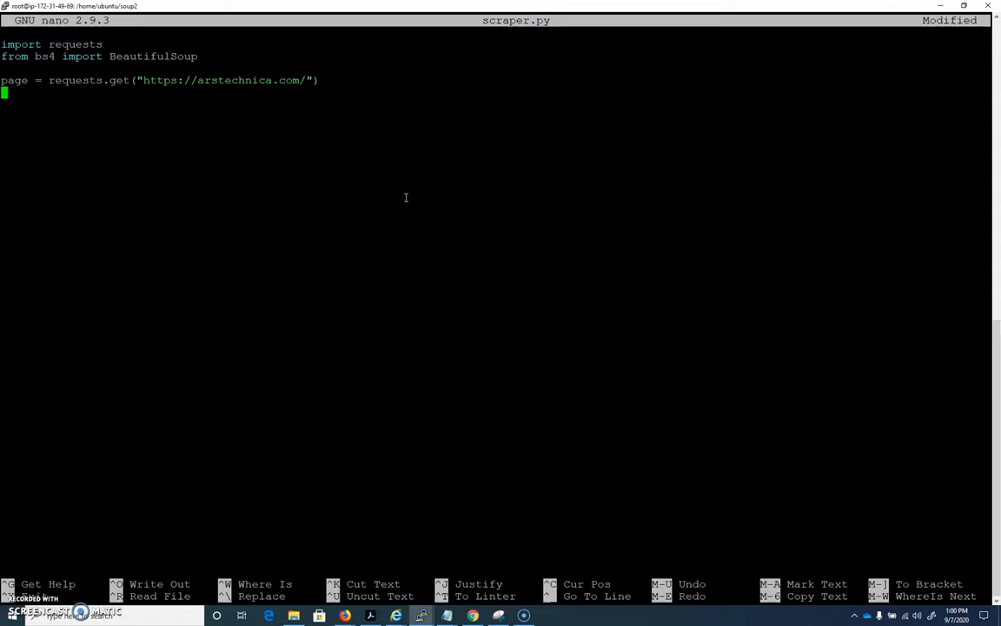
# Step: Add soup = BeautifulSoup(page.content, 'html.parser') to parse the fetched page
pyautogui.write('soup')
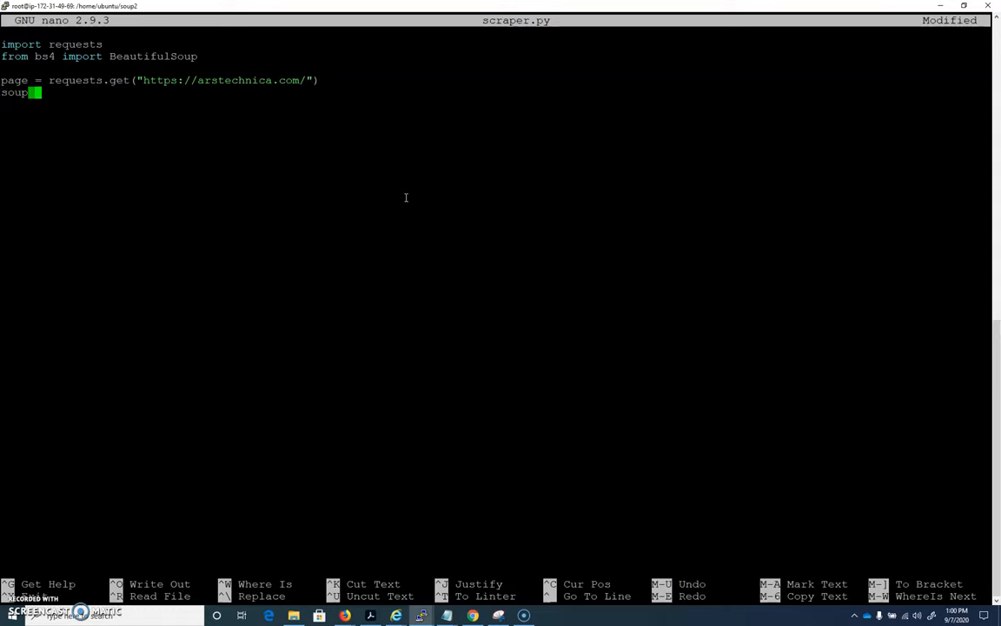
pyautogui.write('= Be')
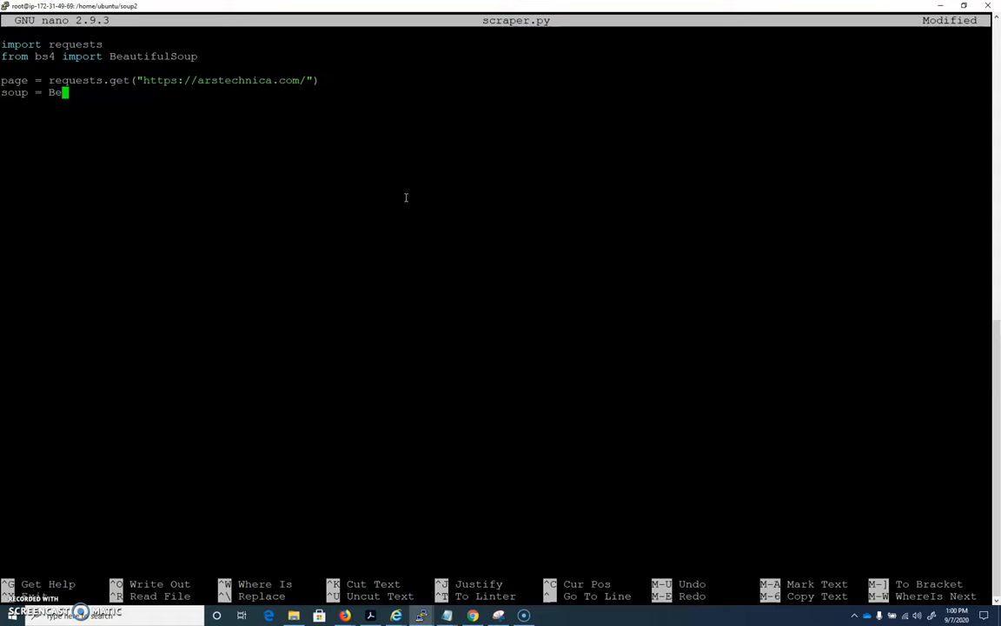
pyautogui.write('autiful')
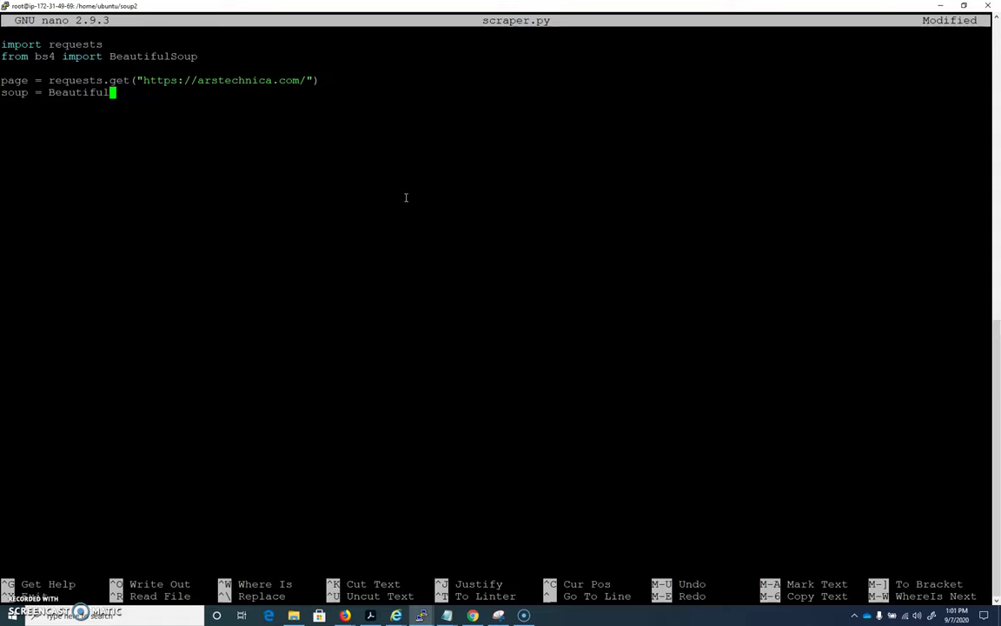
pyautogui.write('Soup(')
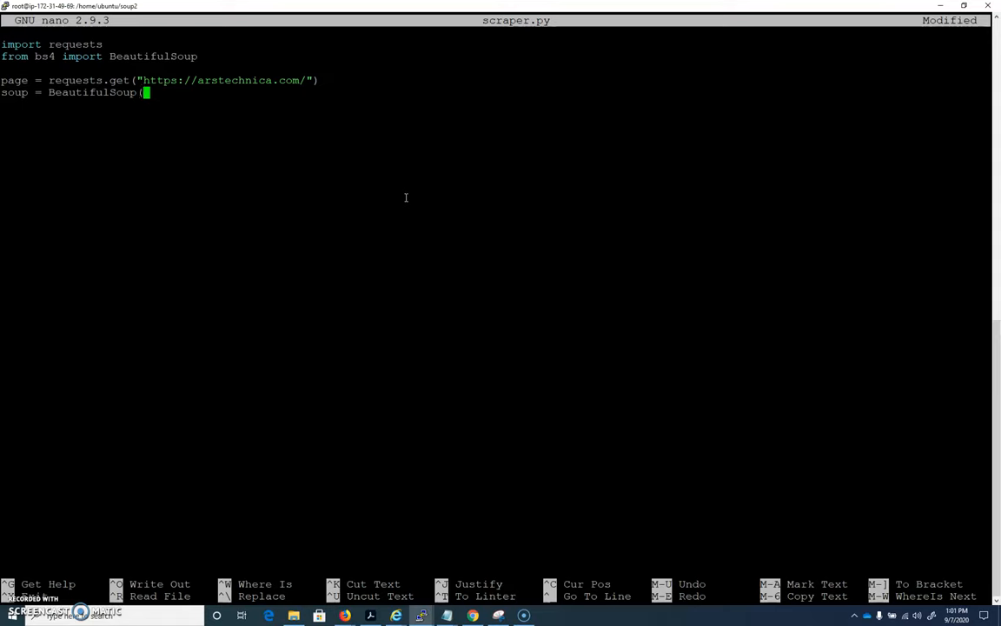
pyautogui.write('page.co')
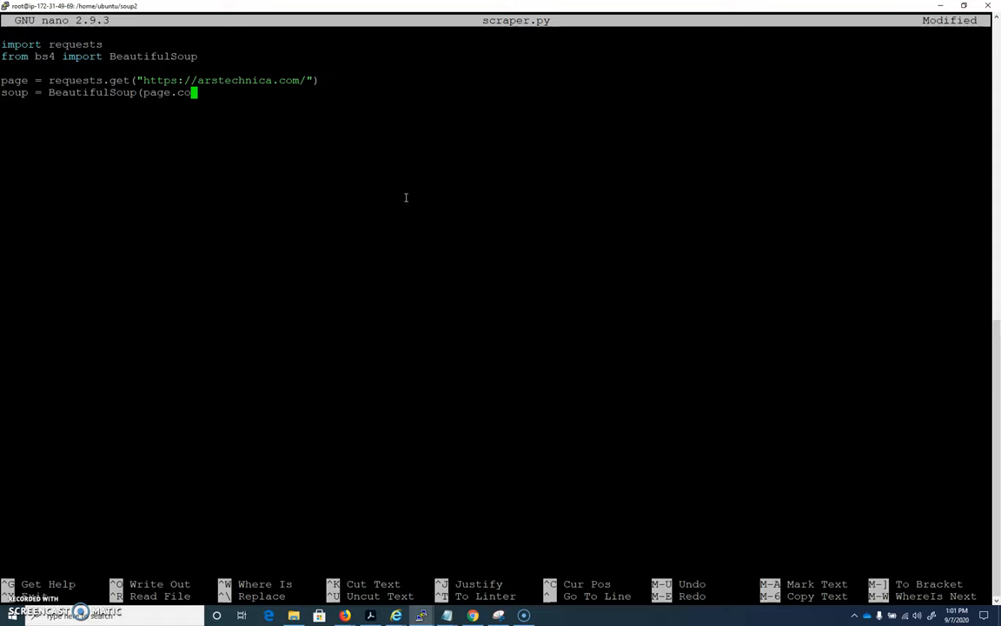
pyautogui.write('ntent')
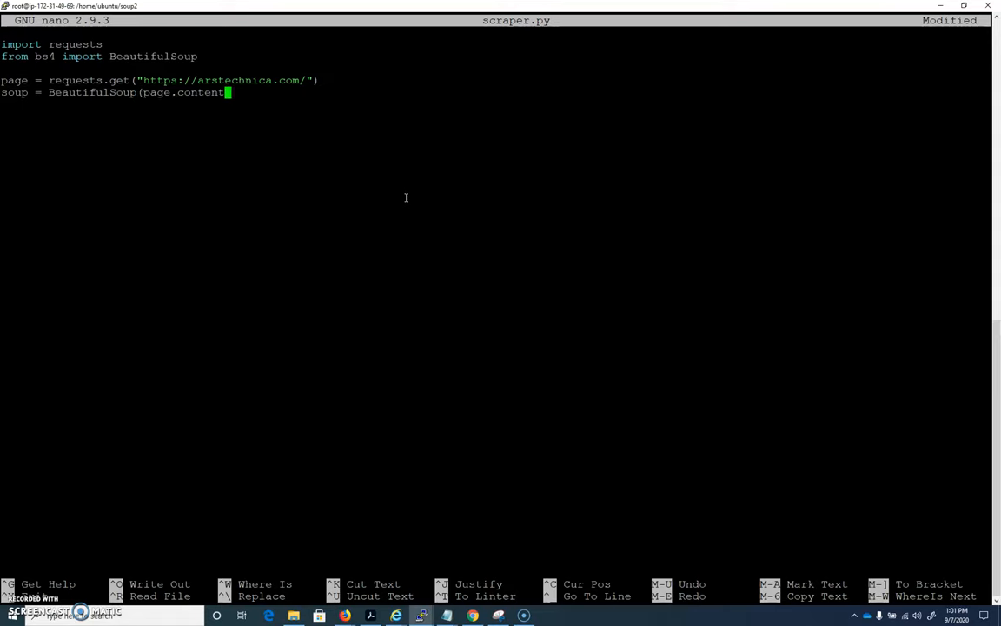
pyautogui.write(", '")
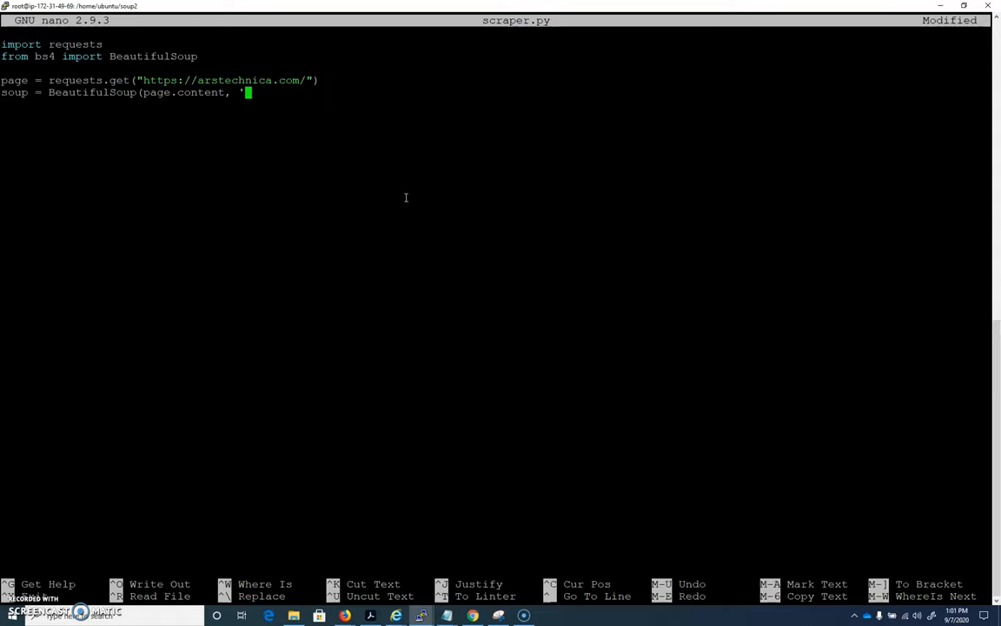
pyautogui.write('html.par')
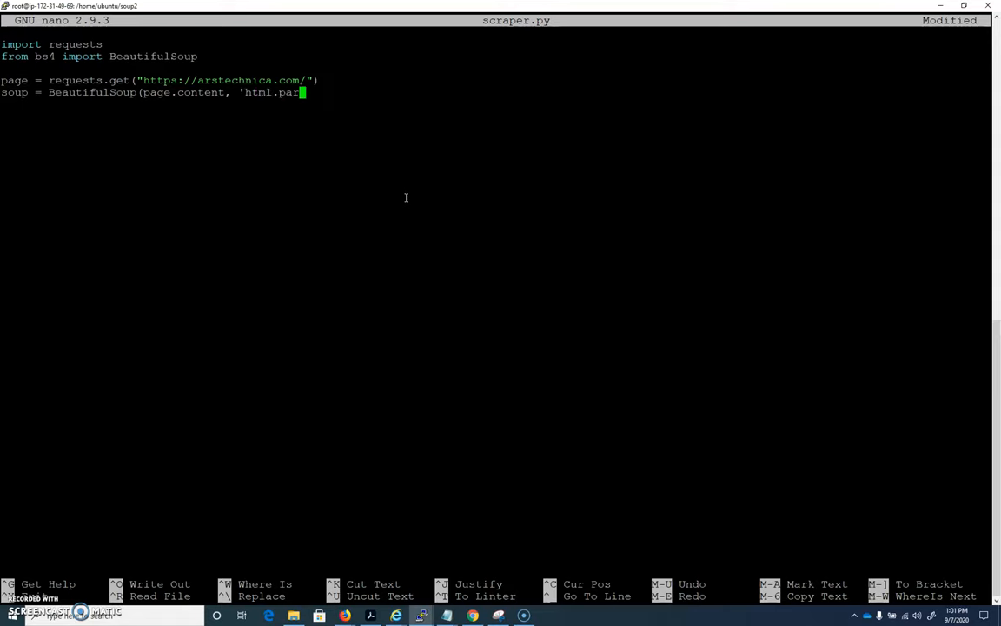
pyautogui.write("ser')")
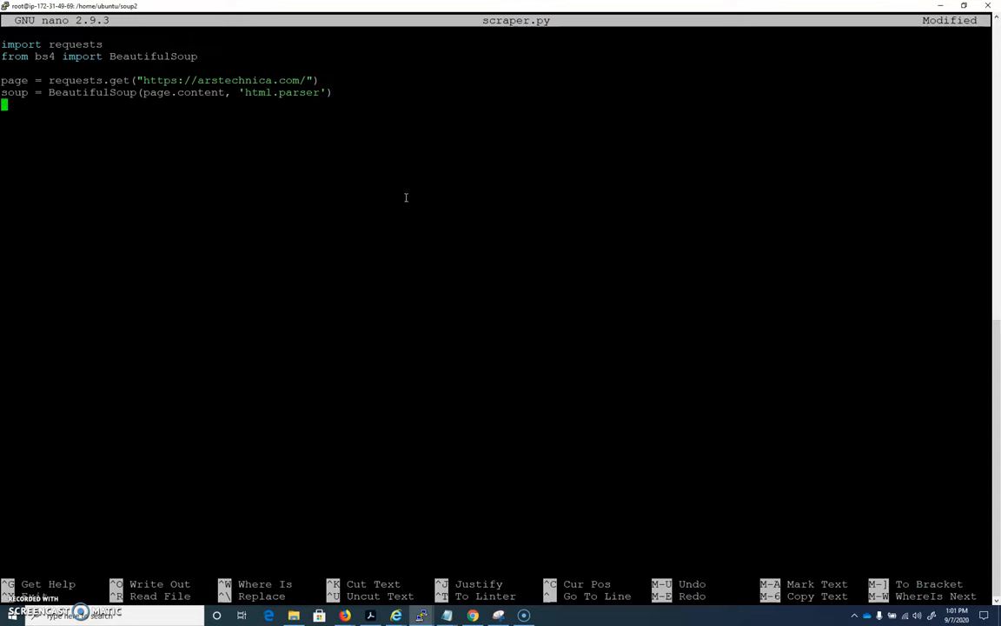
# Step: Add print(soup.prettify()) as the final line and leave the editor
pyautogui.write('pri')
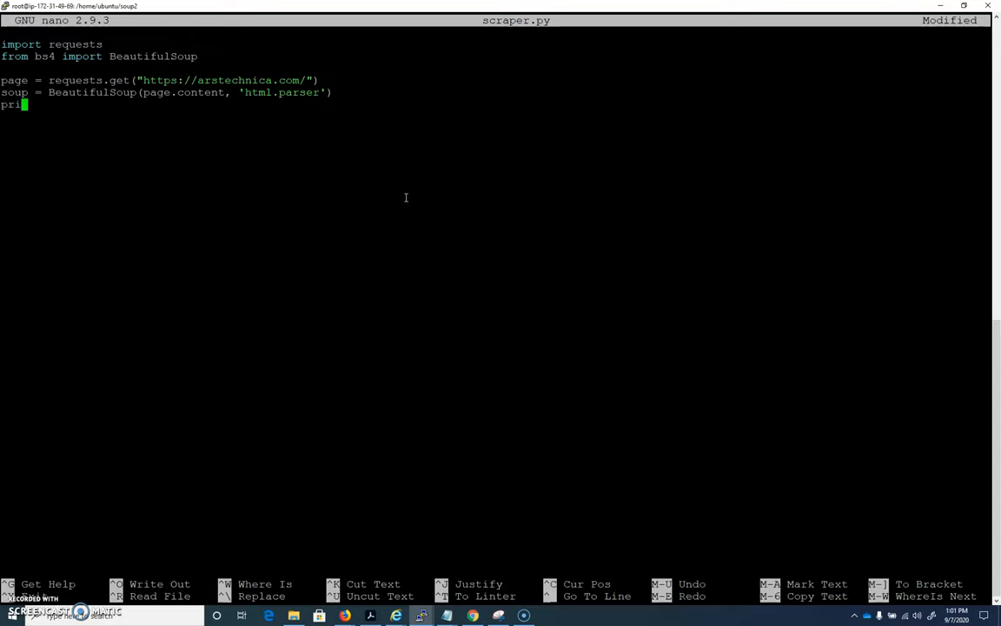
pyautogui.write('t')
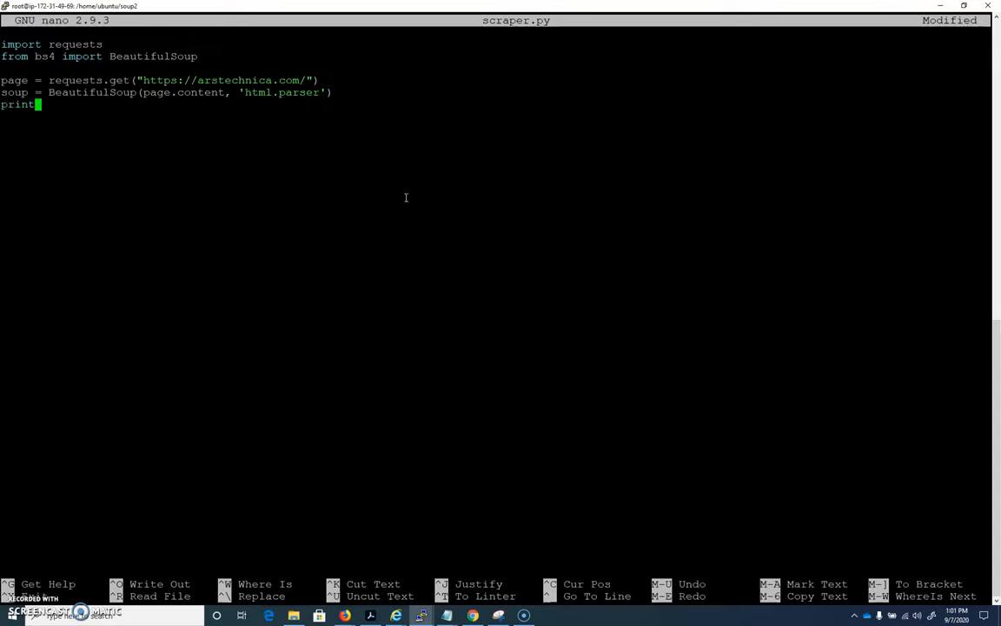
pyautogui.write('(soup.prettif')
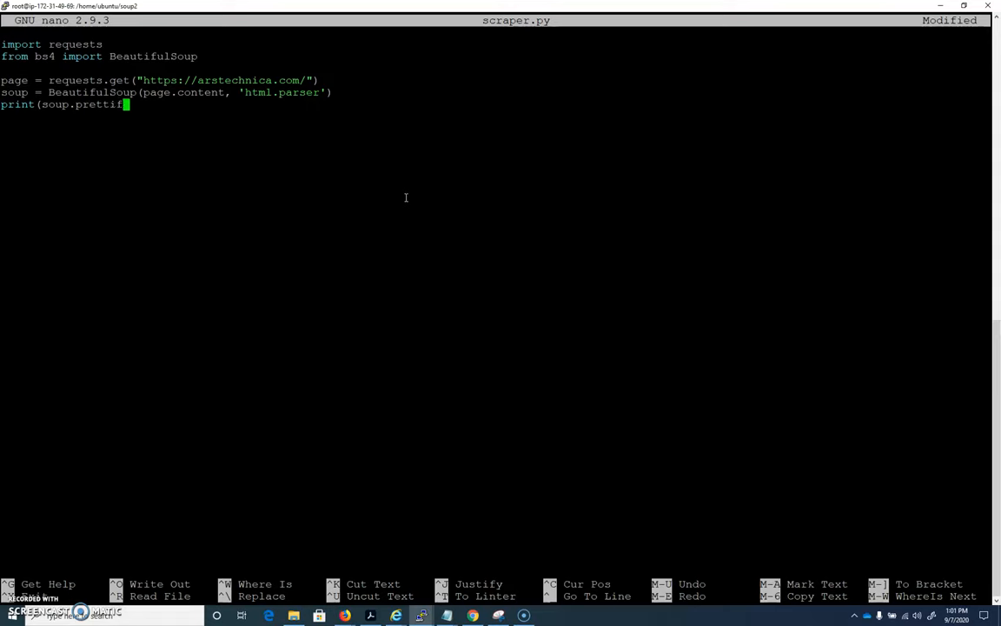
pyautogui.write('y())')
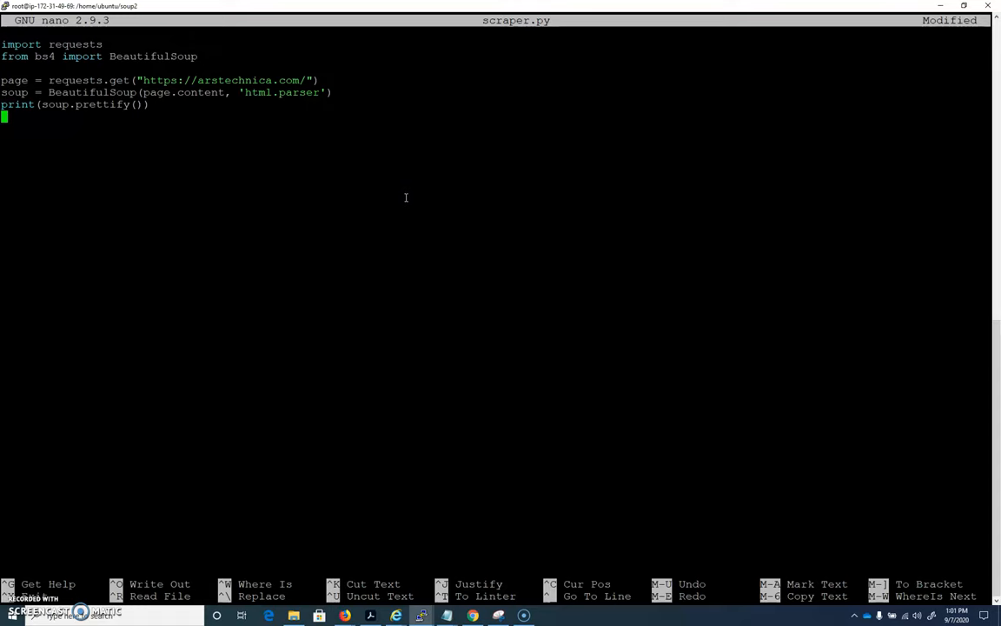
pyautogui.press('ctrl+z')
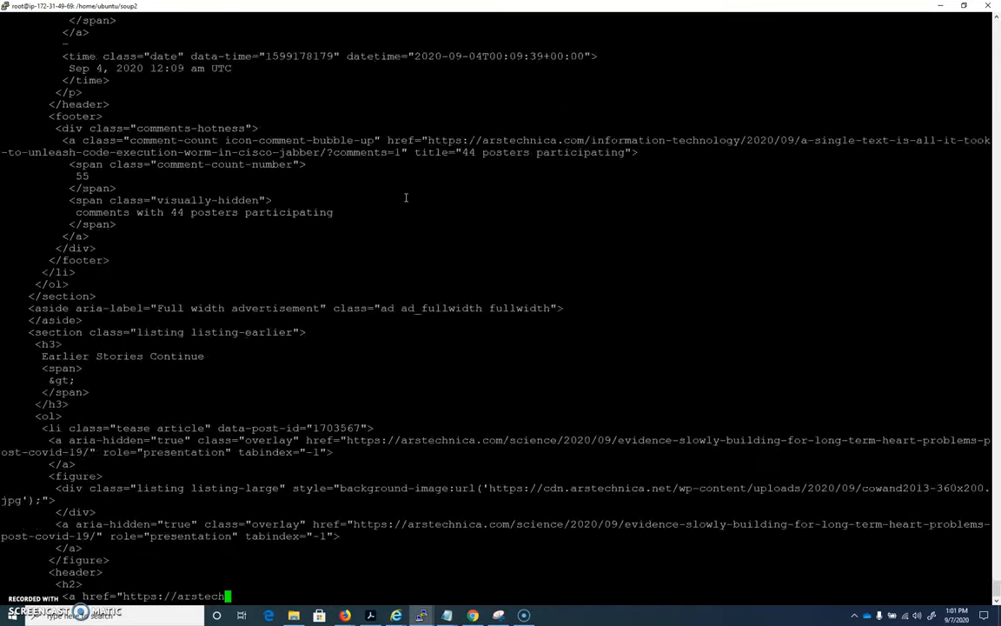
# Step: Scroll through the printed prettified HTML, then switch to the Ars Technica page in Chrome
pyautogui.scroll(-3)
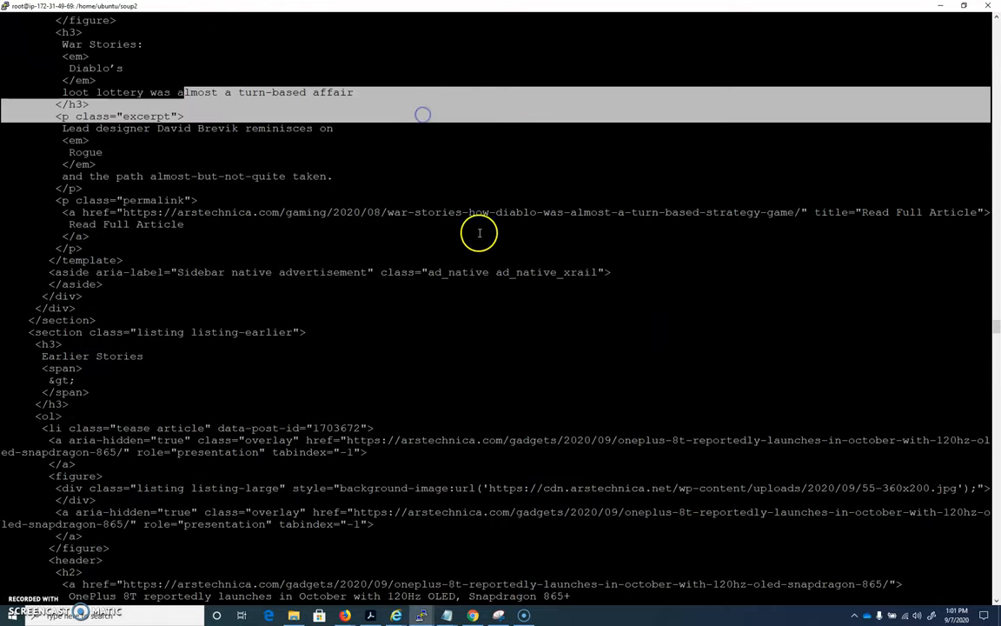
pyautogui.scroll(-3)
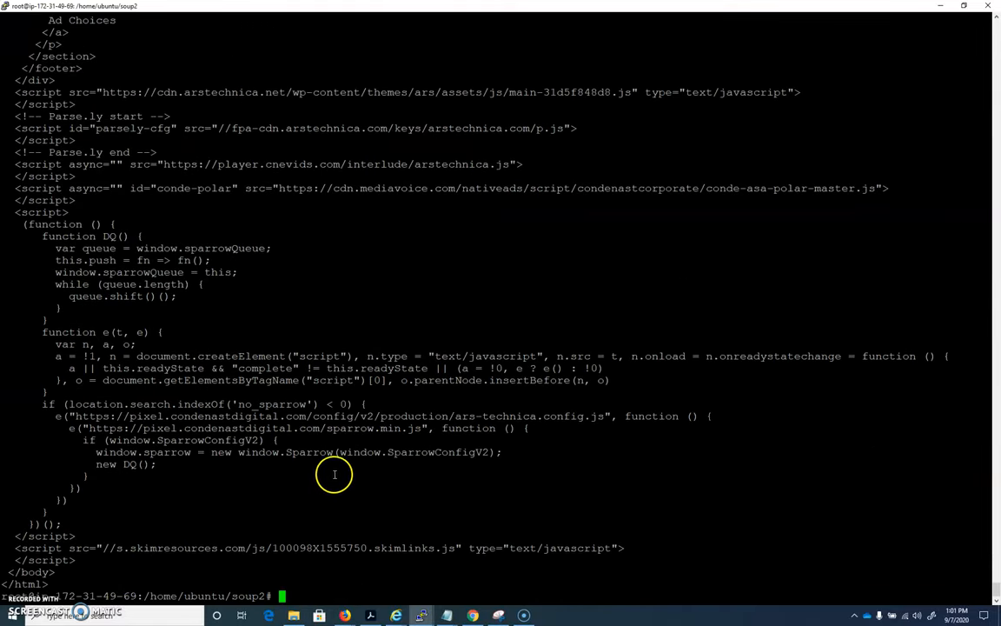
pyautogui.moveTo(258, 469)
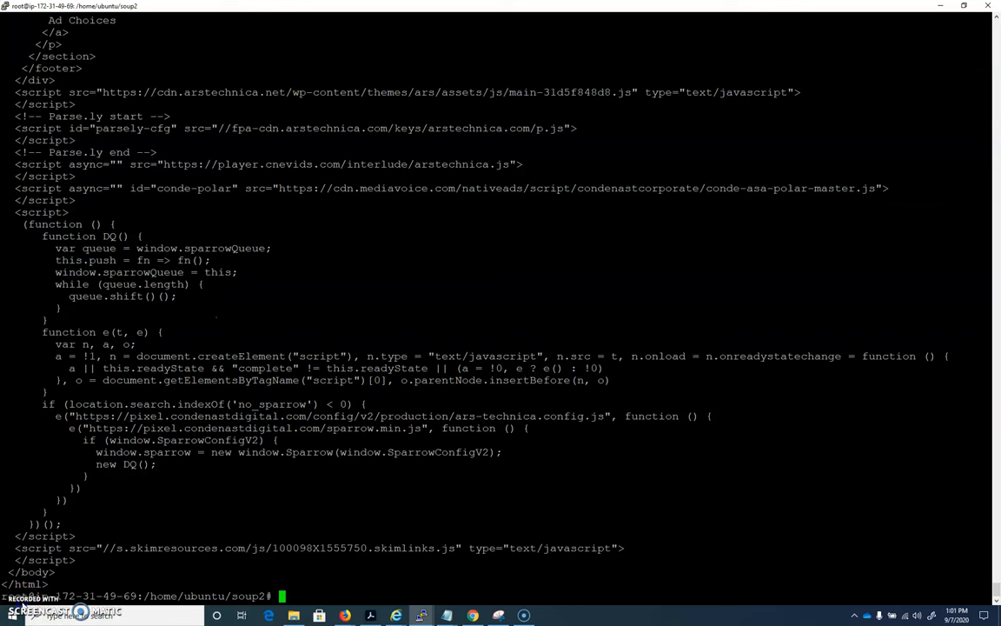
pyautogui.click(199, 8)
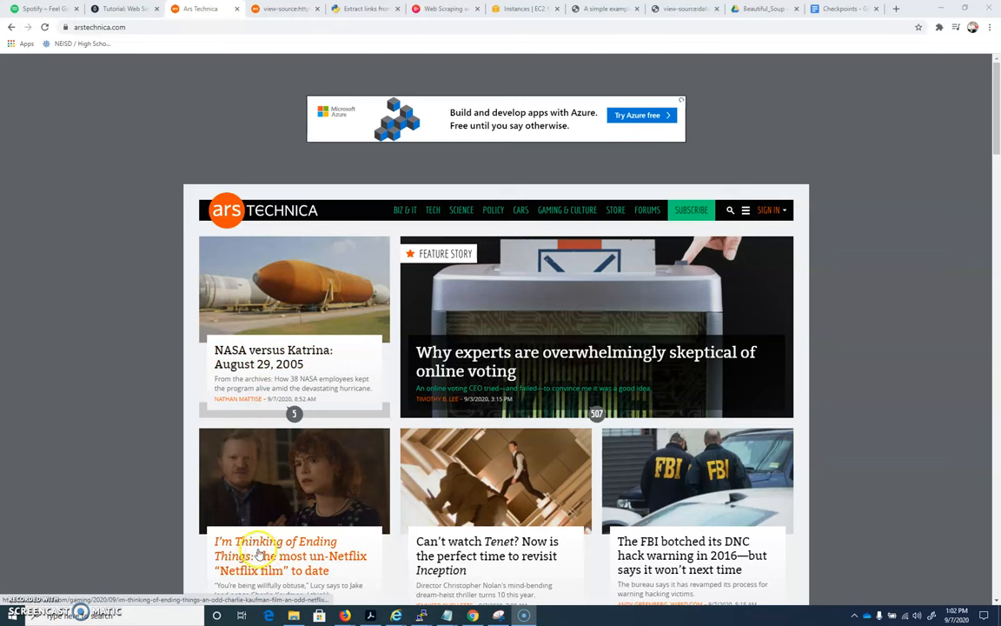
# Step: Scroll through the Ars Technica homepage teaser cards and latest stories, back to the top stories
pyautogui.scroll(-3)
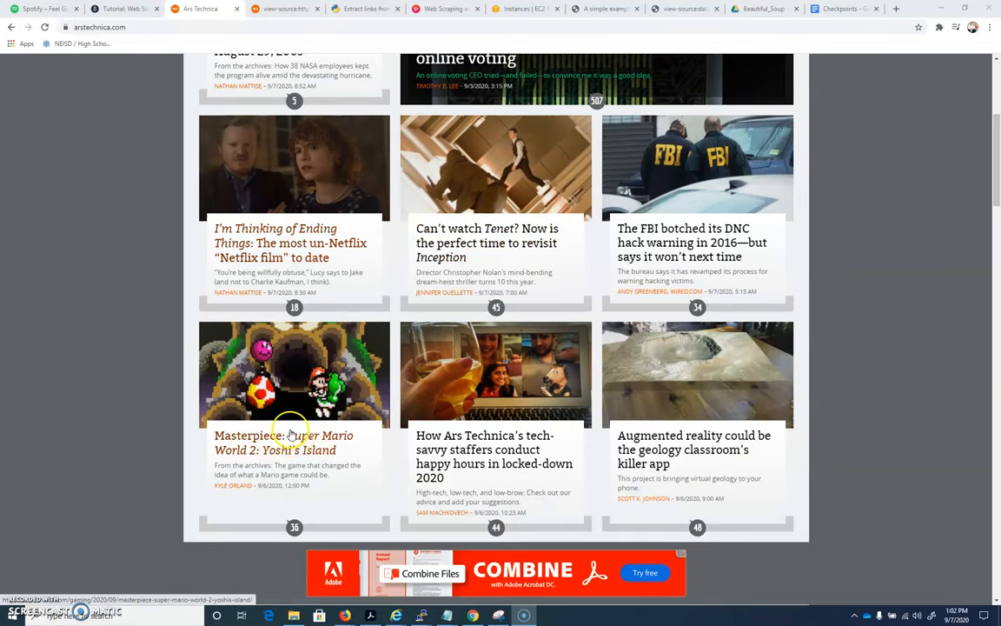
pyautogui.moveTo(656, 228)
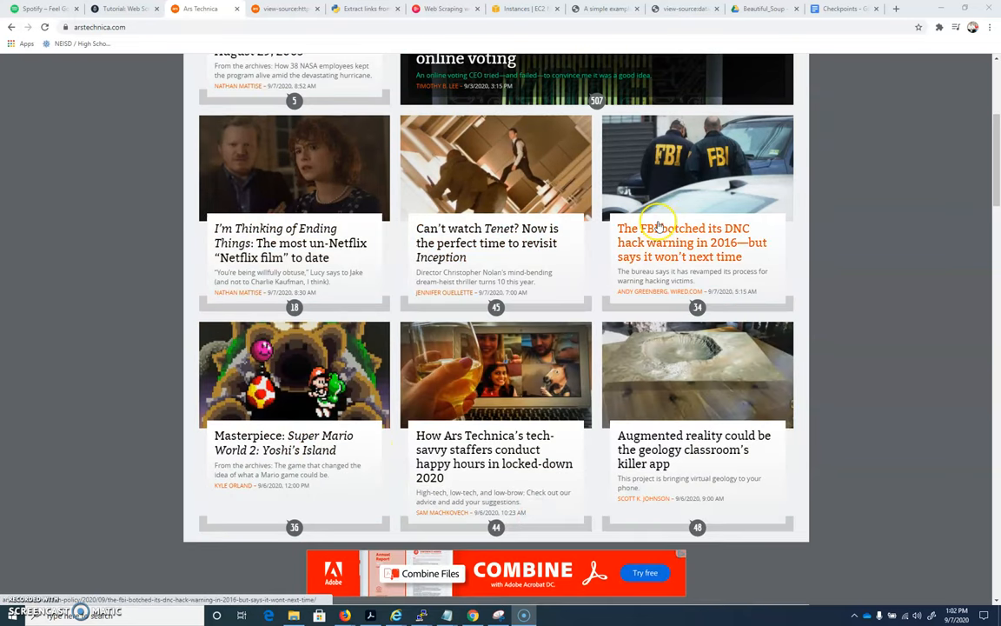
pyautogui.moveTo(513, 446)
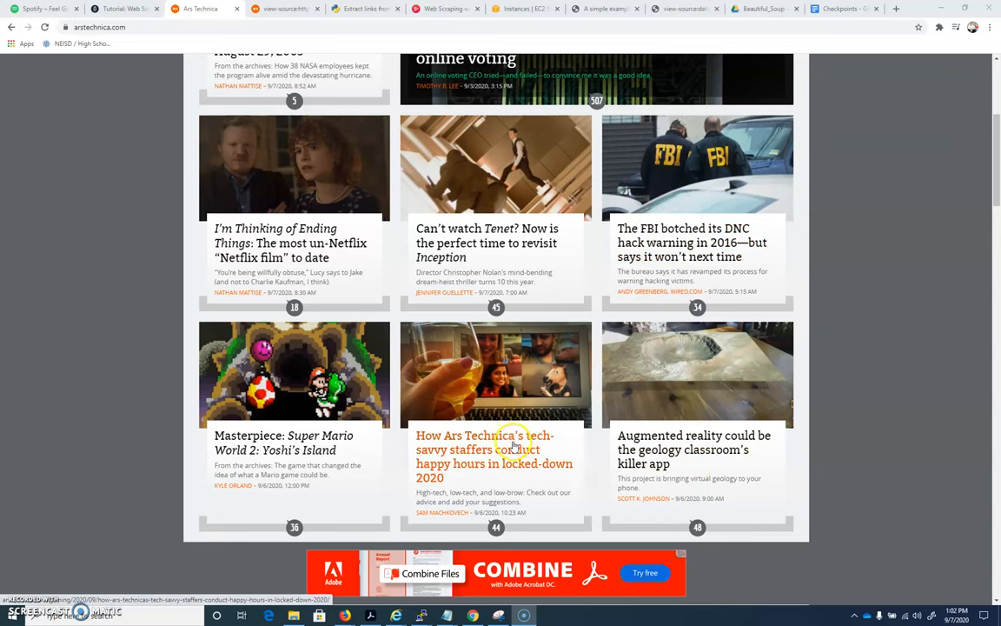
pyautogui.scroll(-3)
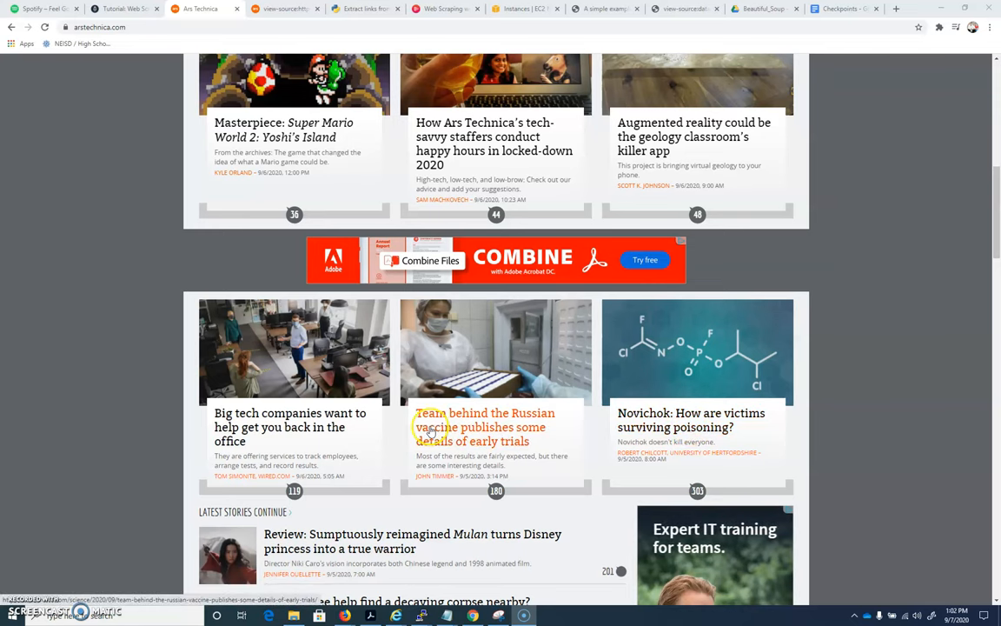
pyautogui.moveTo(504, 338)
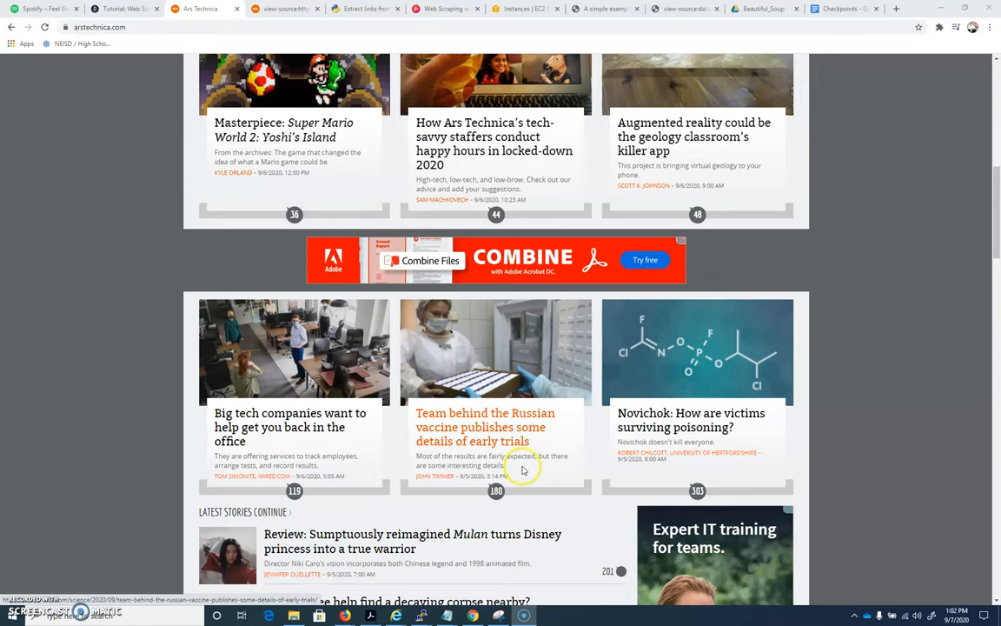
pyautogui.scroll(-3)
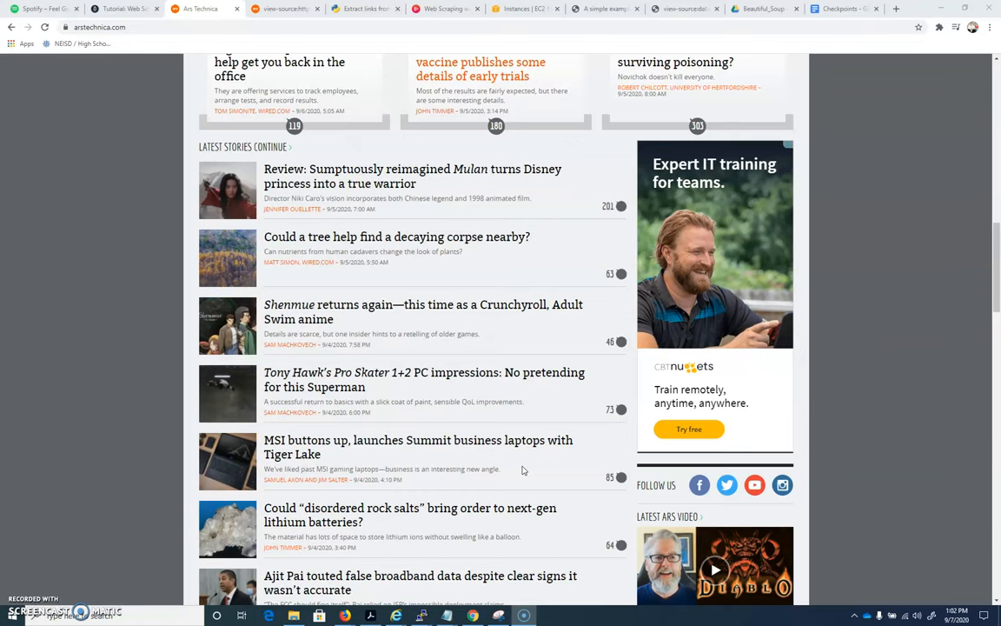
pyautogui.scroll(-3)
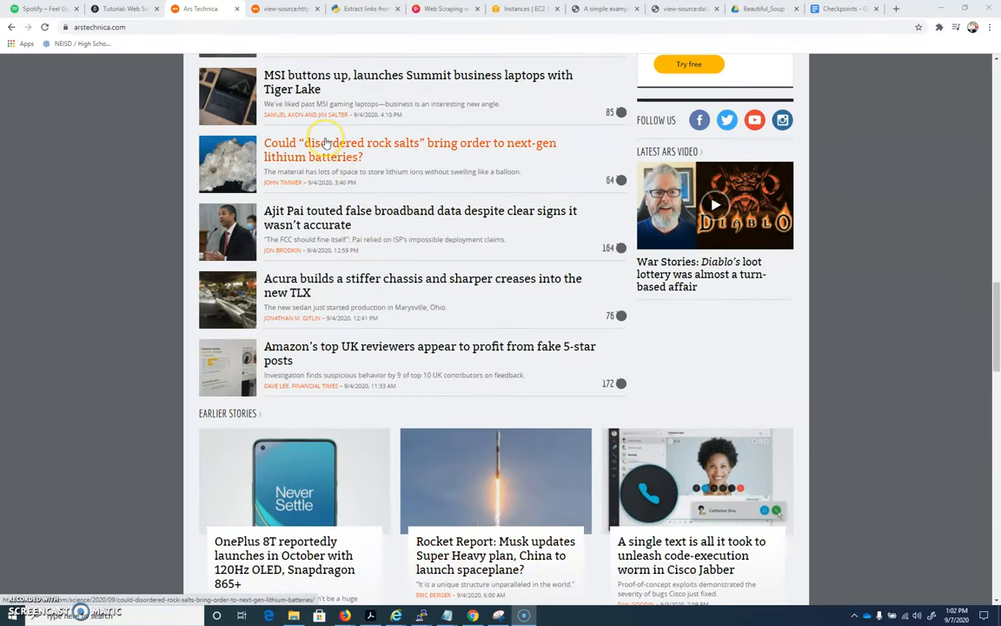
pyautogui.scroll(3)
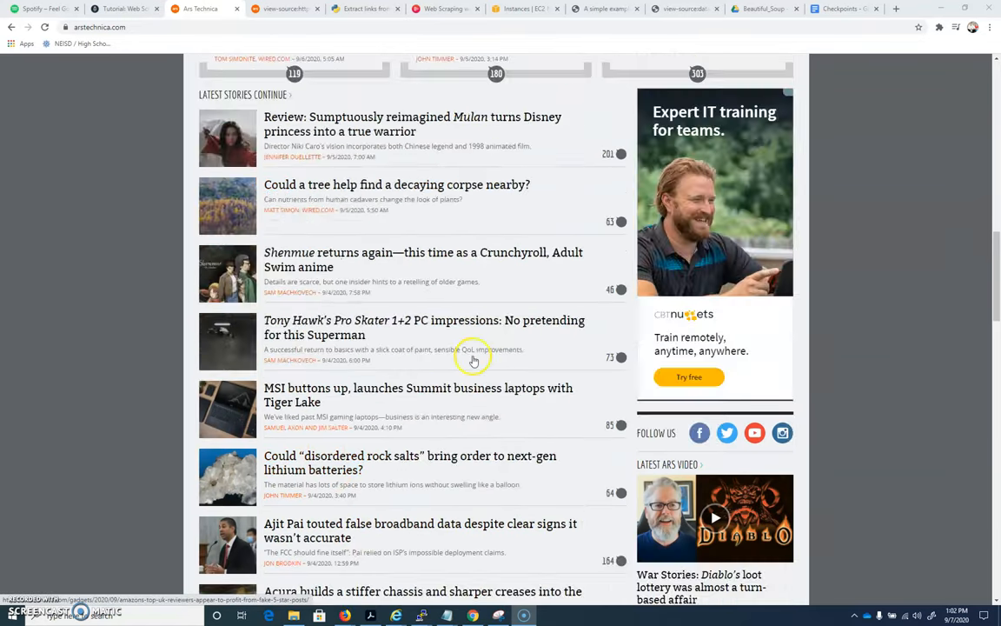
pyautogui.scroll(3)
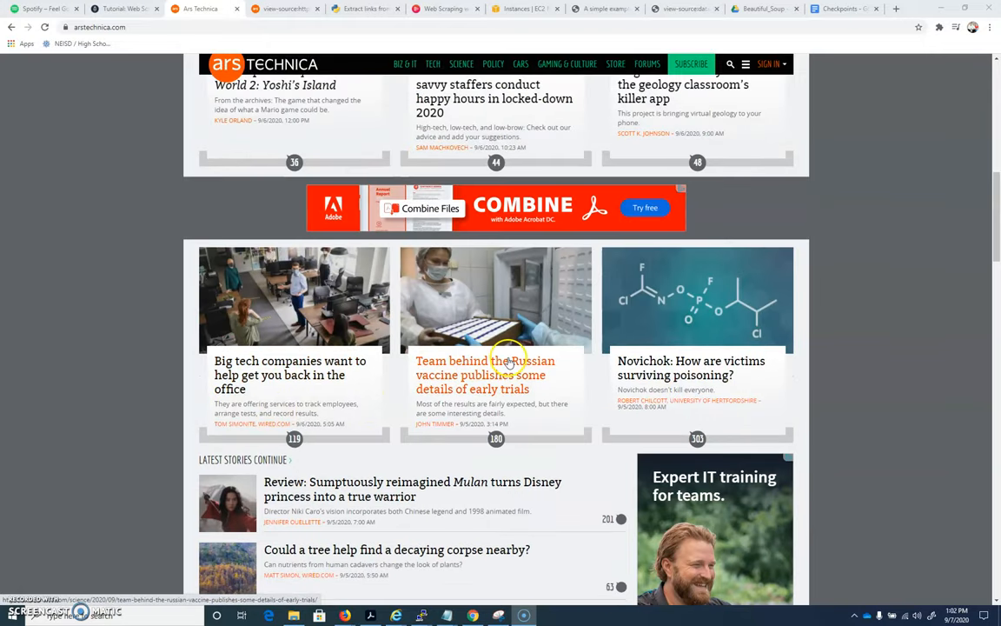
pyautogui.moveTo(585, 384)
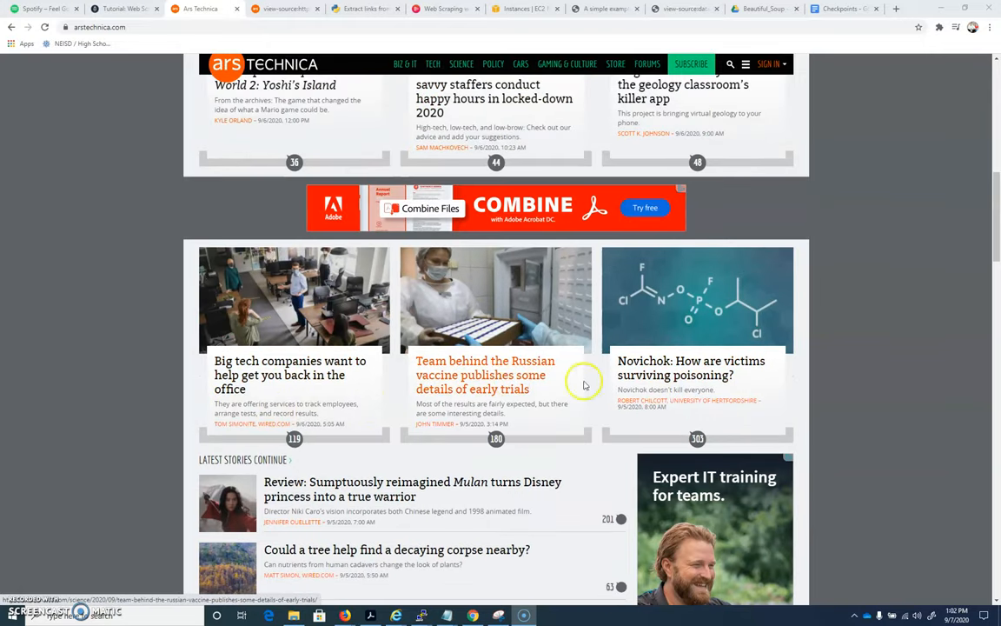
pyautogui.moveTo(402, 495)
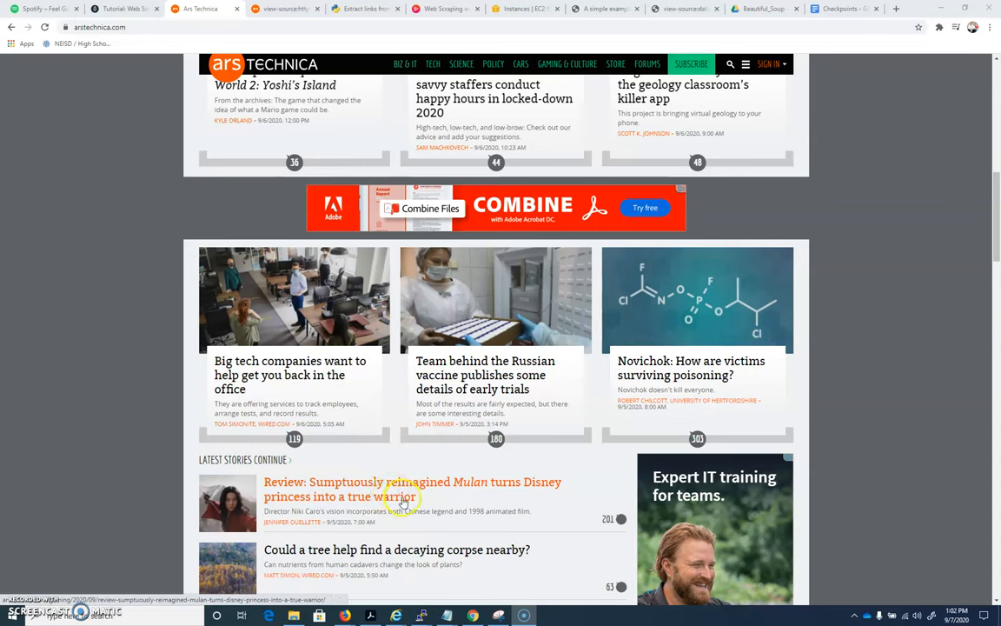
pyautogui.moveTo(83, 183)
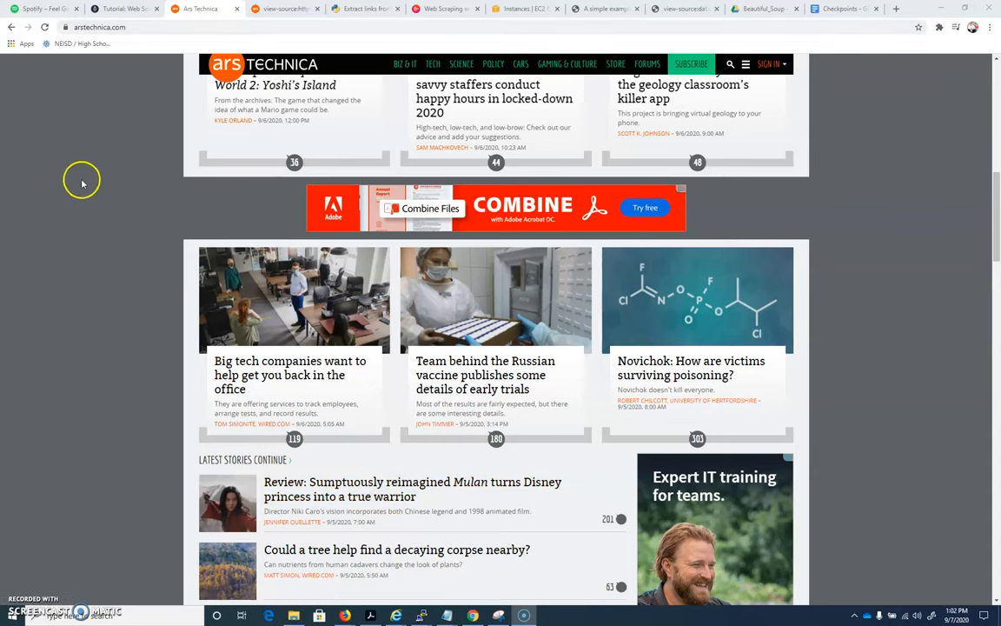
pyautogui.rightClick(83, 181)
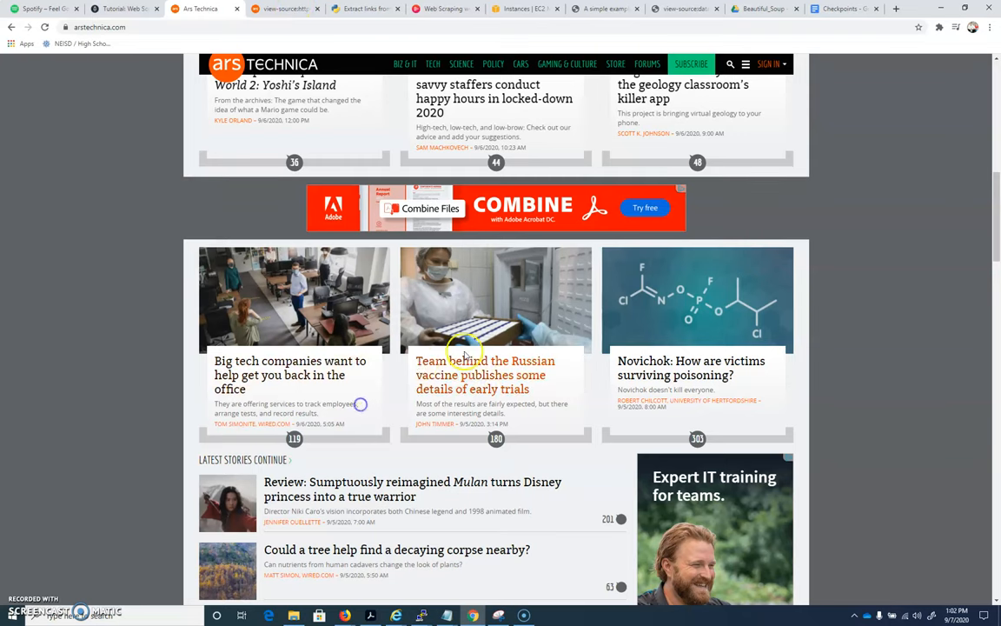
pyautogui.moveTo(422, 370)
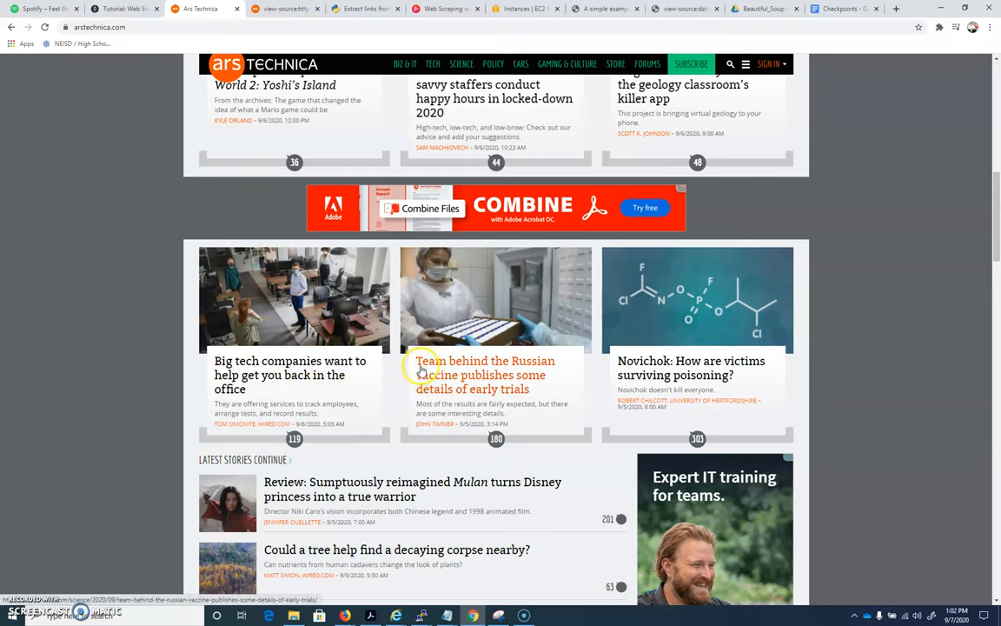
pyautogui.moveTo(469, 369)
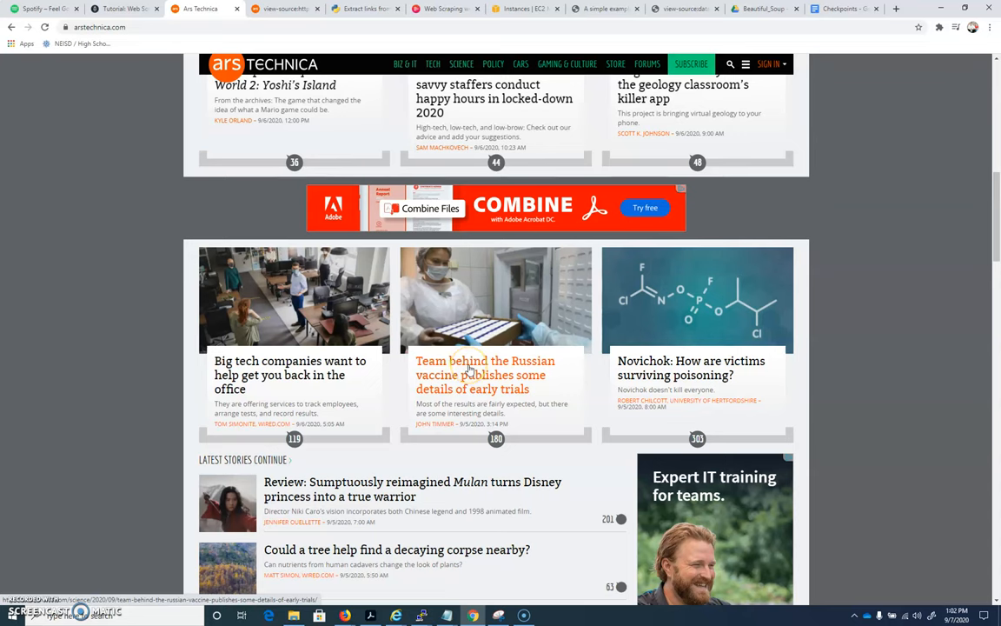
# Step: In the page source, search 'Team Behind' and select the enclosing 'tease article' class name
pyautogui.click(287, 9)
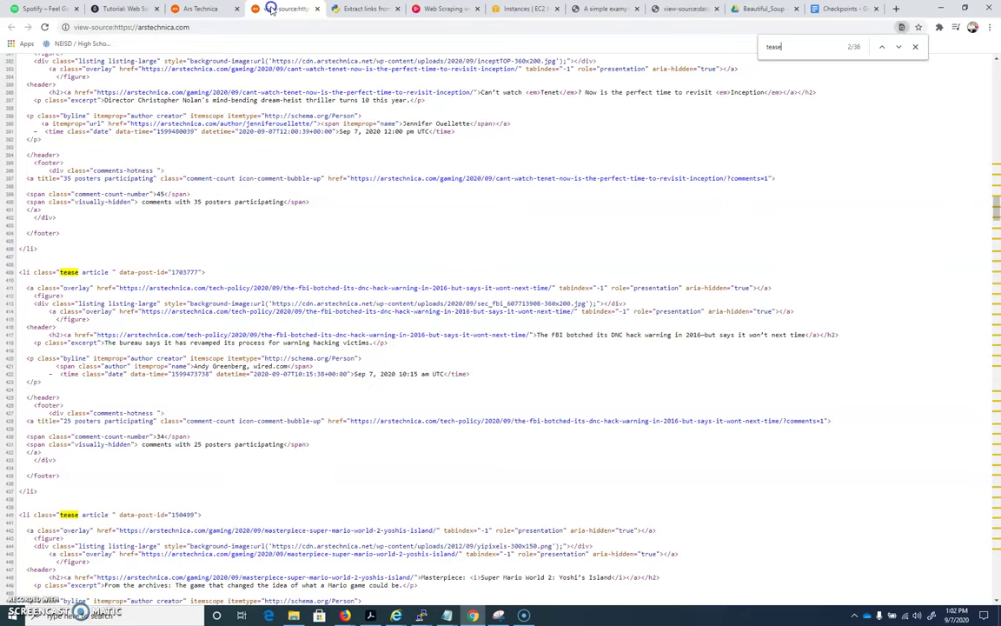
pyautogui.scroll(3)
pyautogui.write('Team')
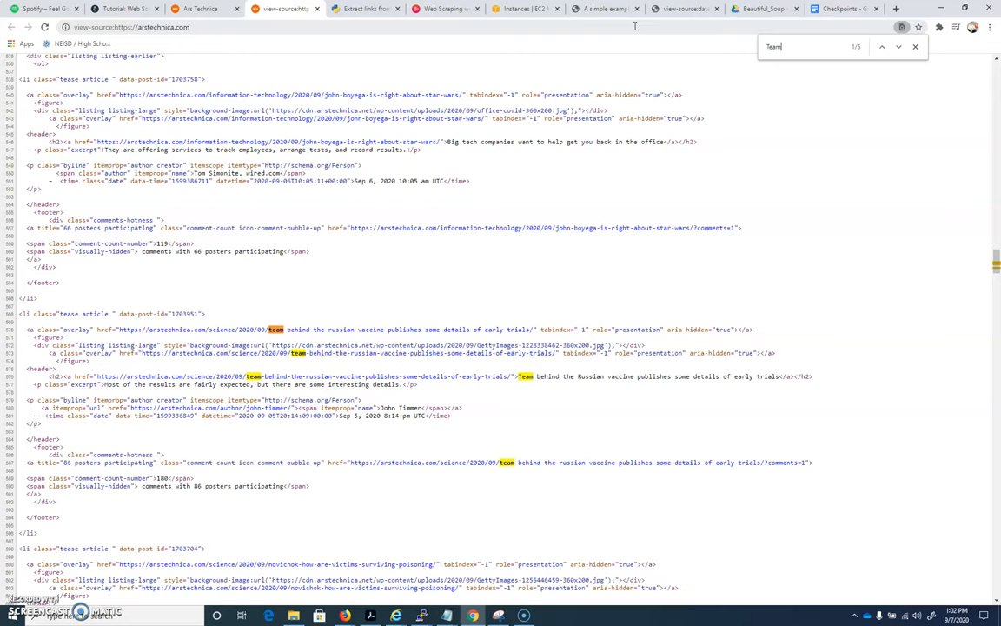
pyautogui.write('Beg')
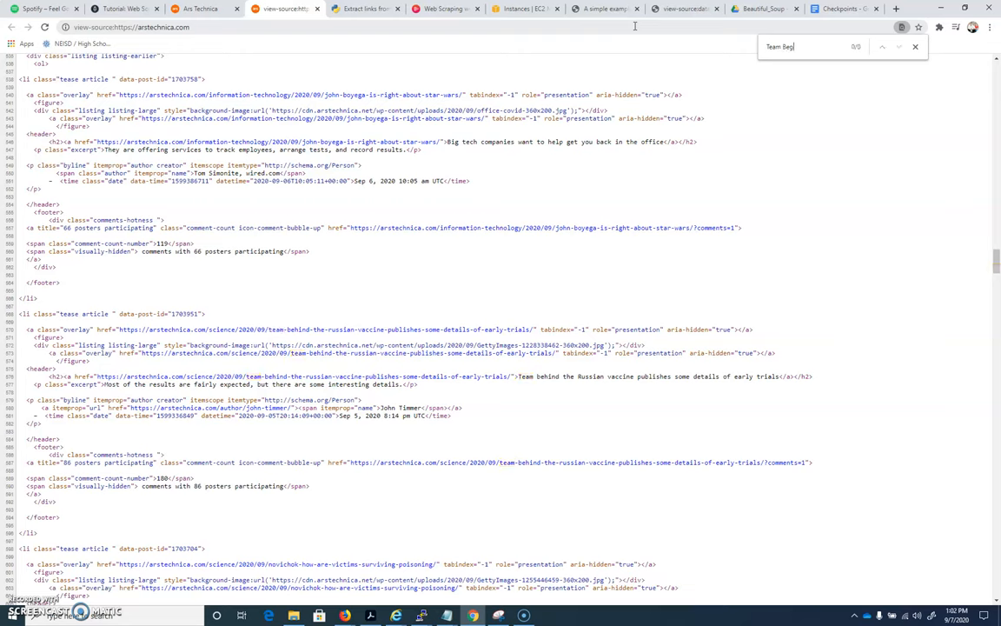
pyautogui.write('hind')
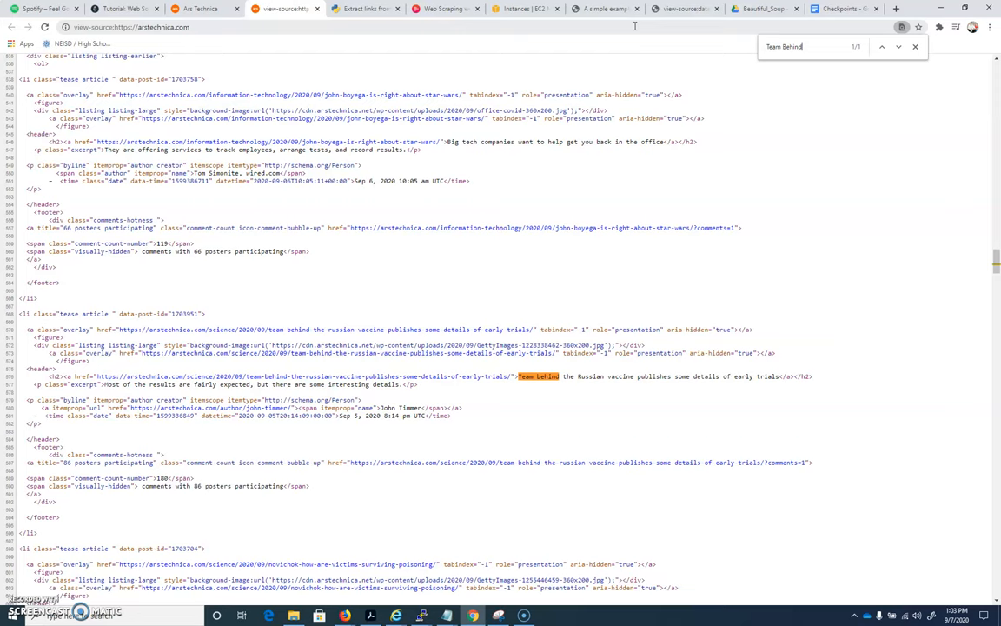
pyautogui.moveTo(492, 458)
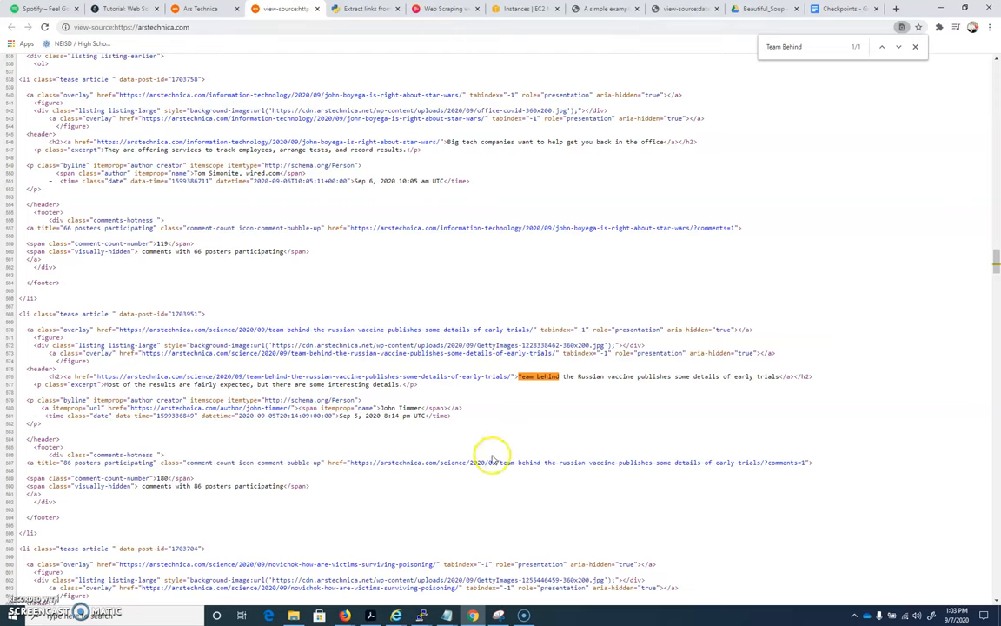
pyautogui.moveTo(45, 329)
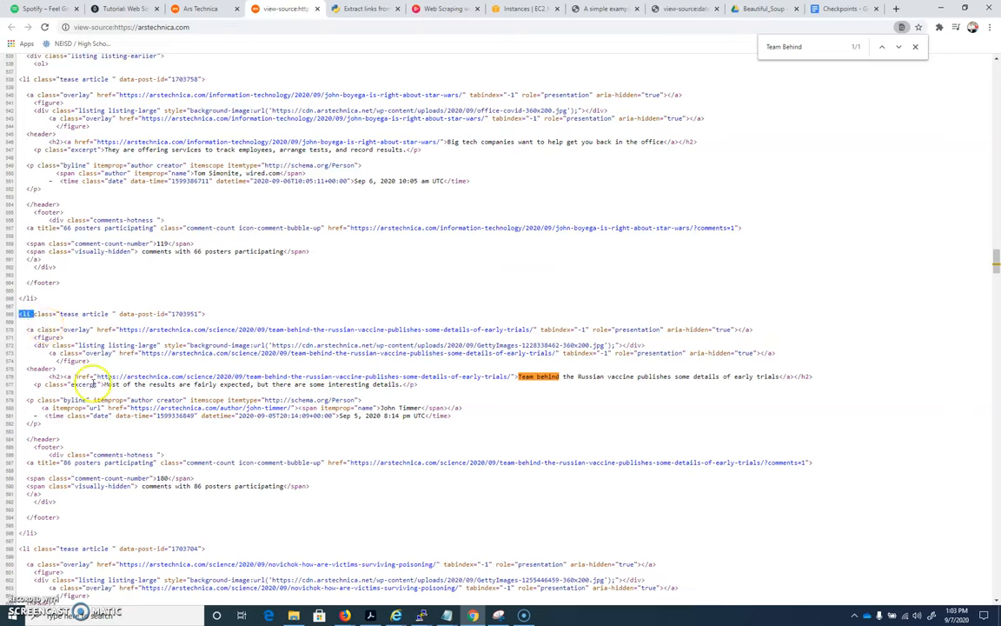
pyautogui.moveTo(60, 313)
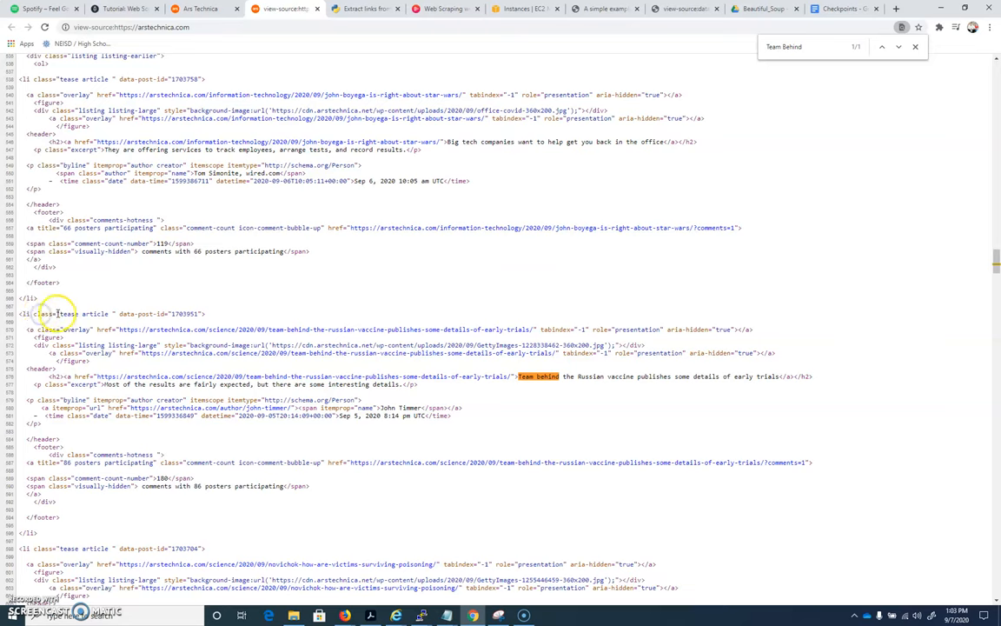
pyautogui.doubleClick(82, 313)
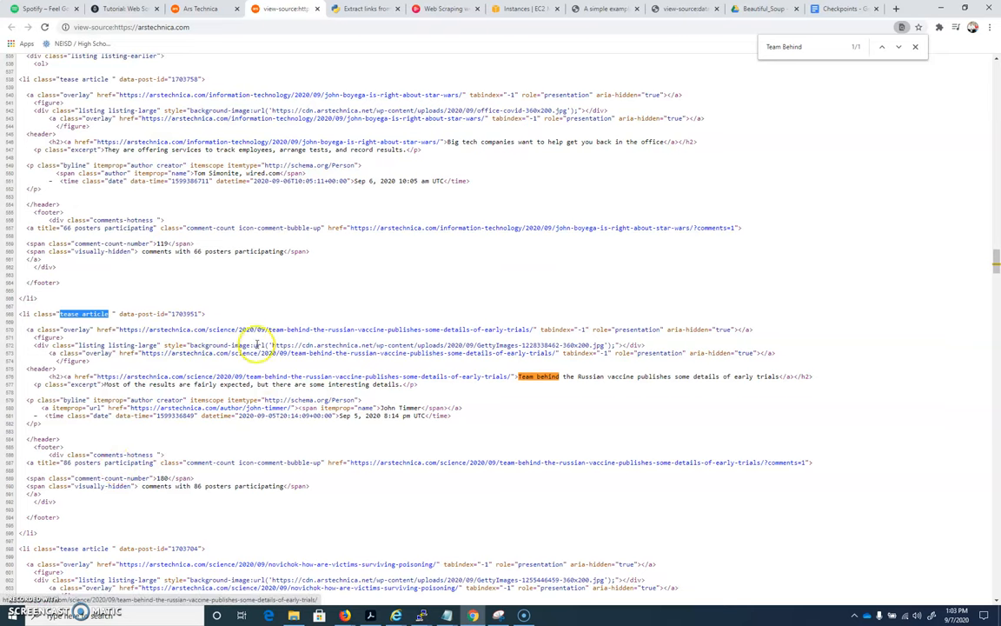
pyautogui.moveTo(295, 344)
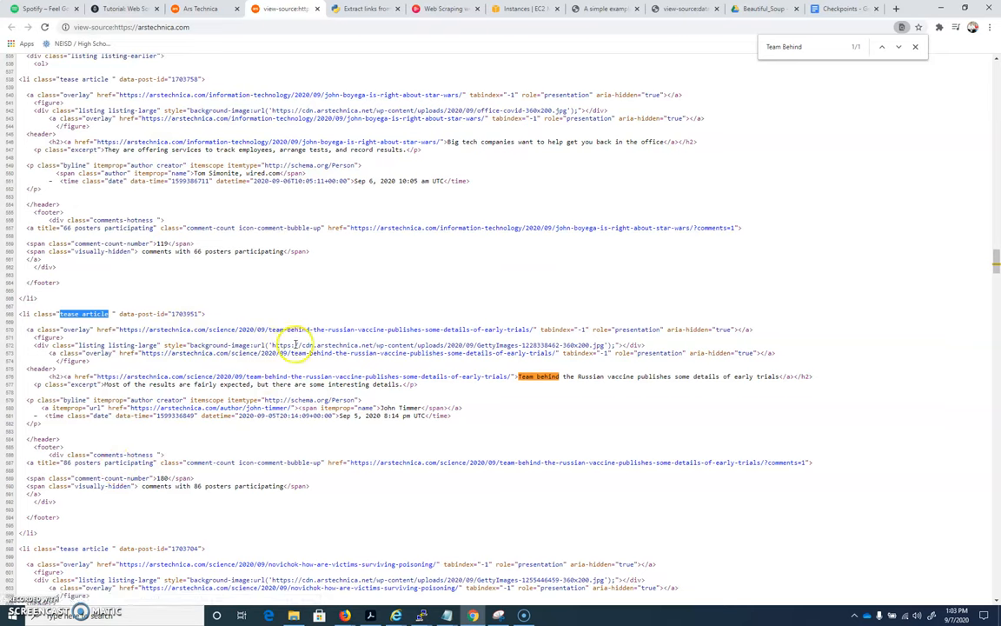
pyautogui.moveTo(354, 330)
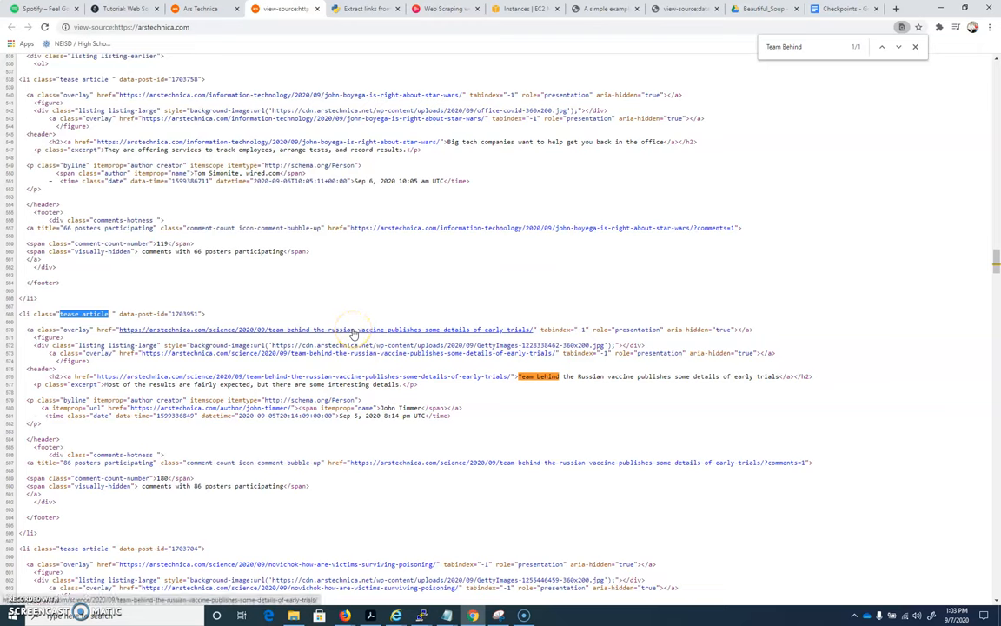
pyautogui.moveTo(575, 384)
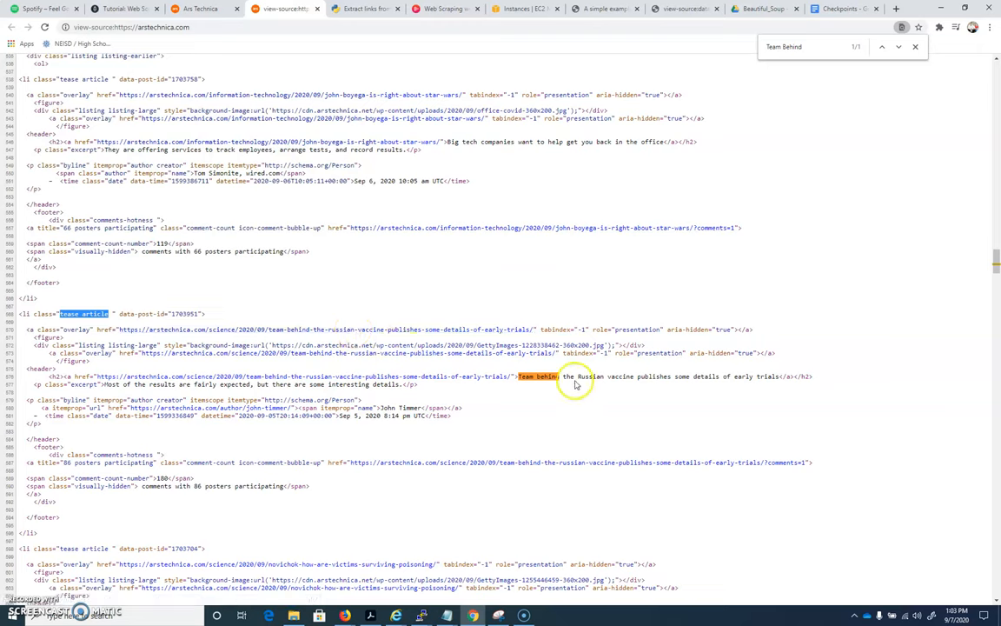
pyautogui.moveTo(795, 375)
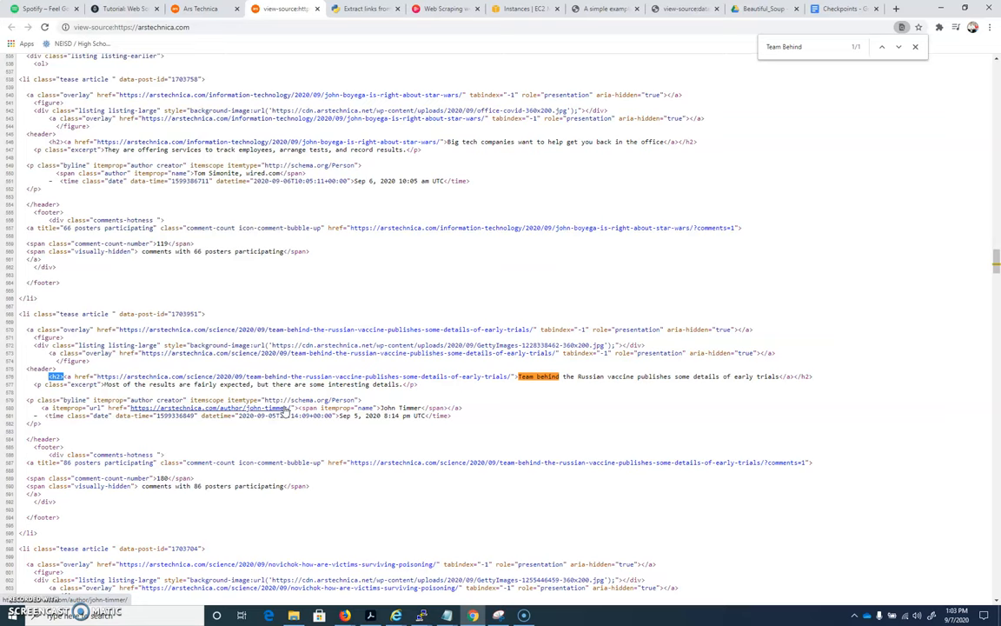
pyautogui.moveTo(326, 455)
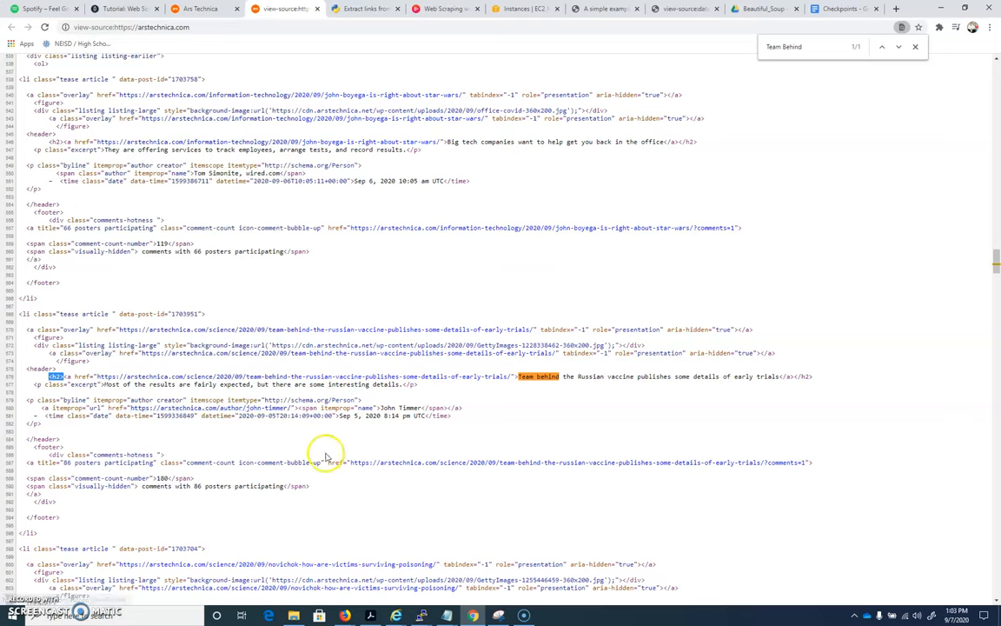
pyautogui.moveTo(26, 316)
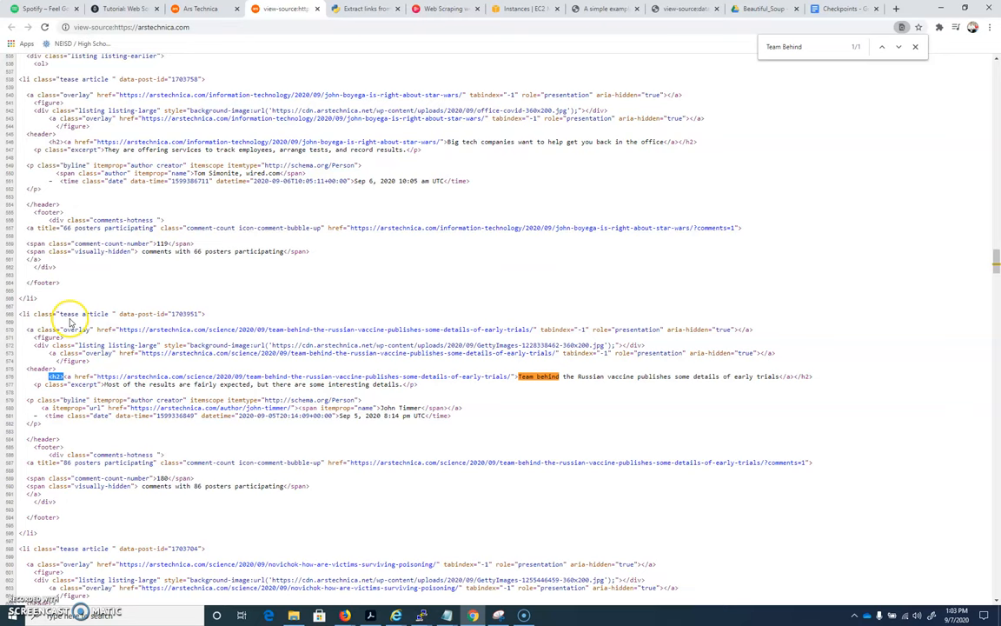
pyautogui.moveTo(40, 315)
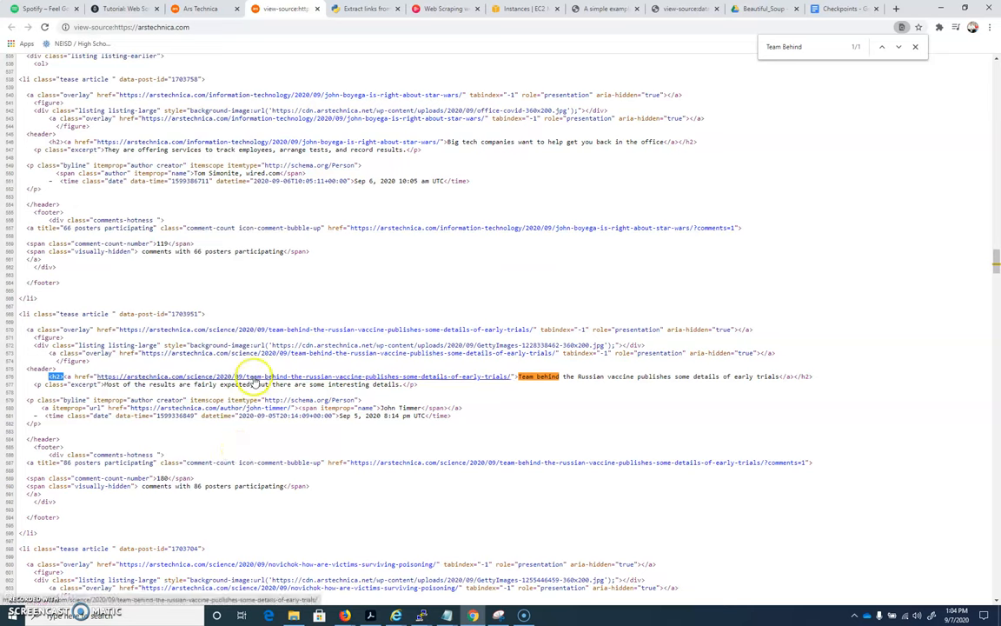
pyautogui.moveTo(656, 377)
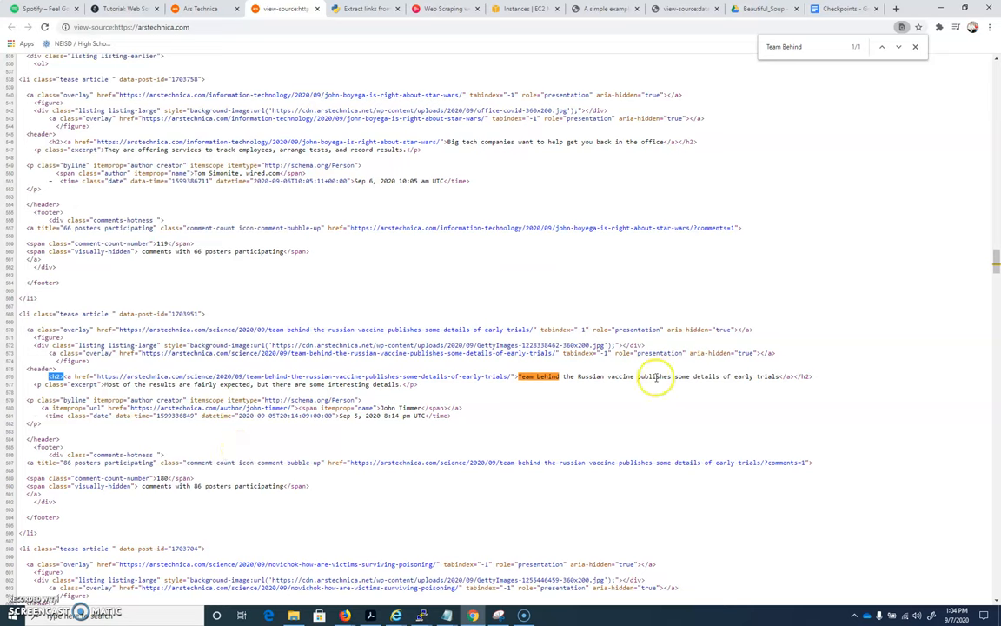
pyautogui.moveTo(654, 376)
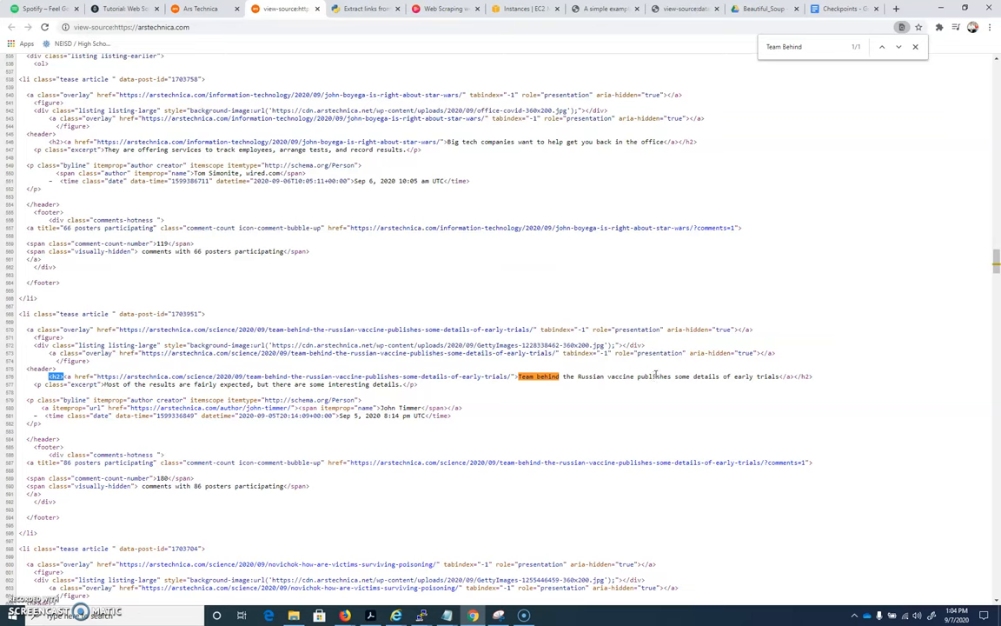
pyautogui.moveTo(663, 376)
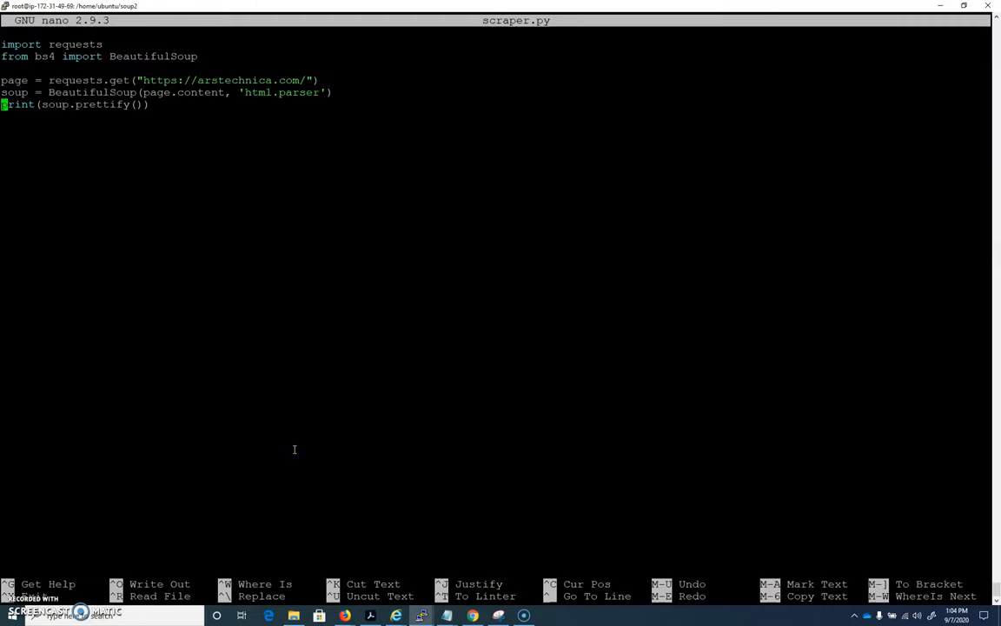
# Step: Delete the print(soup.prettify()) line and begin titles = soup.find_all('li', class_=...)
pyautogui.press('ctrl+k')
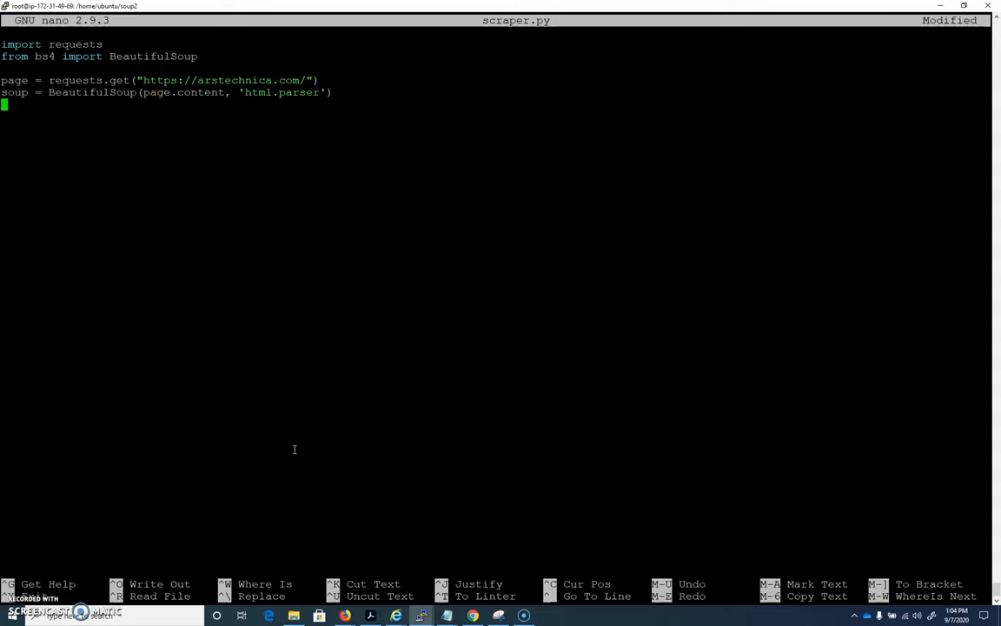
pyautogui.write('tit')
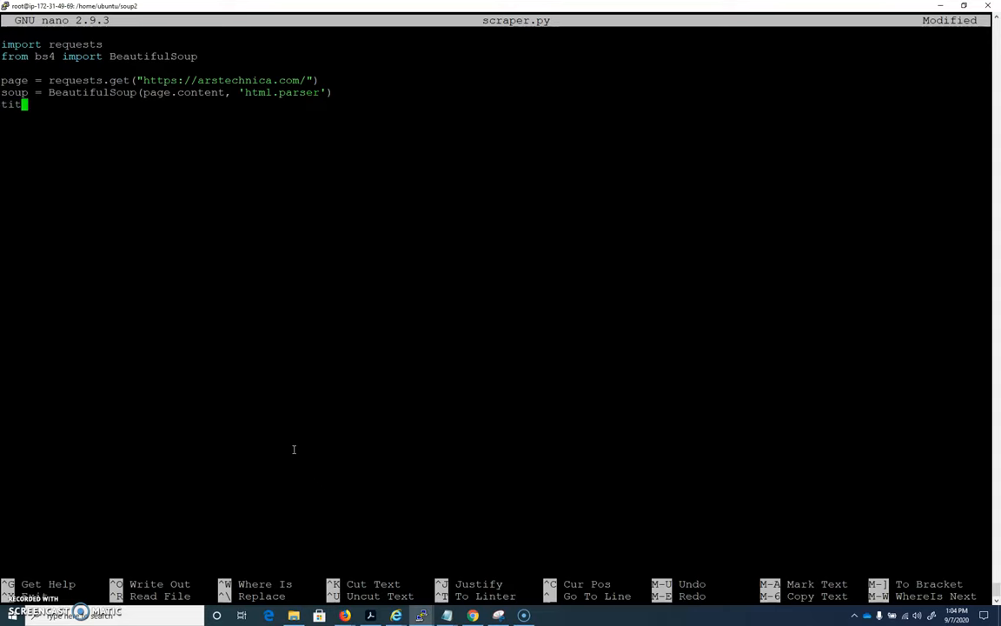
pyautogui.write('les =')
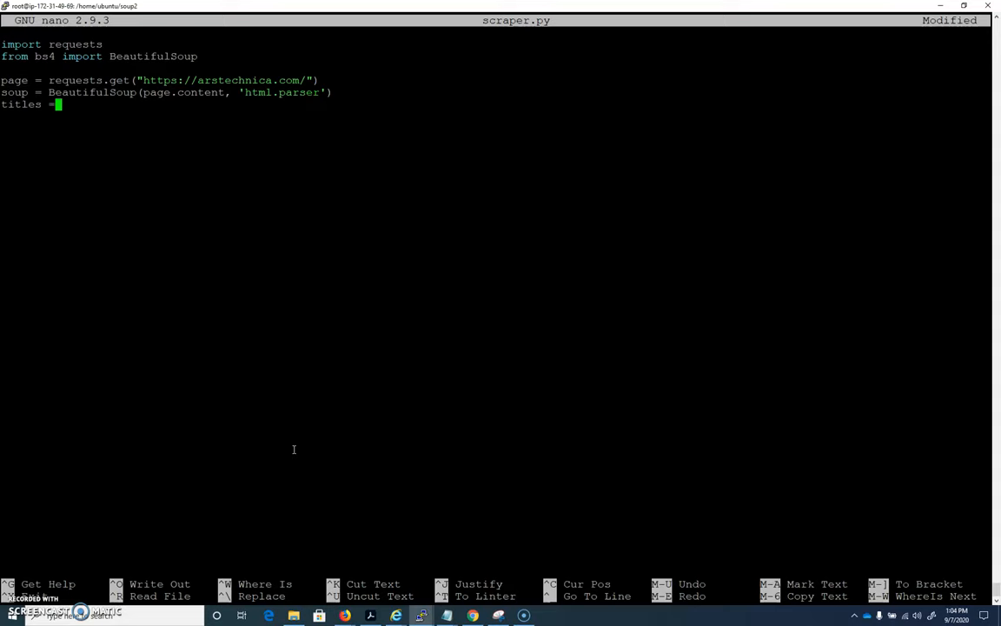
pyautogui.write('soup.fi')
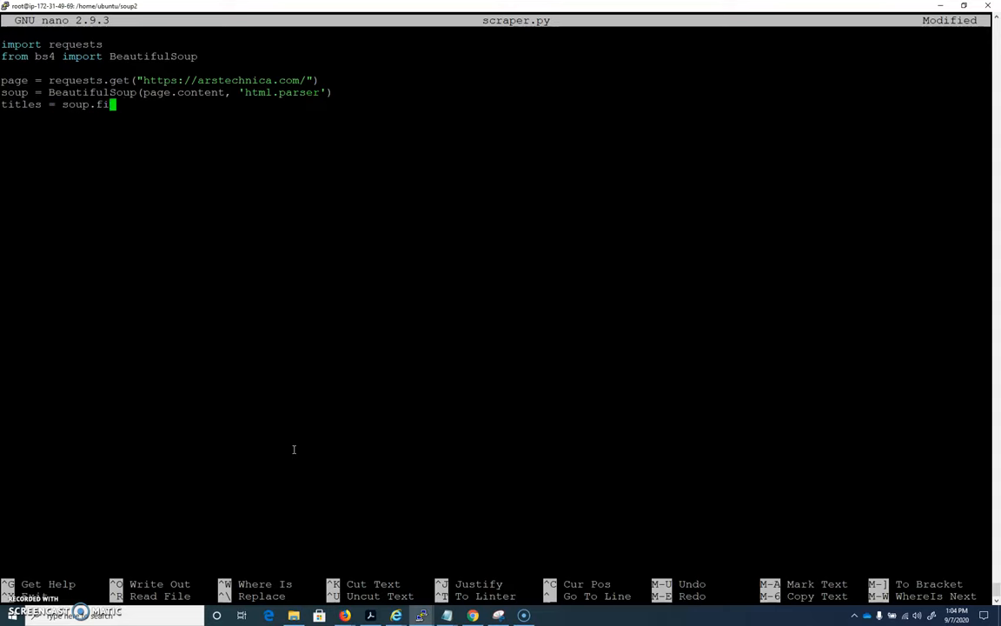
pyautogui.write('nd_all')
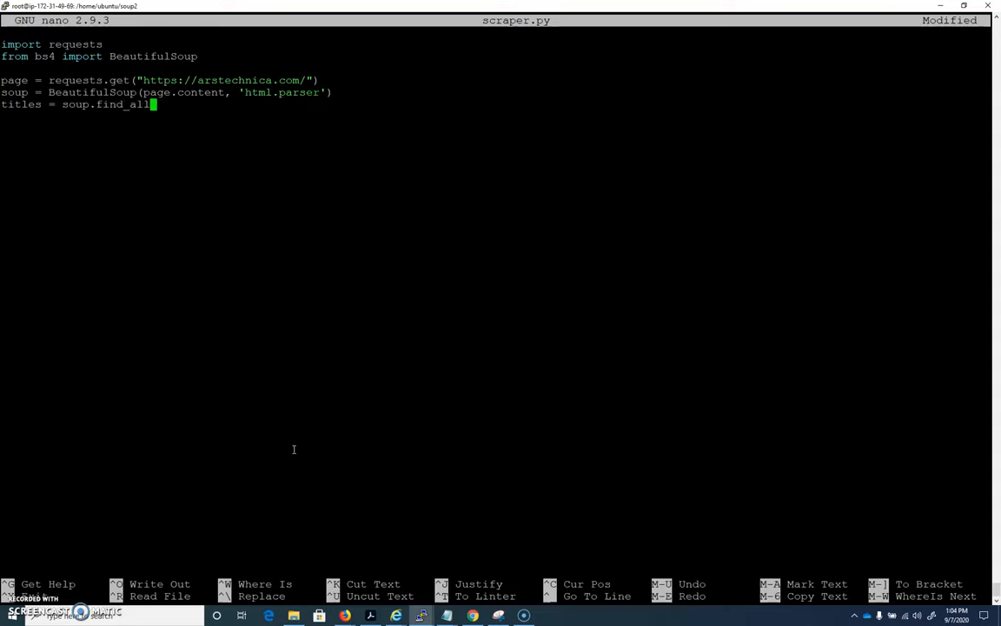
pyautogui.write('(')
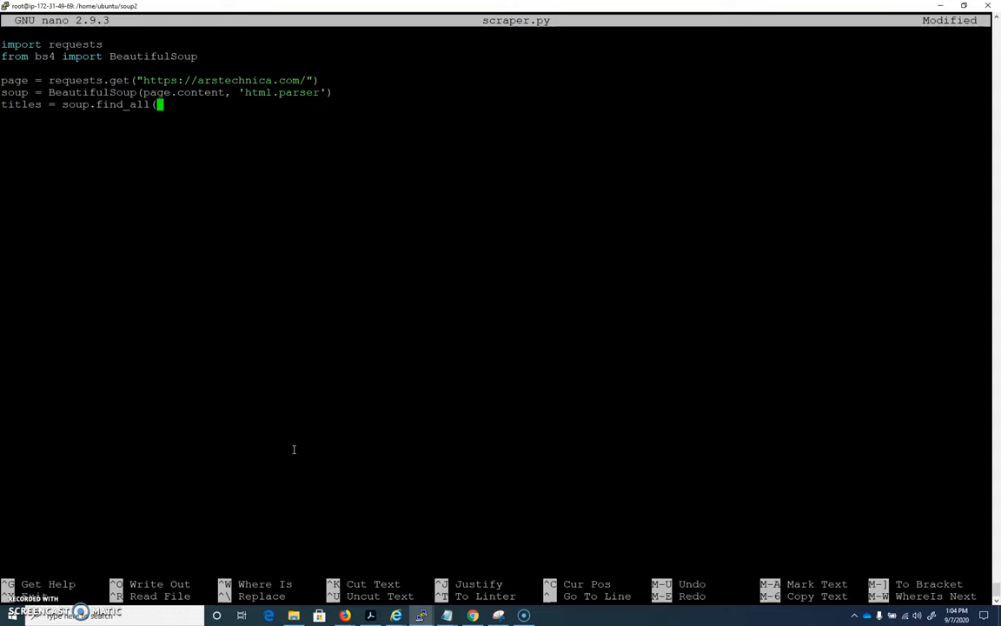
pyautogui.write("'li'")
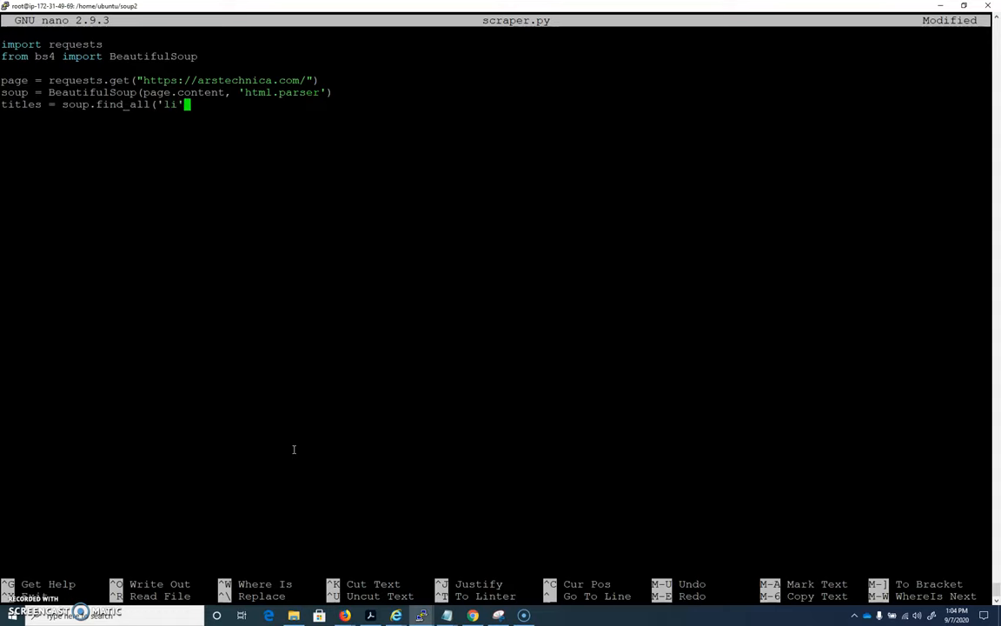
pyautogui.write(', class+')
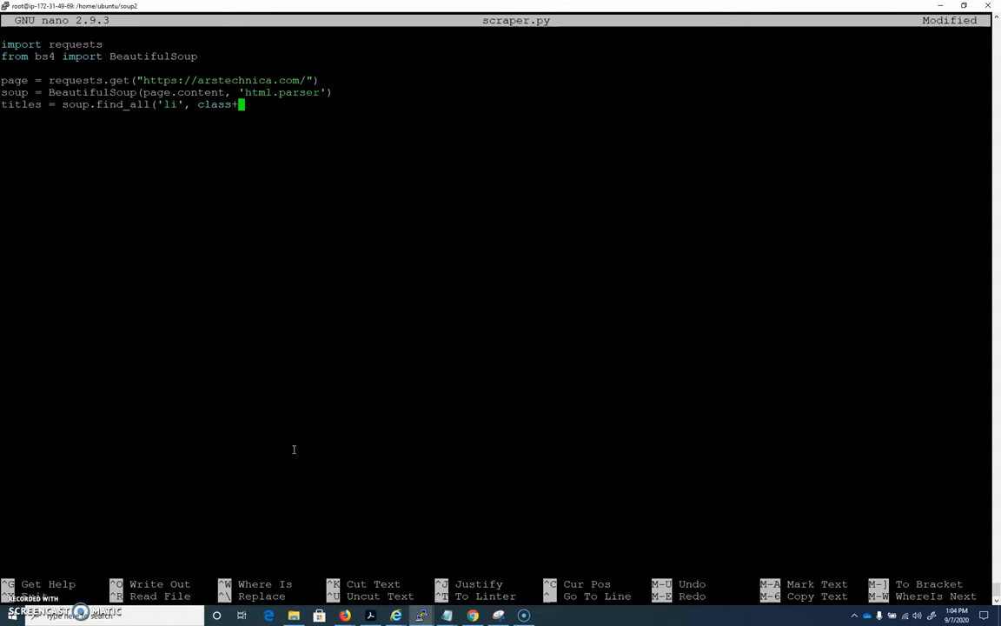
pyautogui.write('_="')
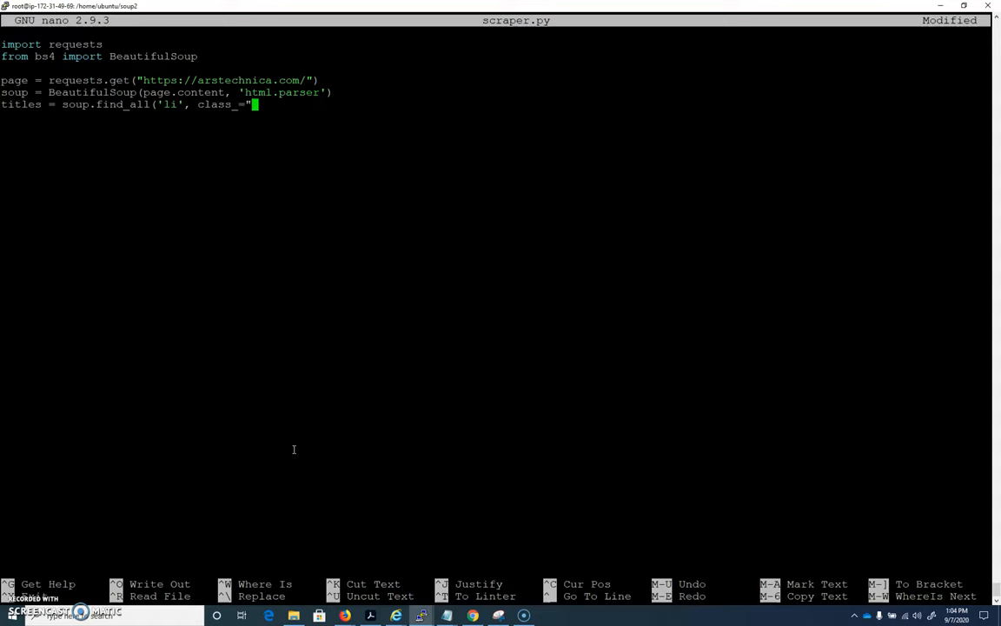
pyautogui.write("'te")
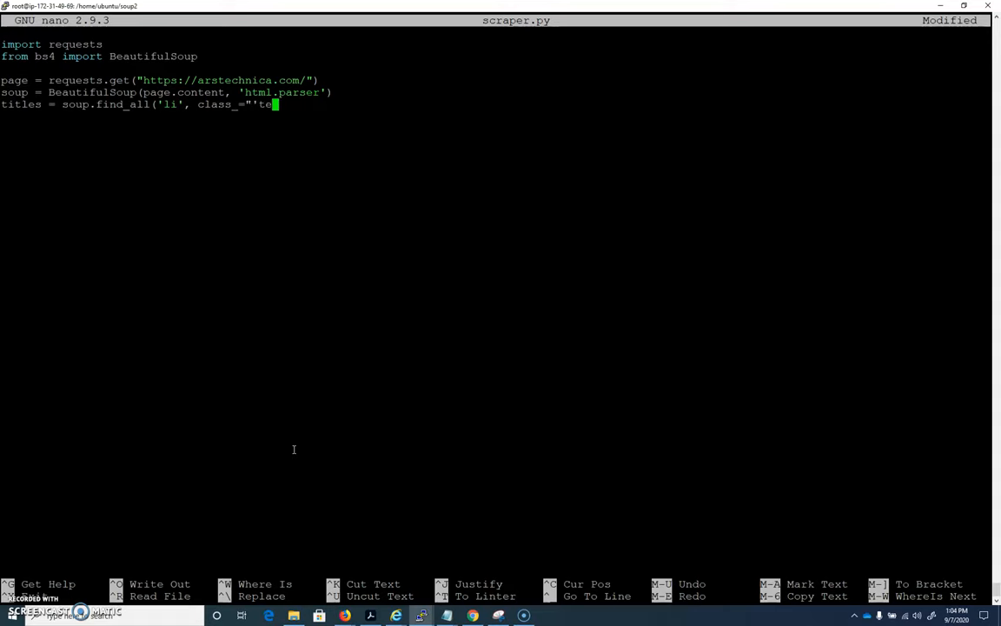
# Step: Finish the class 'tease article' argument, add print(titles), and leave nano
pyautogui.press('BackSpace')
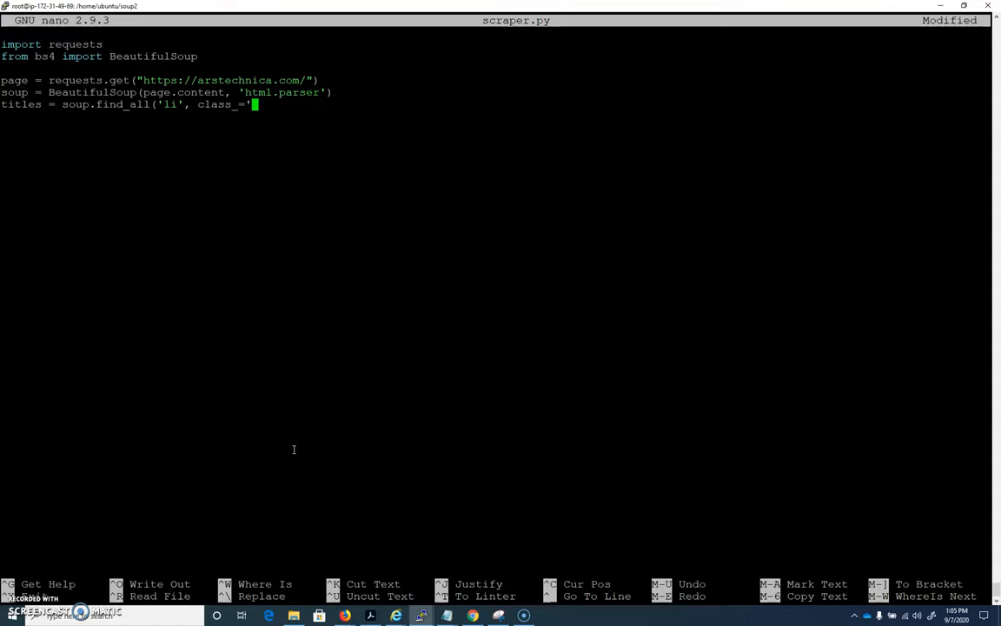
pyautogui.write('tease')
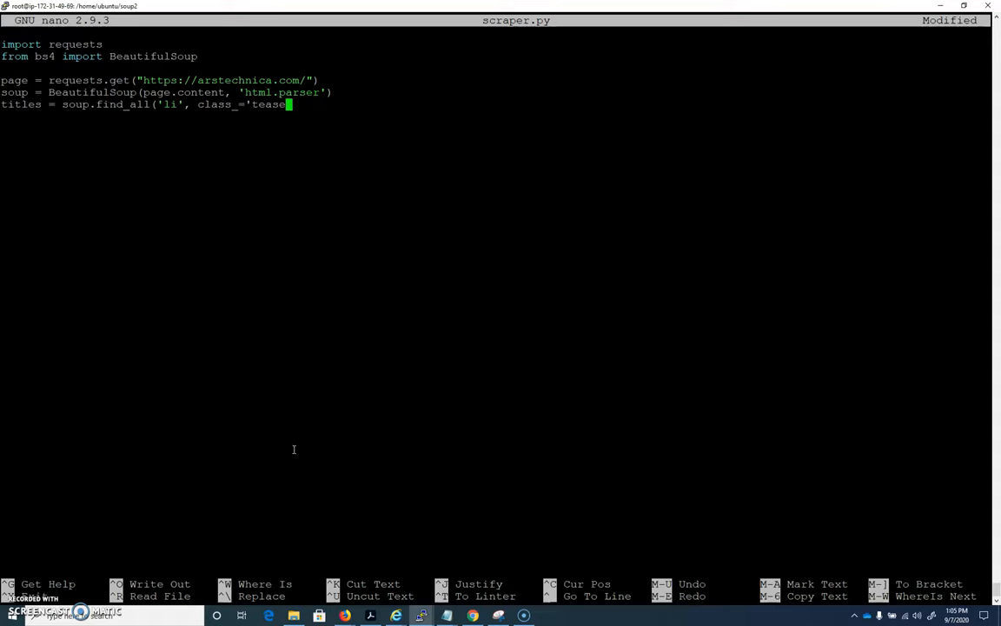
pyautogui.write('article')
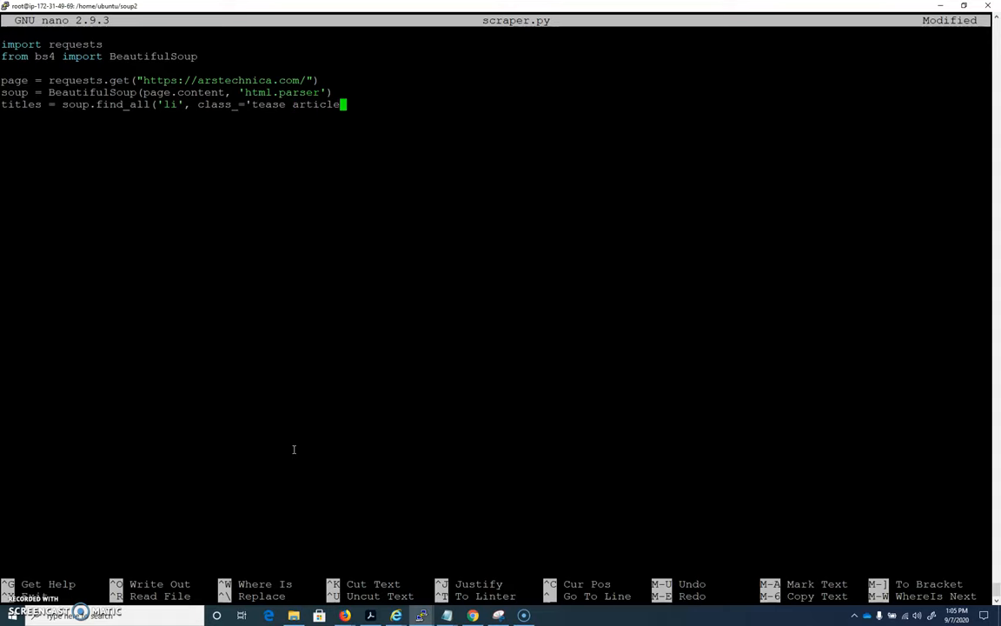
pyautogui.write("')")
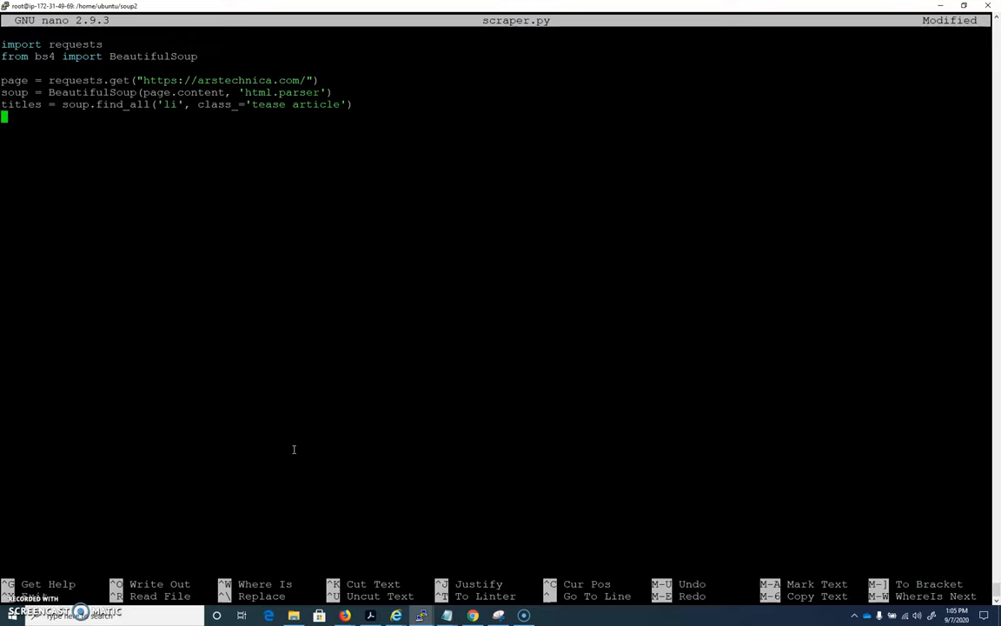
pyautogui.write('print(titles')
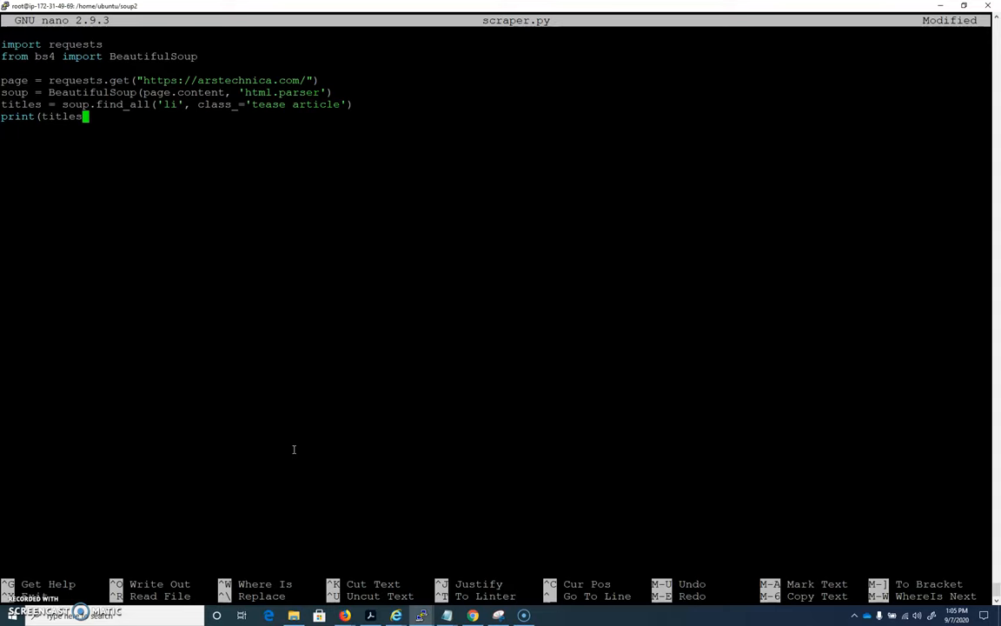
pyautogui.write(')')
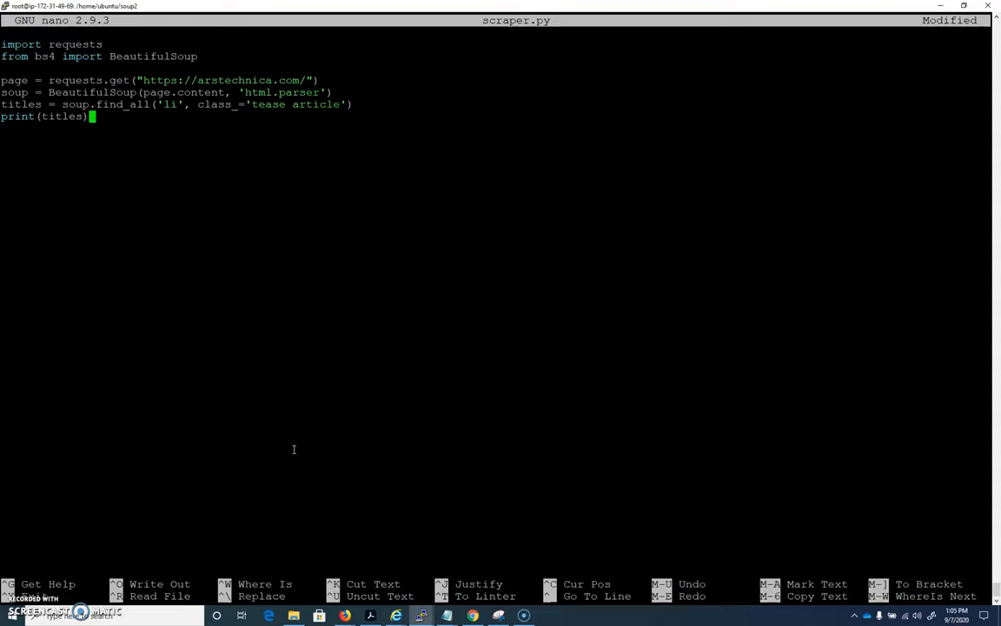
pyautogui.press('ctrl+o')
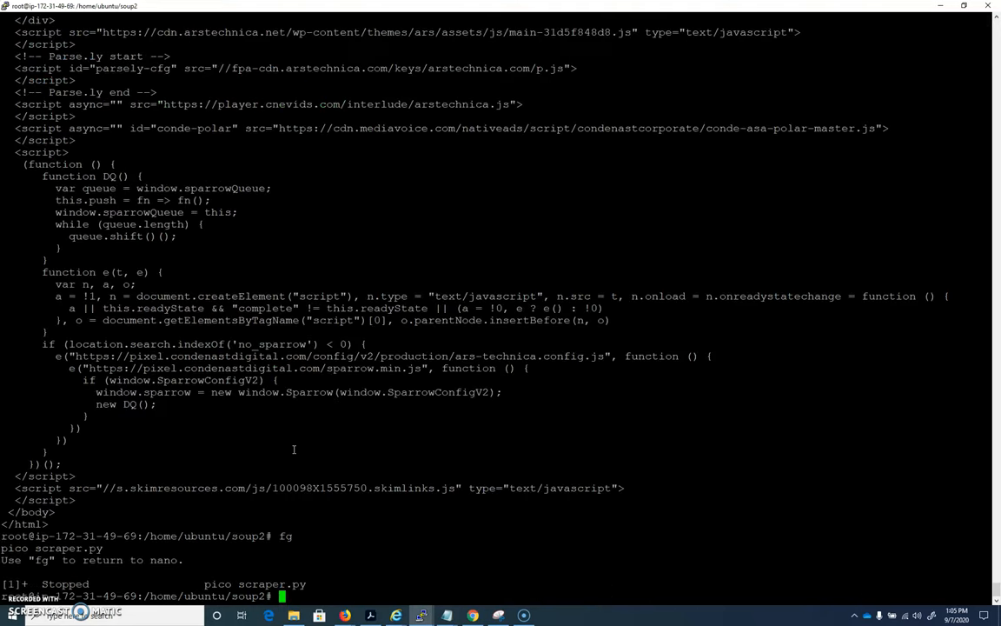
# Step: Run python scraper.py on the server
pyautogui.write('./s')
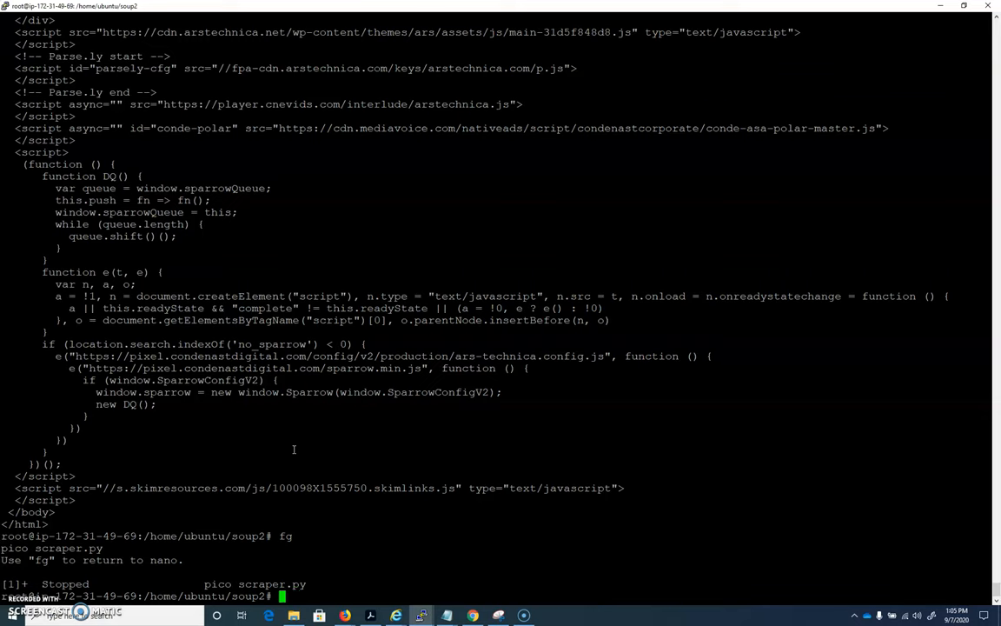
pyautogui.write('python scraper.py')
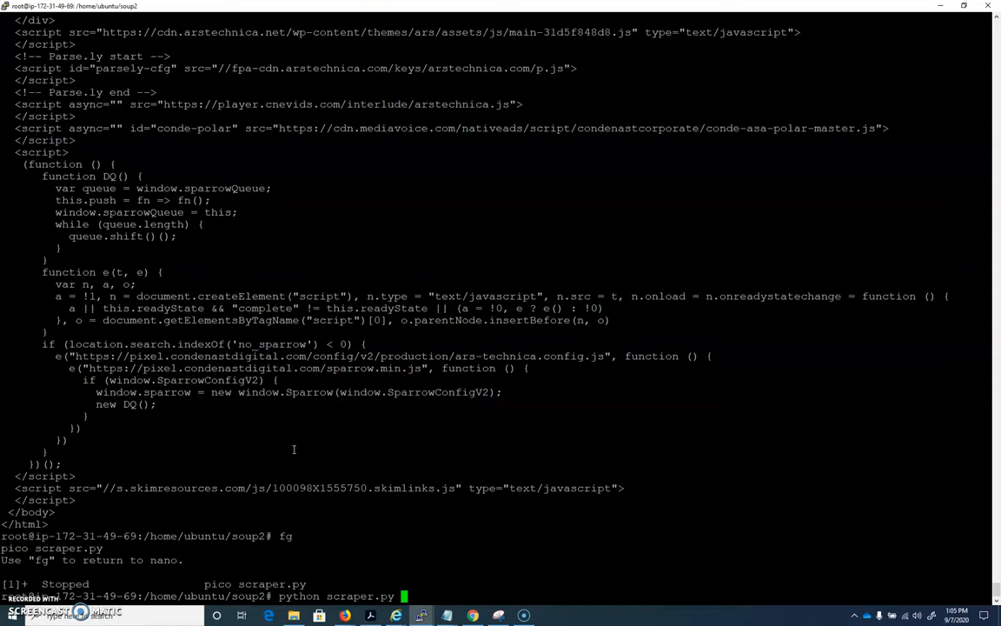
pyautogui.press('Return')
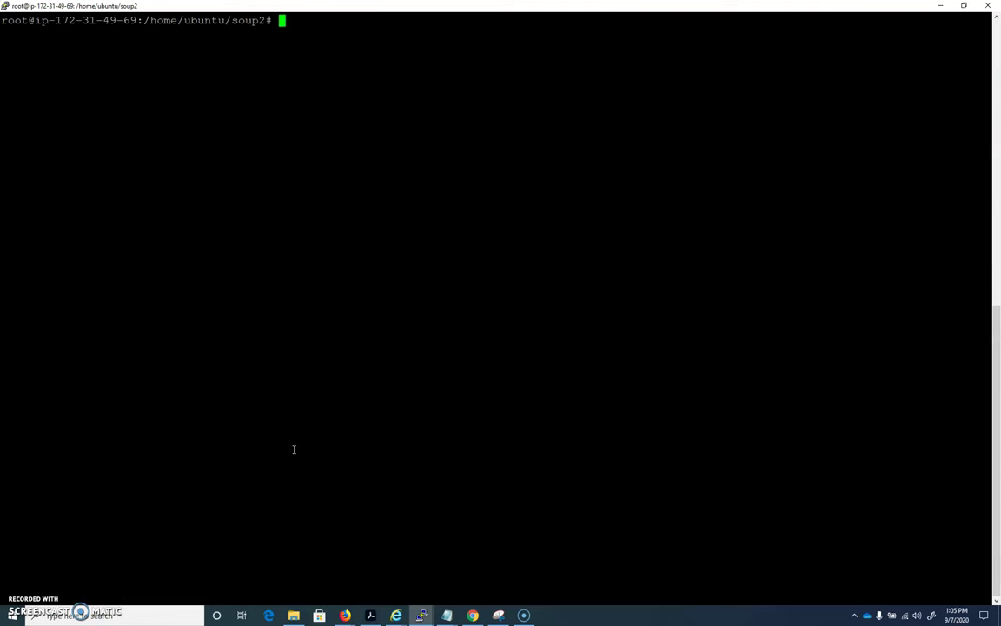
# Step: Run python scraper.py > test.txt to save the scraper output
pyautogui.write('python scraper.py')
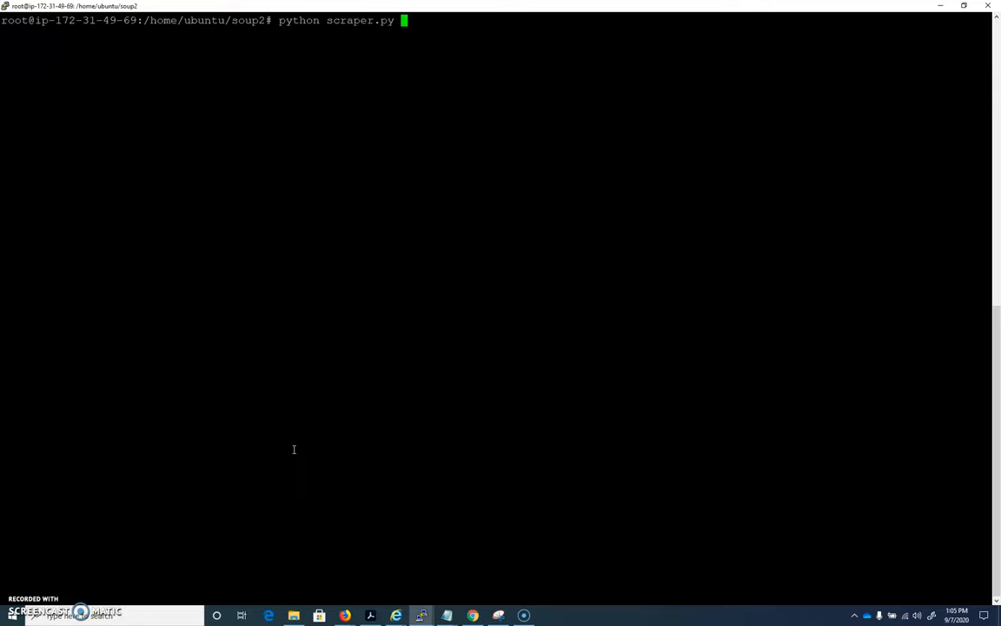
pyautogui.write('> t')
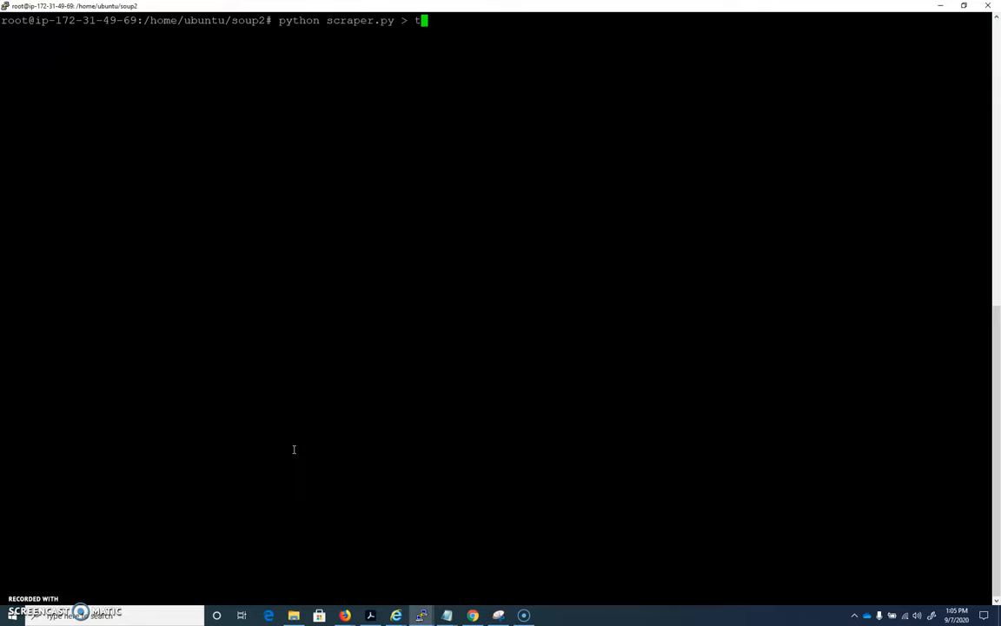
pyautogui.write('est.txt')
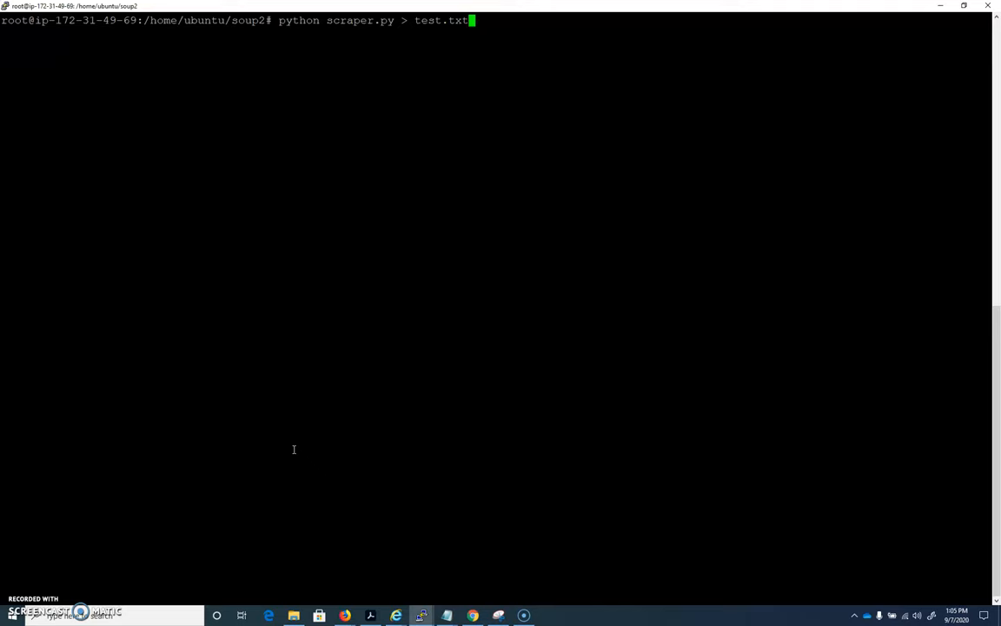
pyautogui.press('Return')
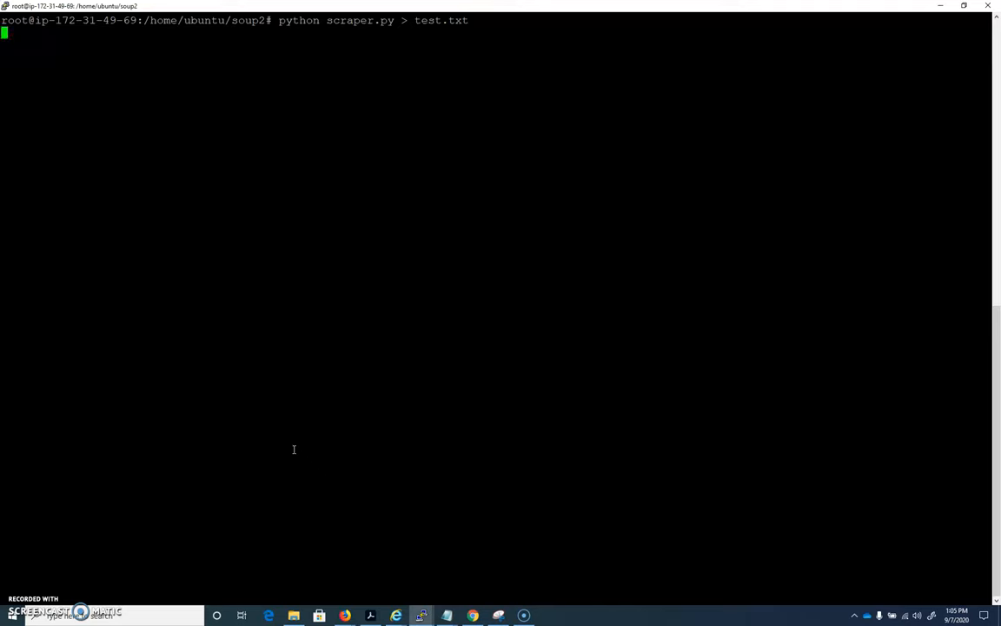
pyautogui.press('Return')
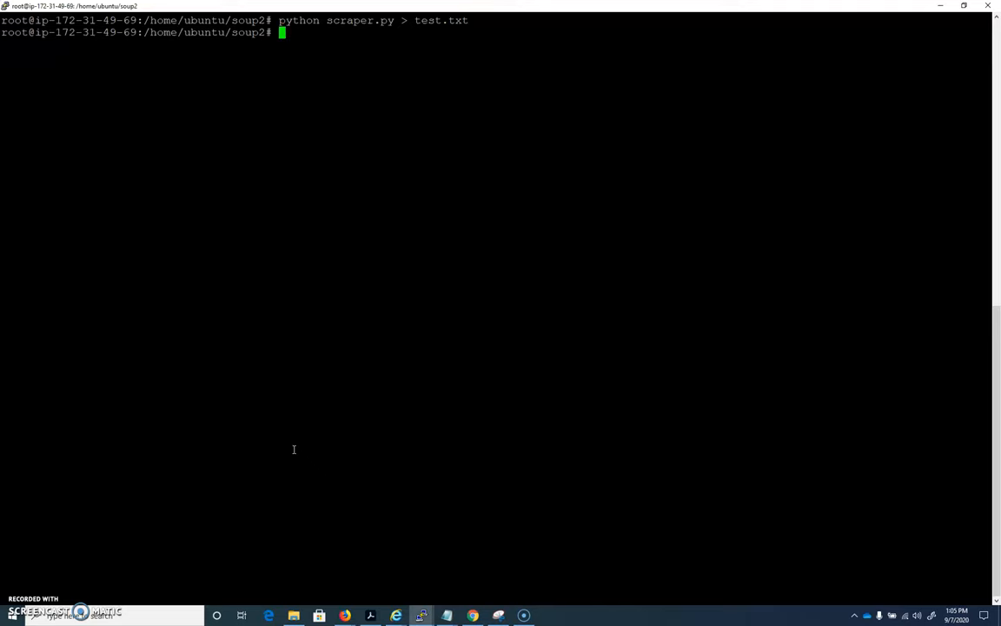
# Step: View test.txt in pico to check the tease article tags, then exit
pyautogui.write('pico tes')
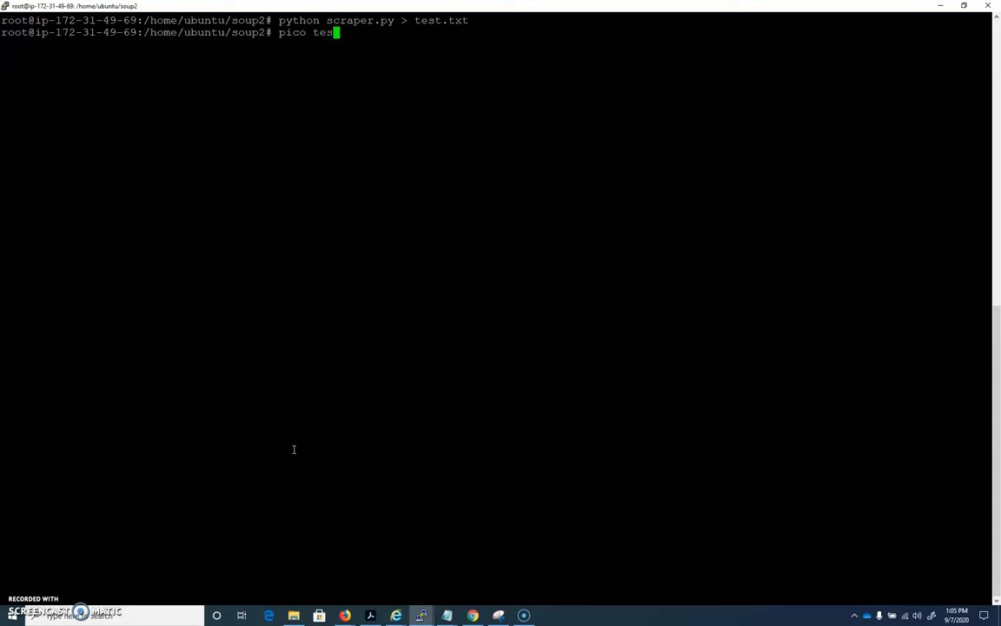
pyautogui.press('Return')
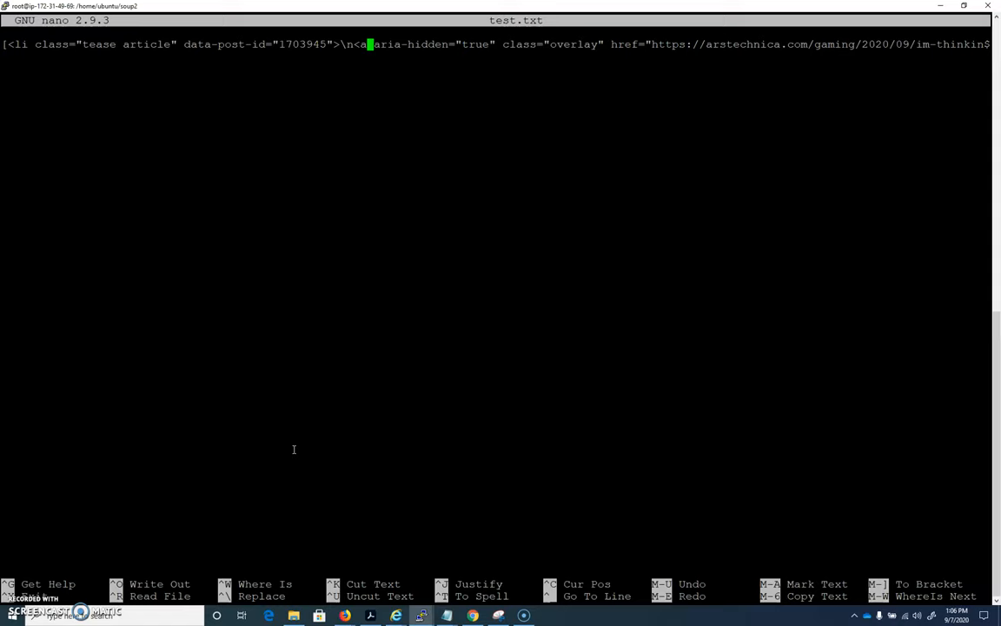
pyautogui.press('ctrl+x')
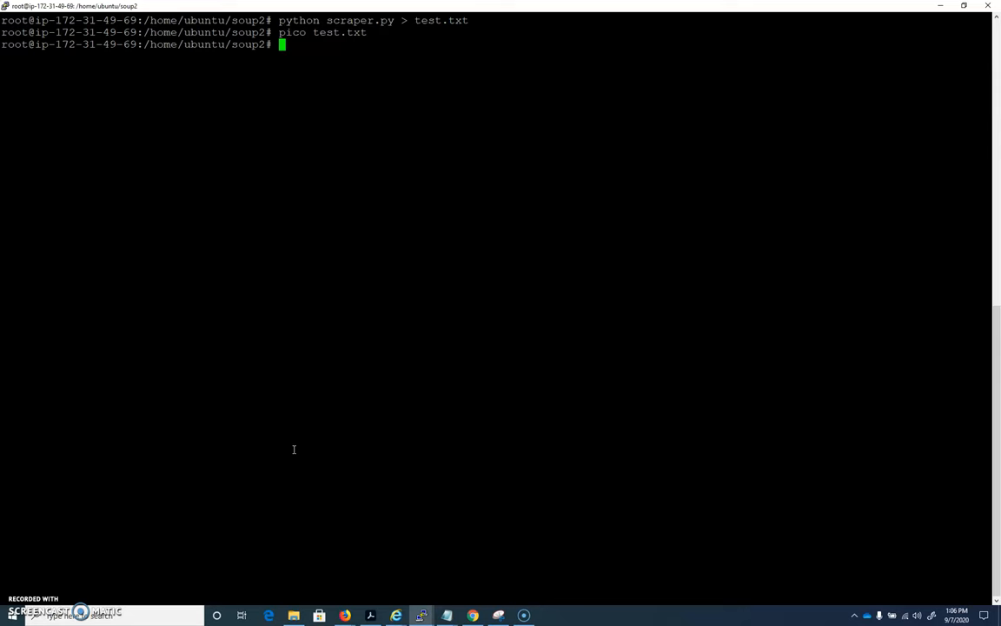
# Step: Change print(titles) to print(len(titles)) and rerun the scraper, which reports 34
pyautogui.press('Return')
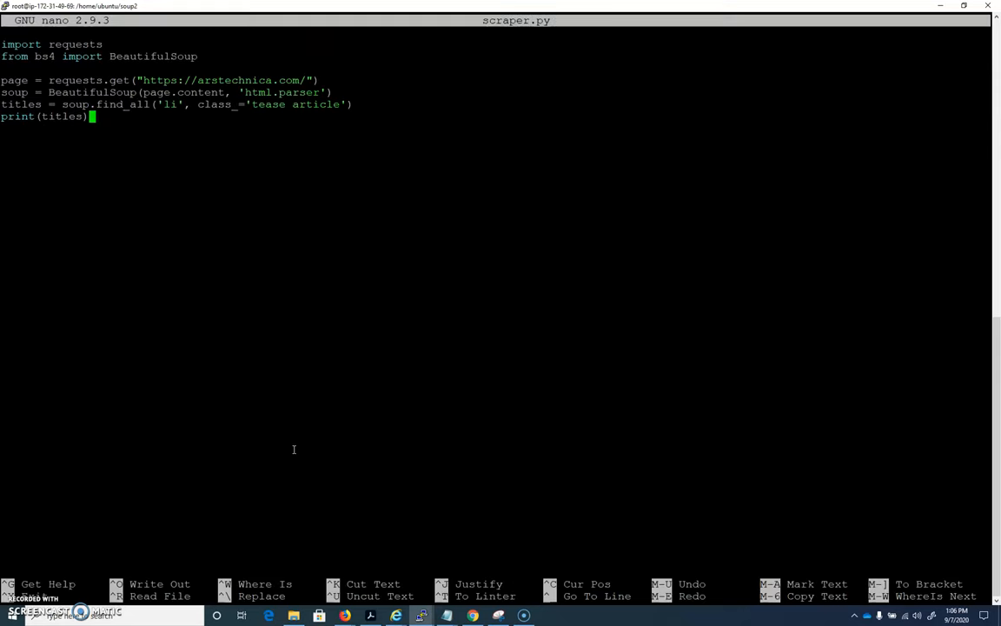
pyautogui.write('.')
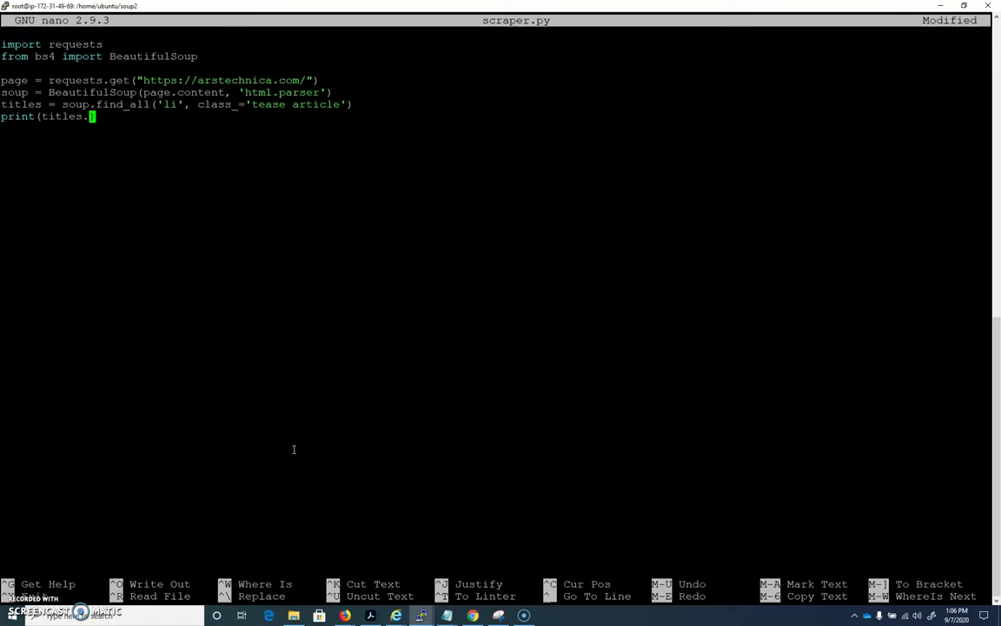
pyautogui.write('ln()')
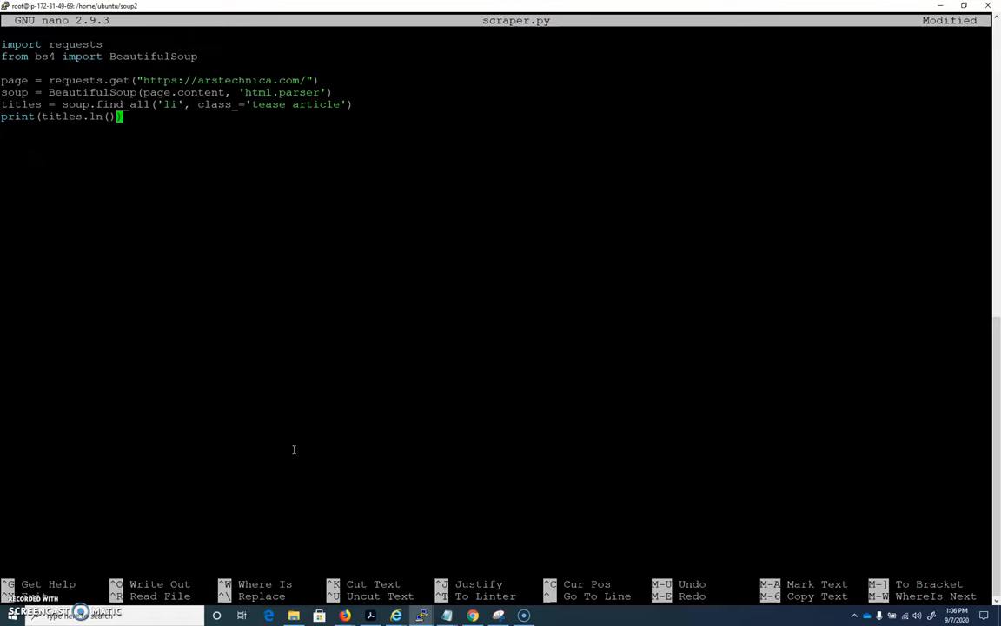
pyautogui.write('e')
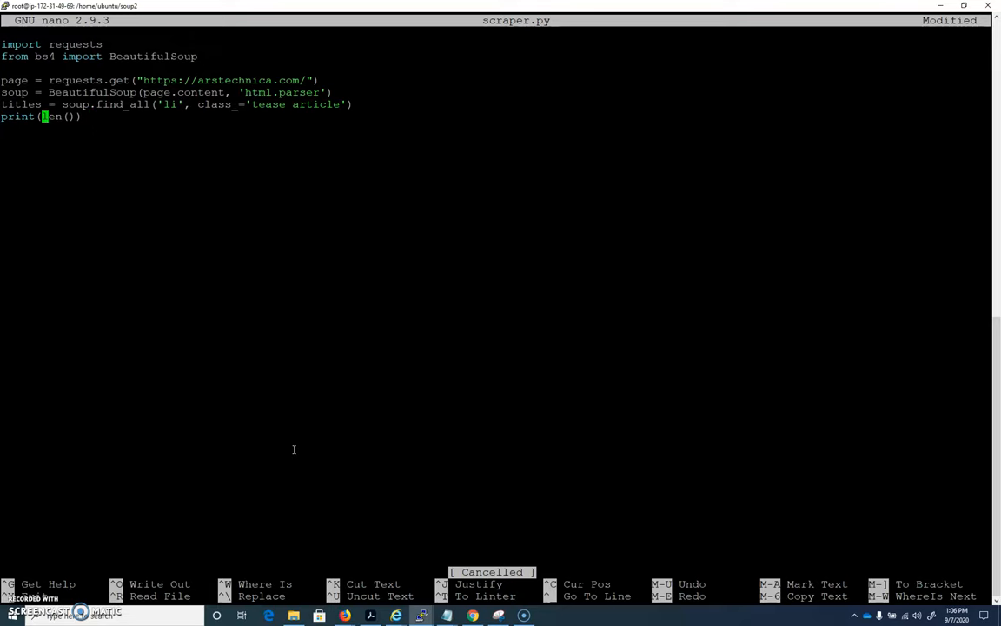
pyautogui.write('titles')
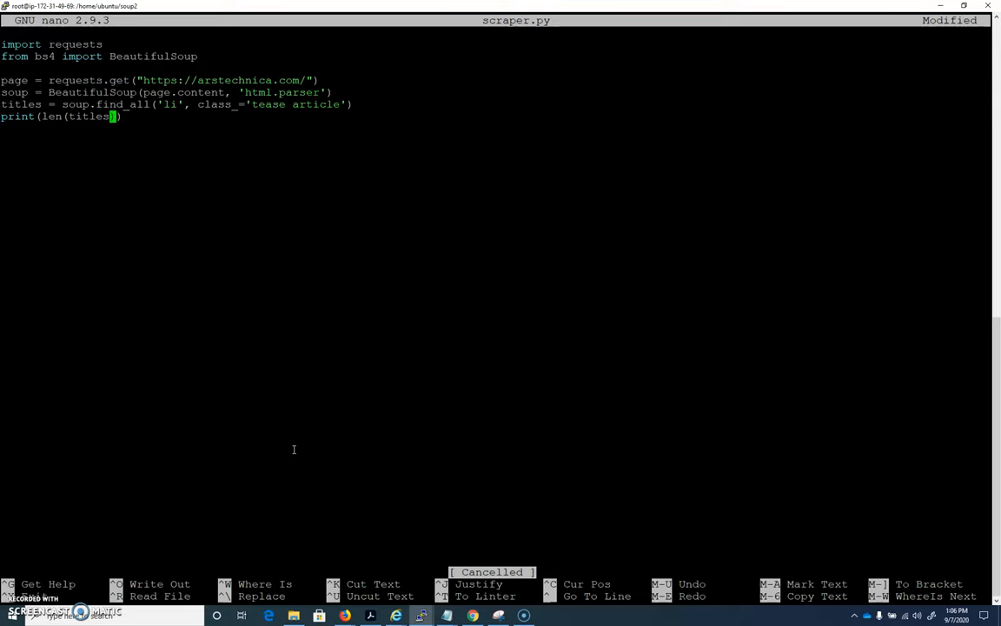
pyautogui.press('ctrl+o')
pyautogui.write('python scrap')
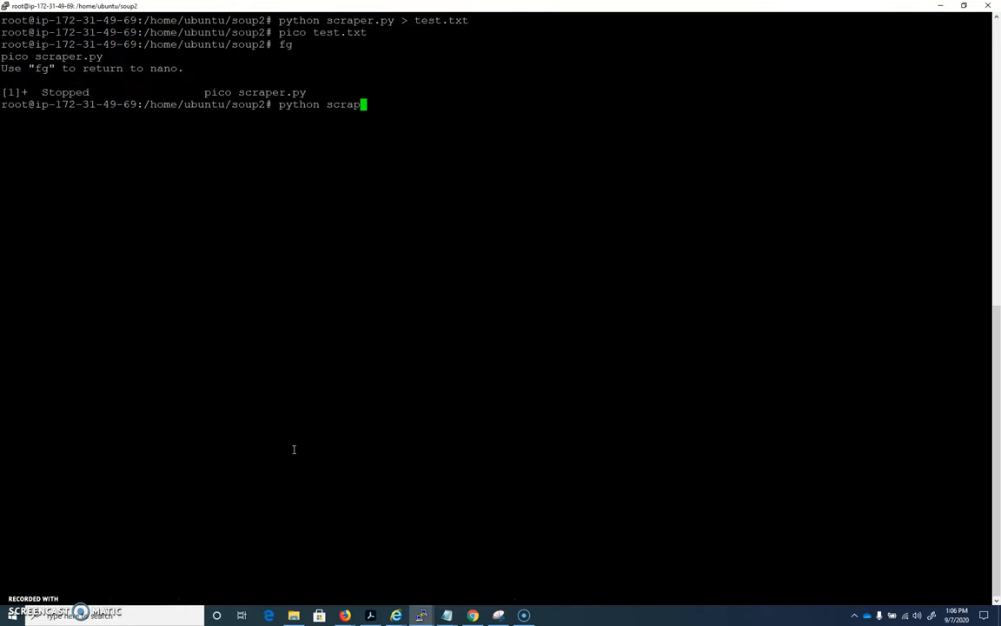
pyautogui.press('Return')
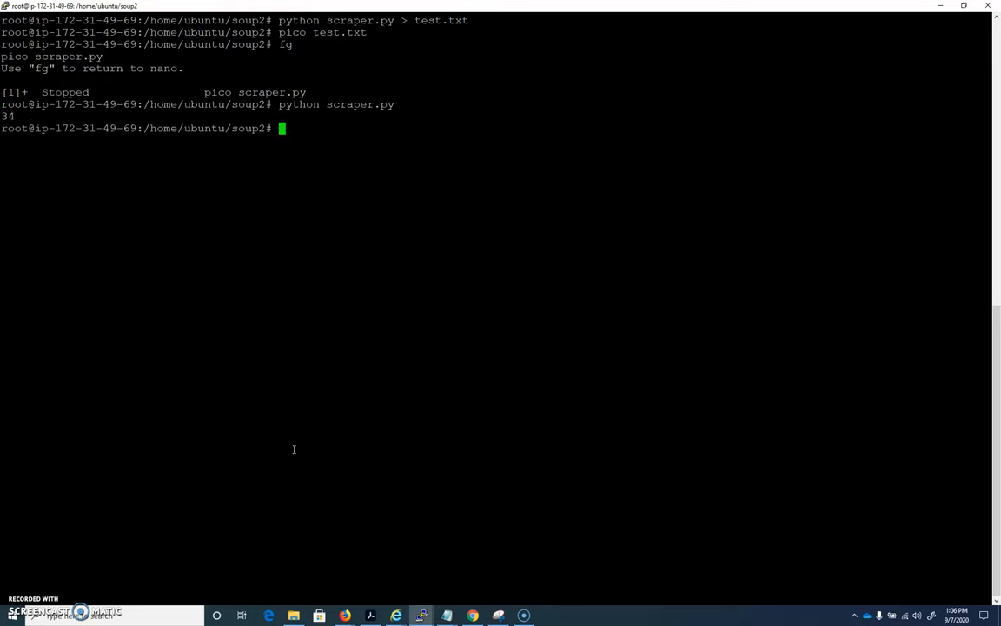
pyautogui.moveTo(76, 374)
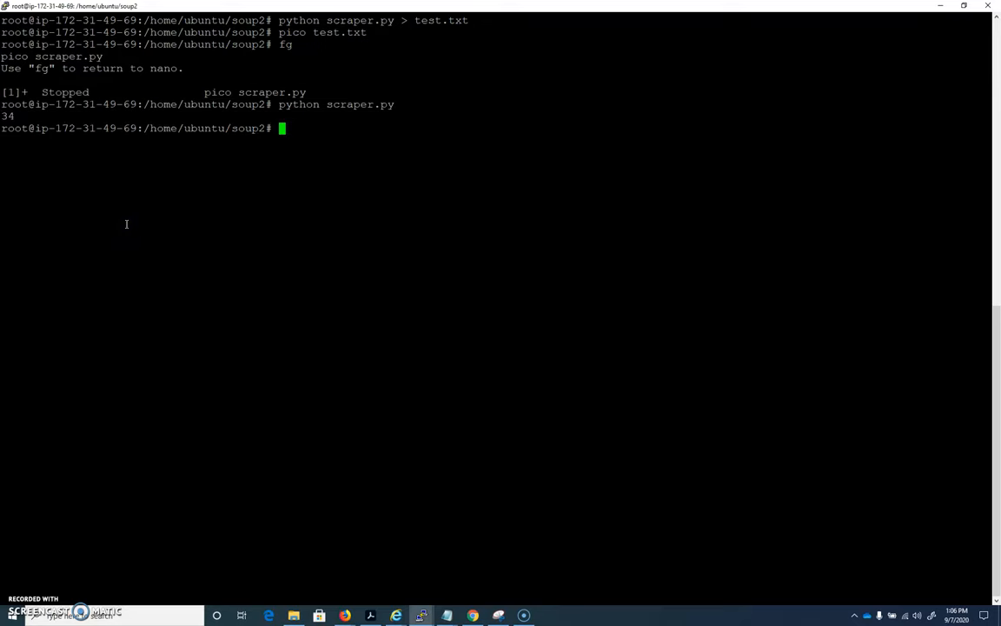
pyautogui.moveTo(475, 615)
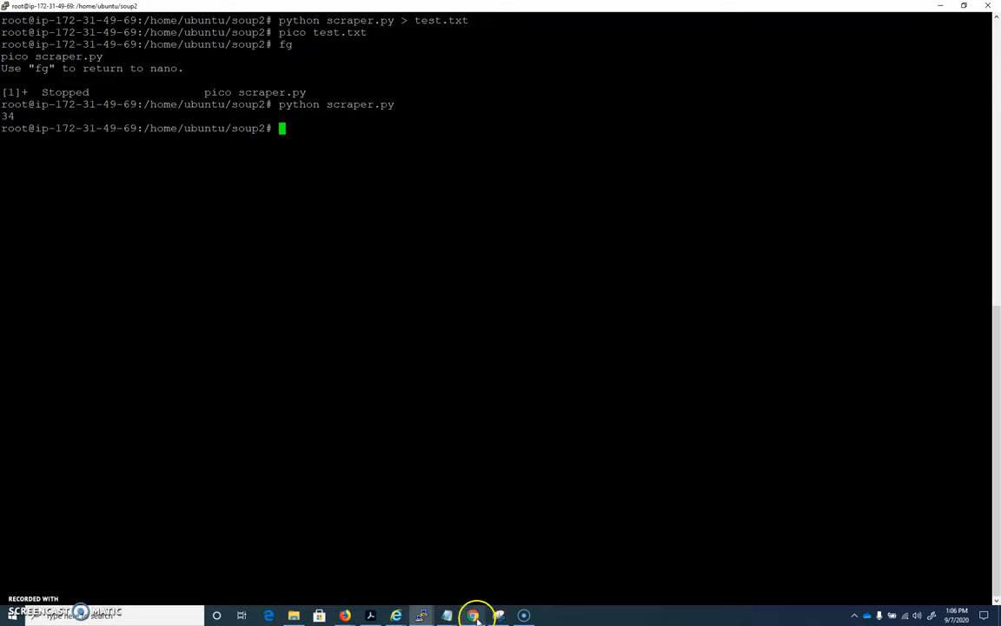
# Step: Search the Ars Technica page source for 'tease article' (36 matches), then return to PuTTY
pyautogui.click(473, 615)
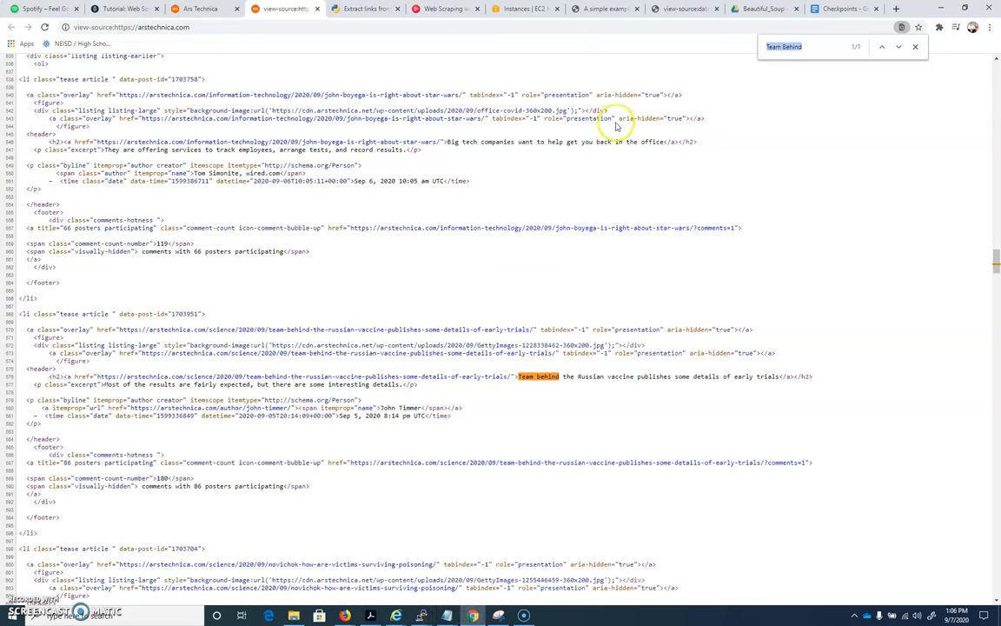
pyautogui.write('tease')
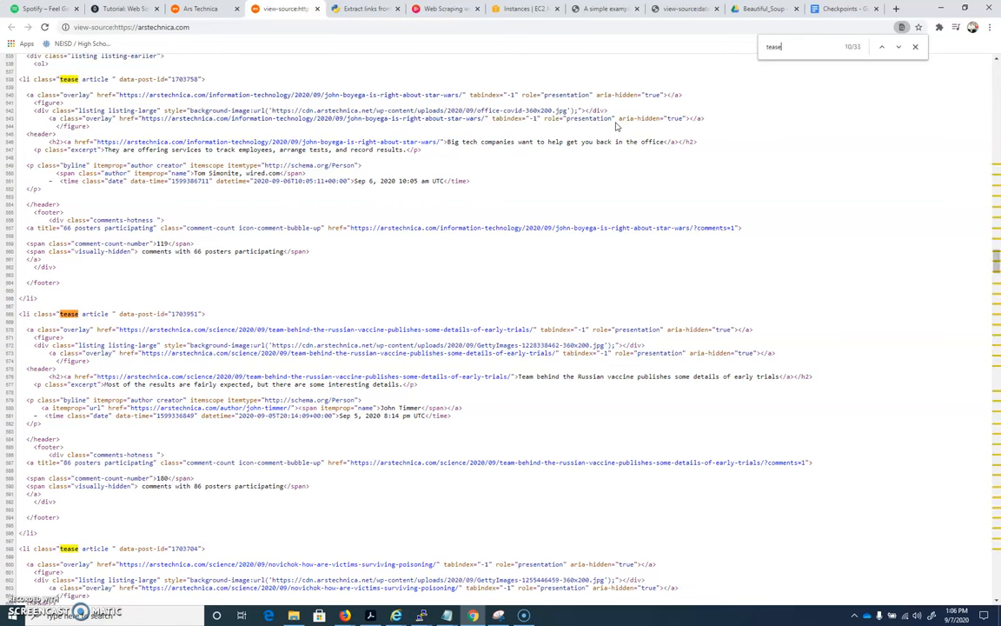
pyautogui.write('arti')
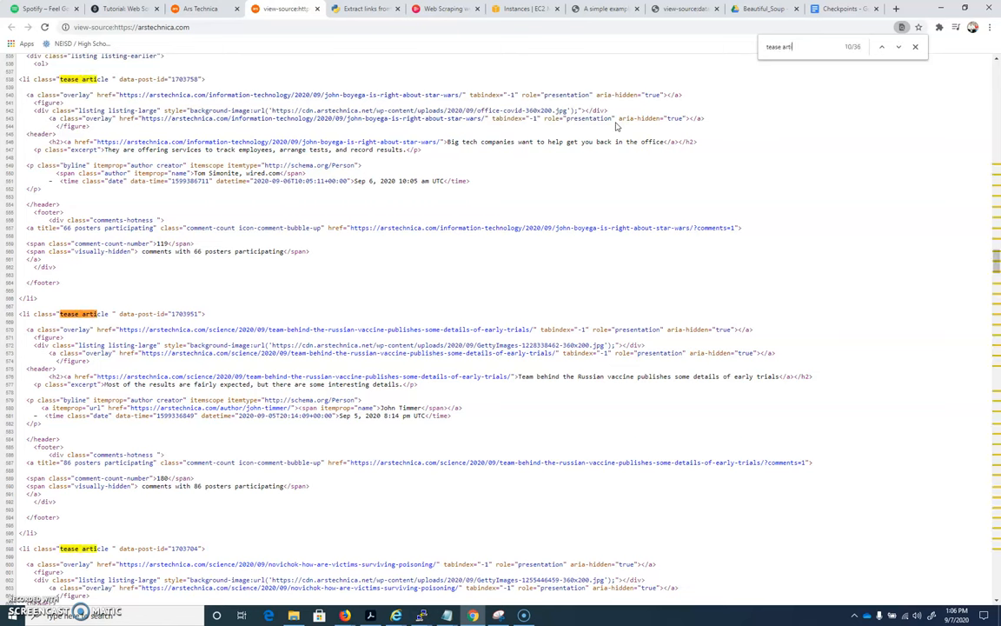
pyautogui.write('cle')
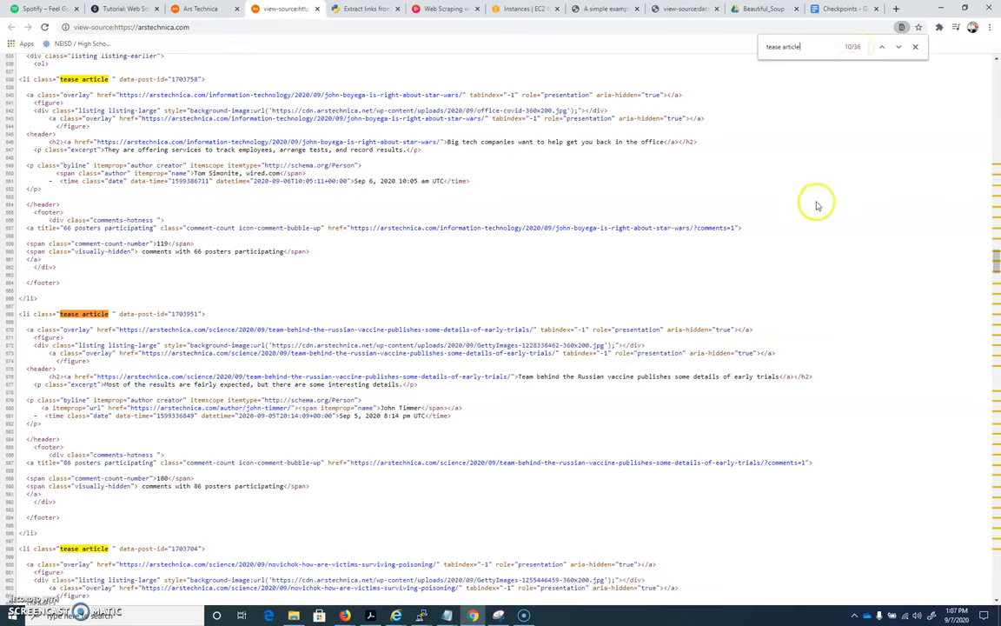
pyautogui.moveTo(816, 206)
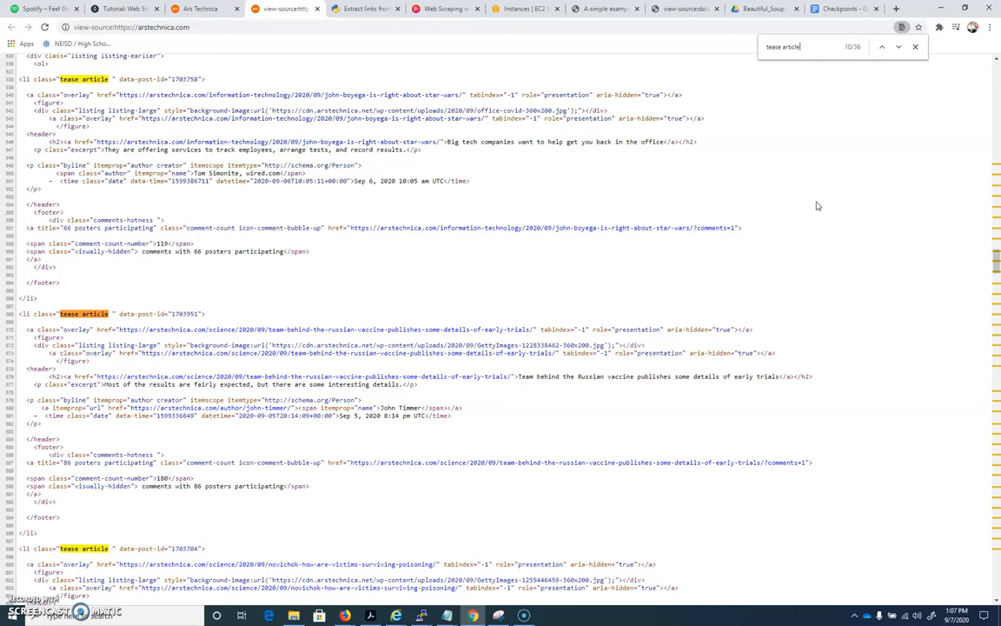
pyautogui.moveTo(786, 198)
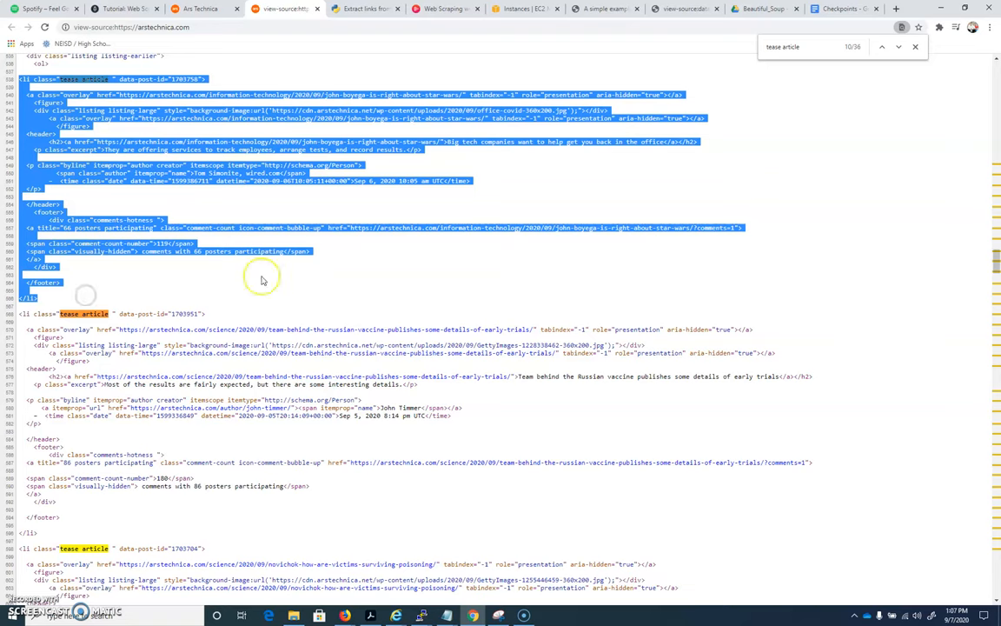
pyautogui.moveTo(300, 271)
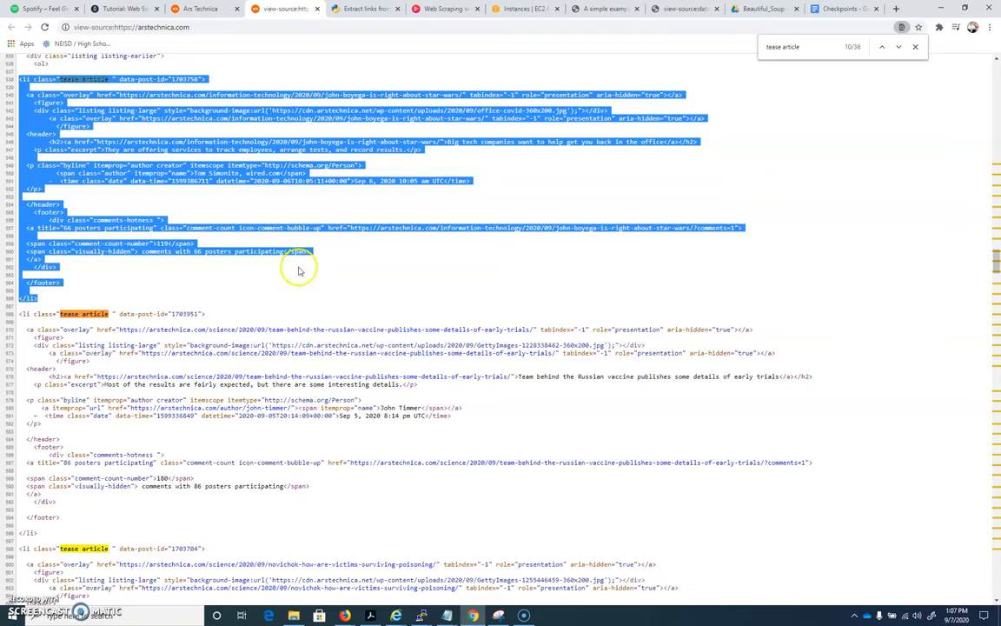
pyautogui.click(422, 615)
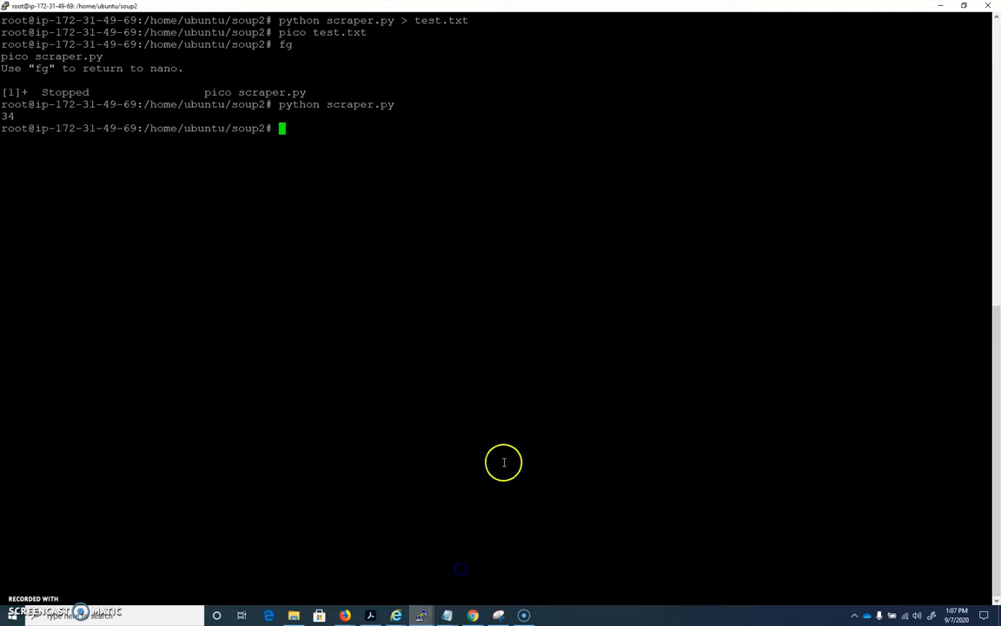
# Step: Resume the suspended nano session on scraper.py with fg
pyautogui.write('fg')
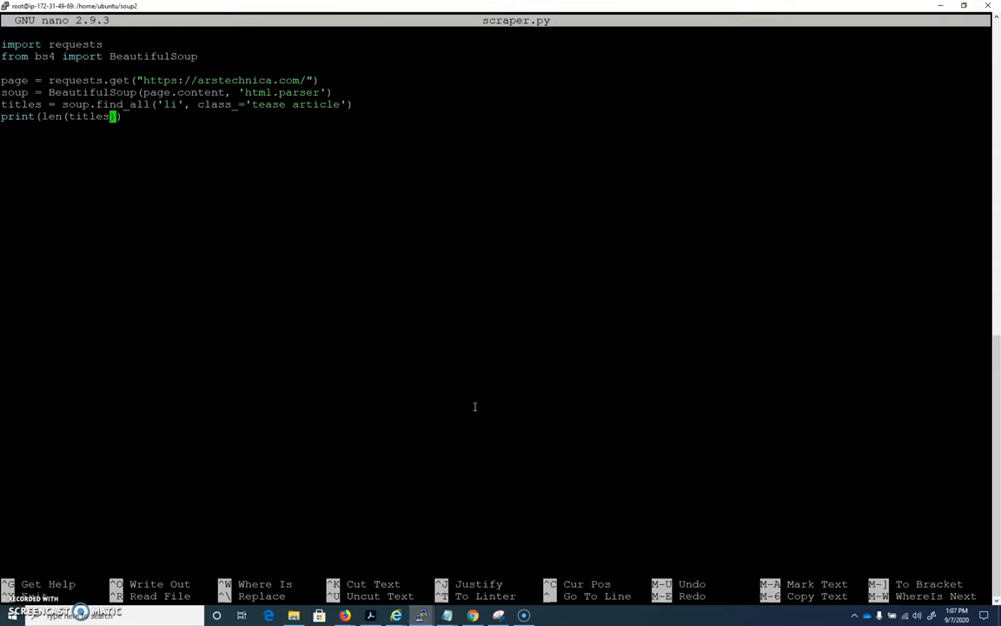
pyautogui.moveTo(462, 371)
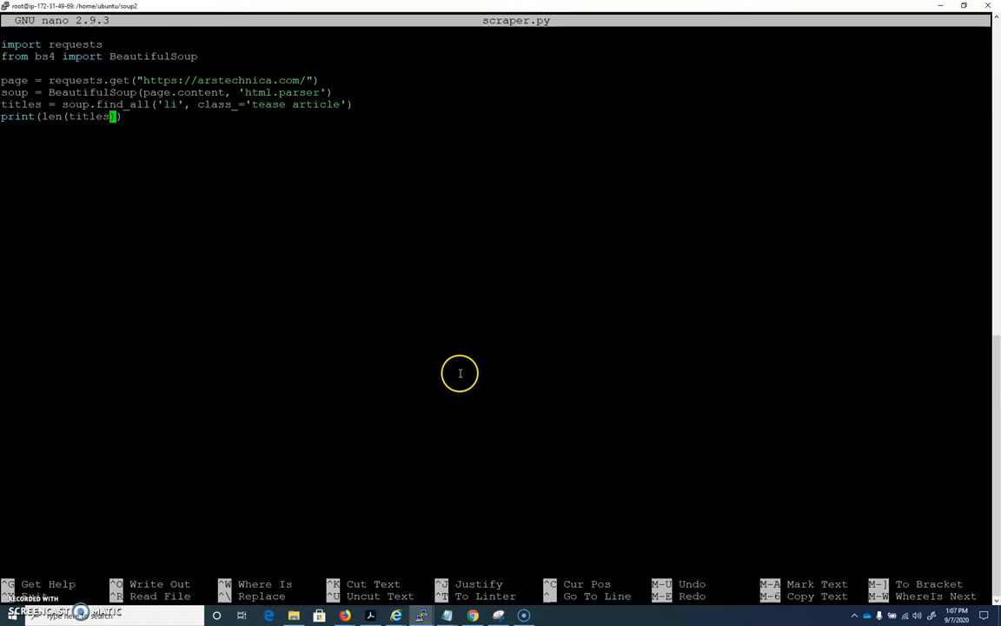
pyautogui.moveTo(459, 374)
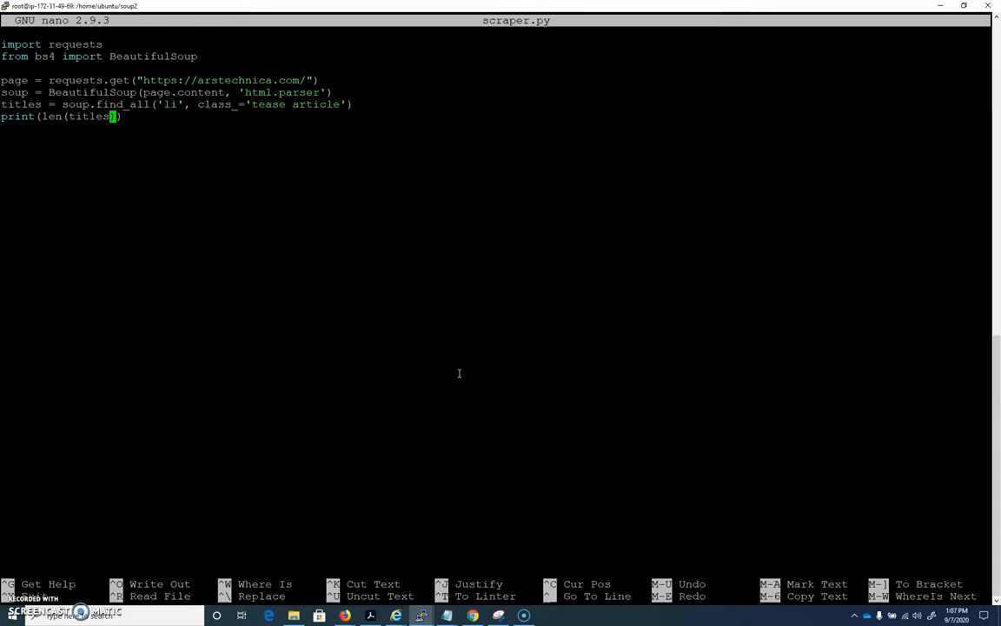
pyautogui.moveTo(431, 399)
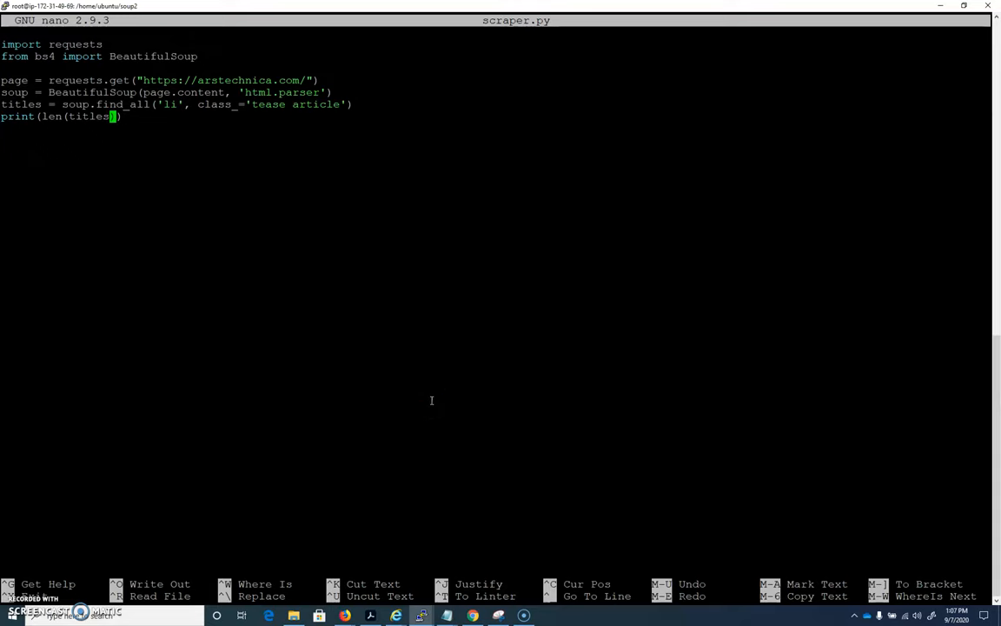
pyautogui.moveTo(363, 372)
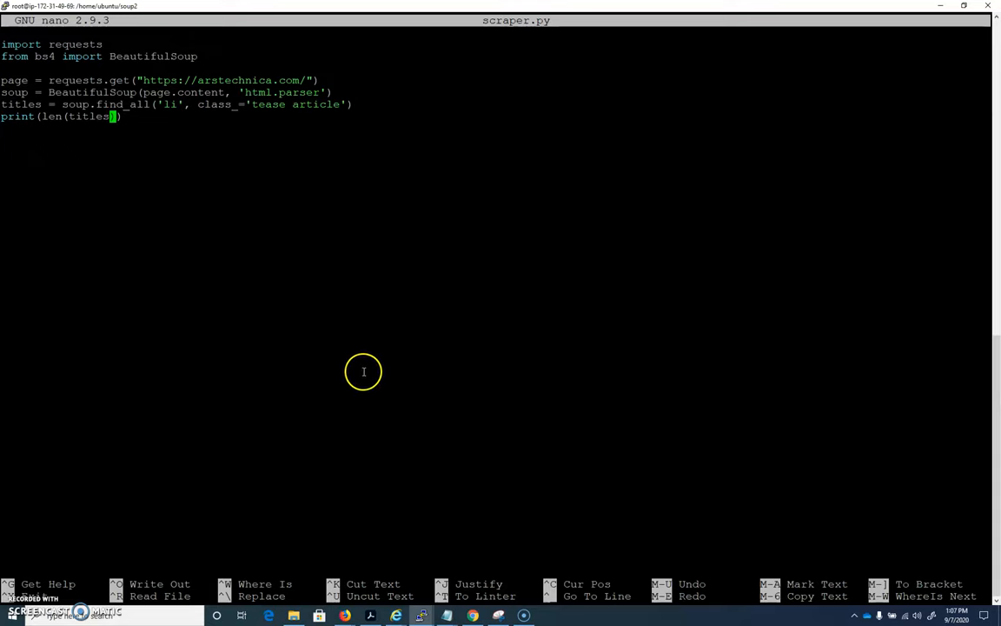
pyautogui.moveTo(357, 390)
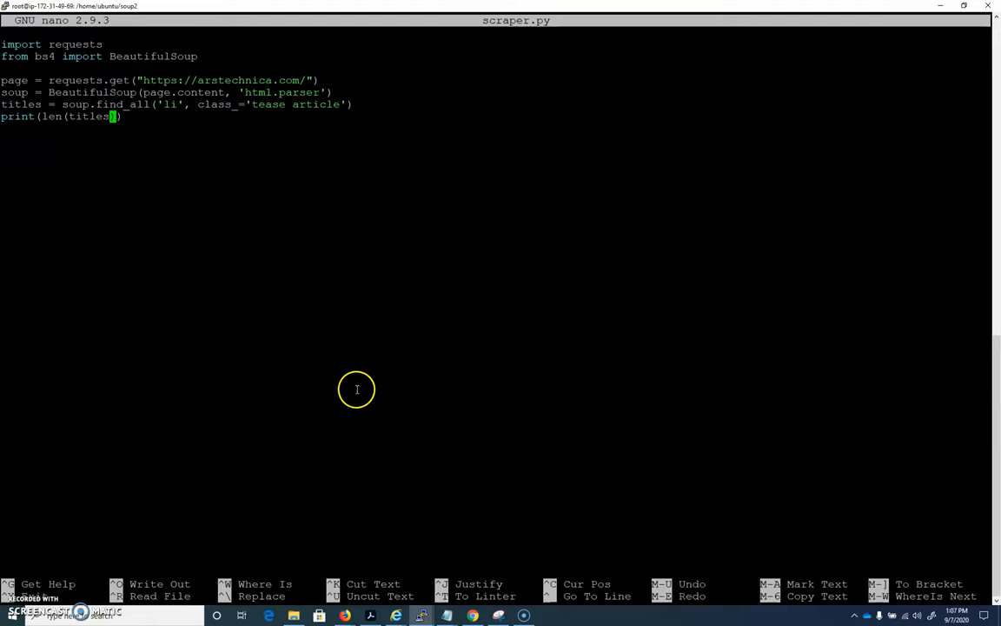